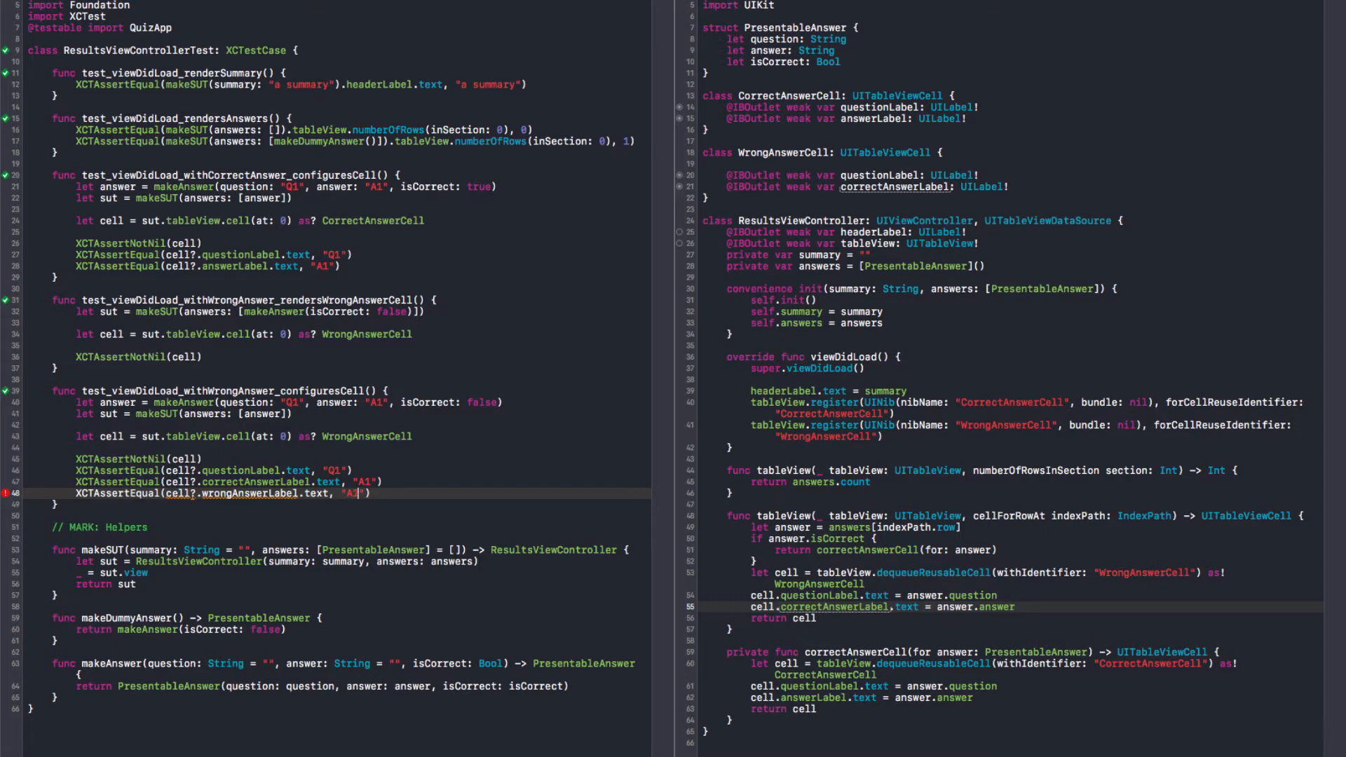
Pass wrongAnswer: "wrong" in the wrong-cell test and add optional wrongAnswer to PresentableAnswer.
{"action": "type", "text": "2"}
{"action": "left_click", "coordinate": [289, 402]}
{"action": "type", "text": "w "}
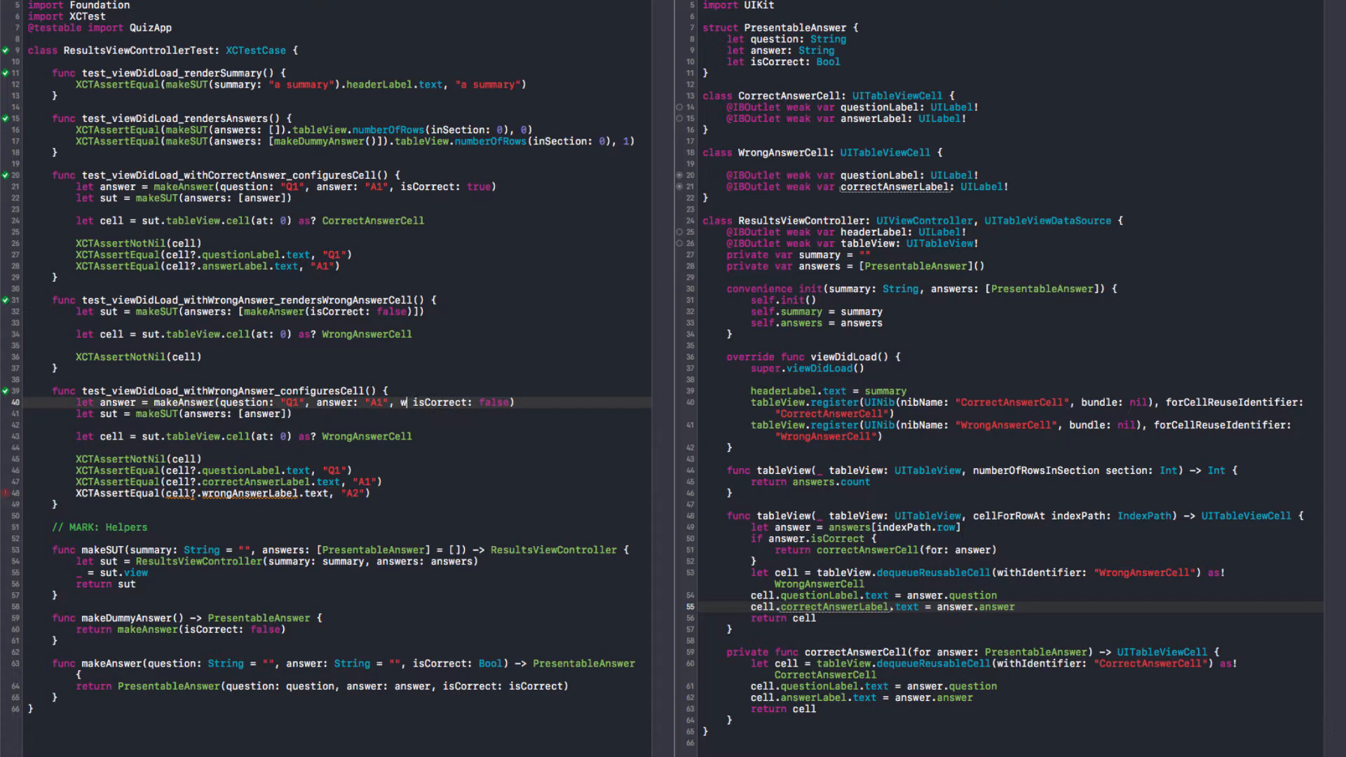
{"action": "type", "text": "rongAnswer:"}
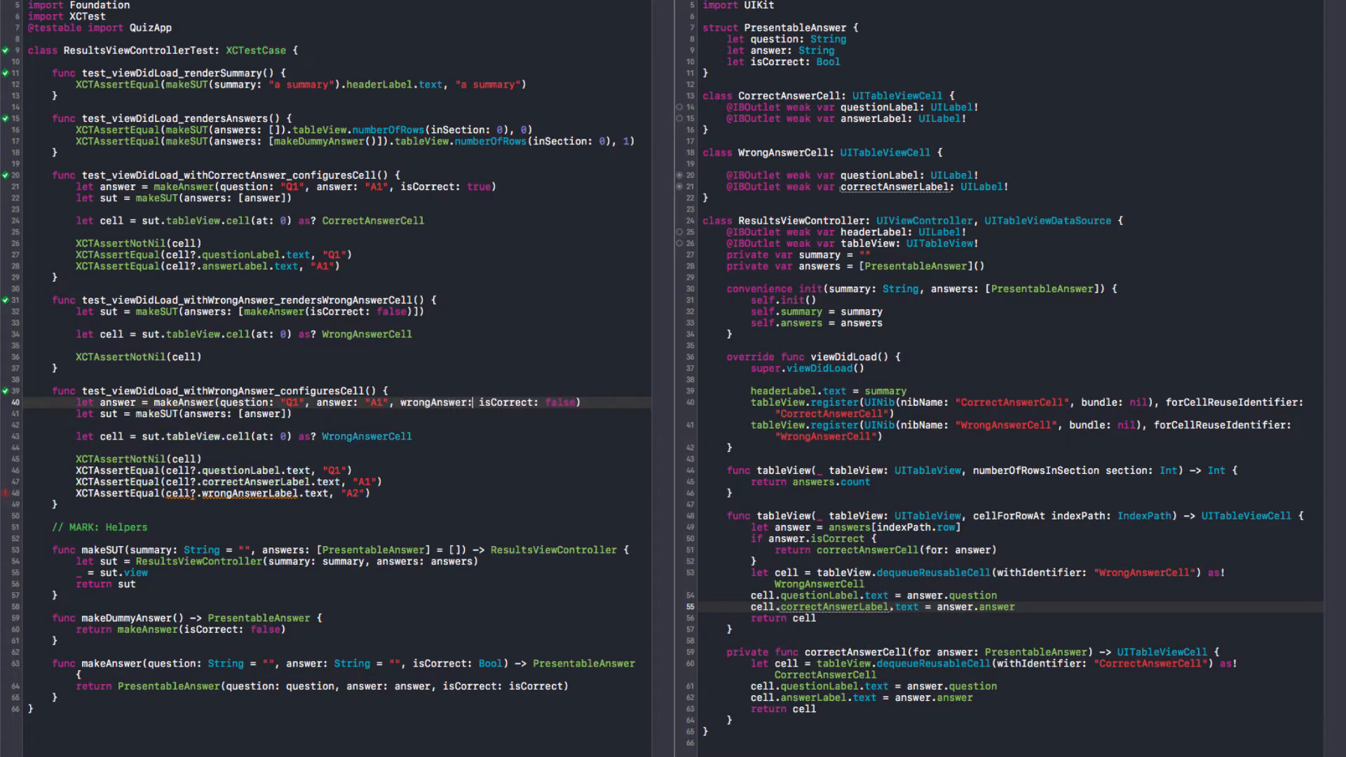
{"action": "type", "text": "wrong\","}
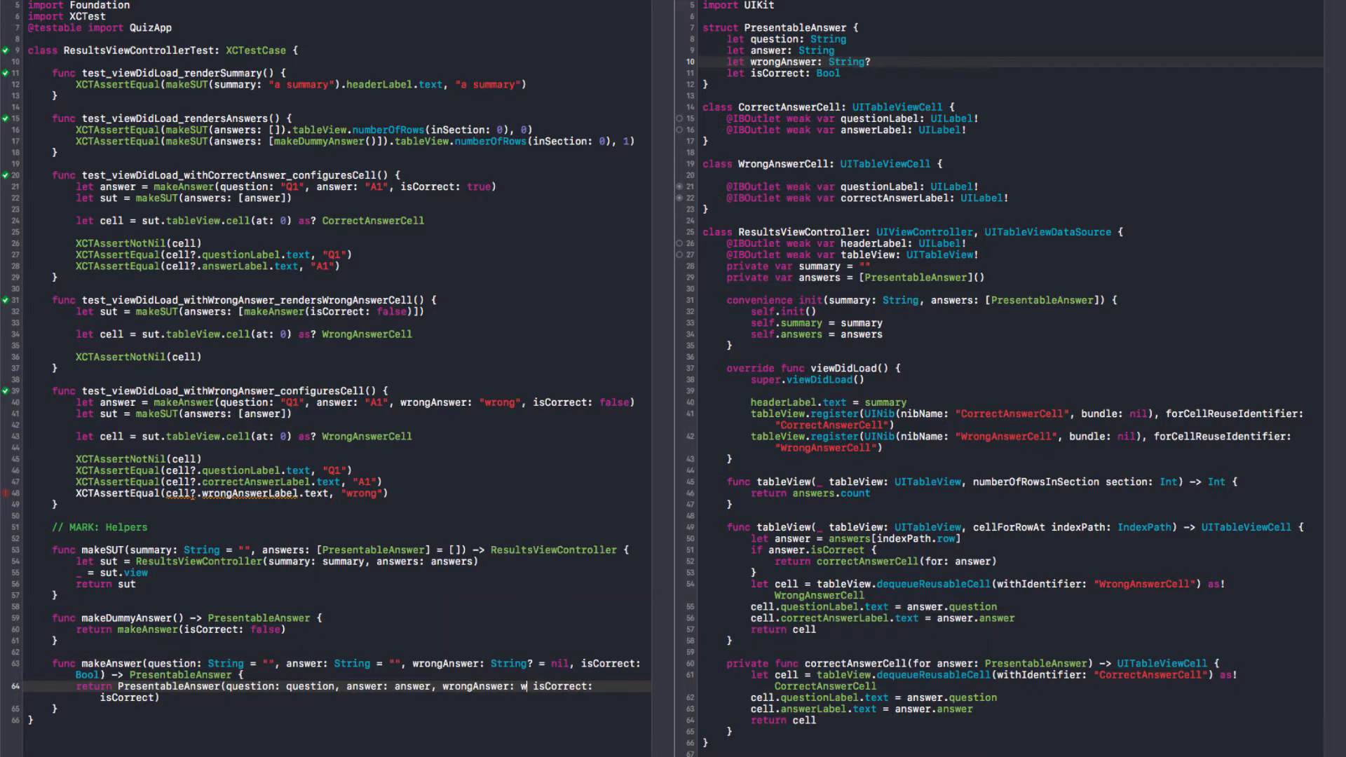
{"action": "type", "text": "rongAnswer"}
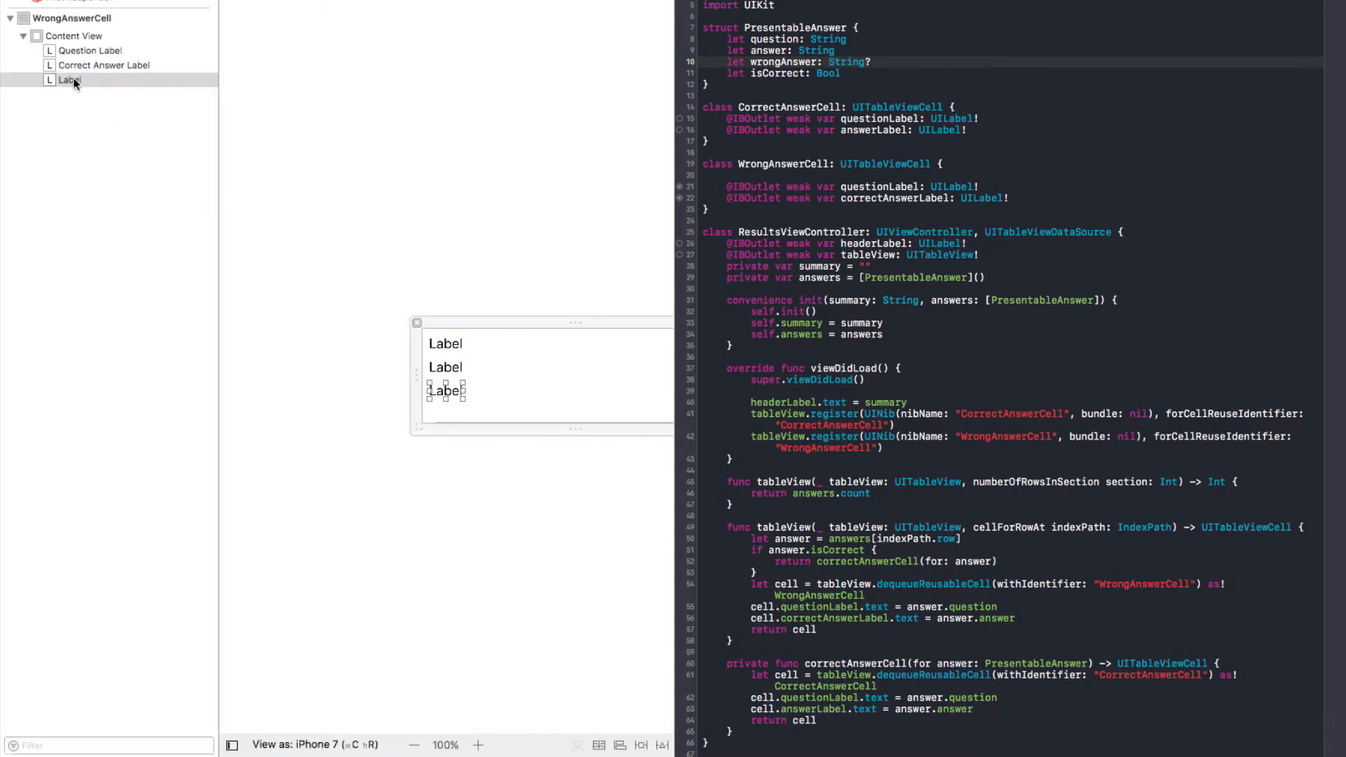
Connect WrongAnswerCell's third label to a new wrongAnswerLabel outlet.
{"action": "left_click_drag", "start_coordinate": [71, 80], "coordinate": [758, 187]}
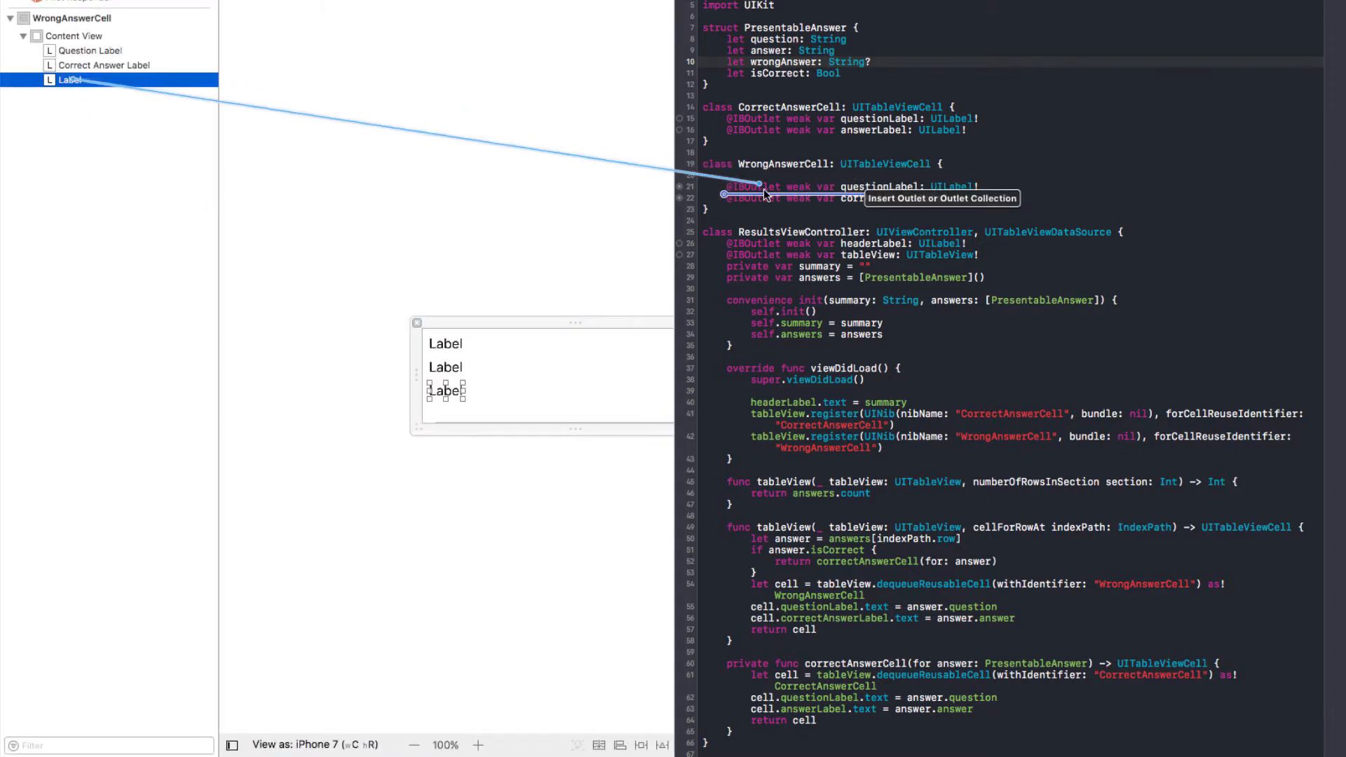
{"action": "type", "text": "wrongAnswerLabel"}
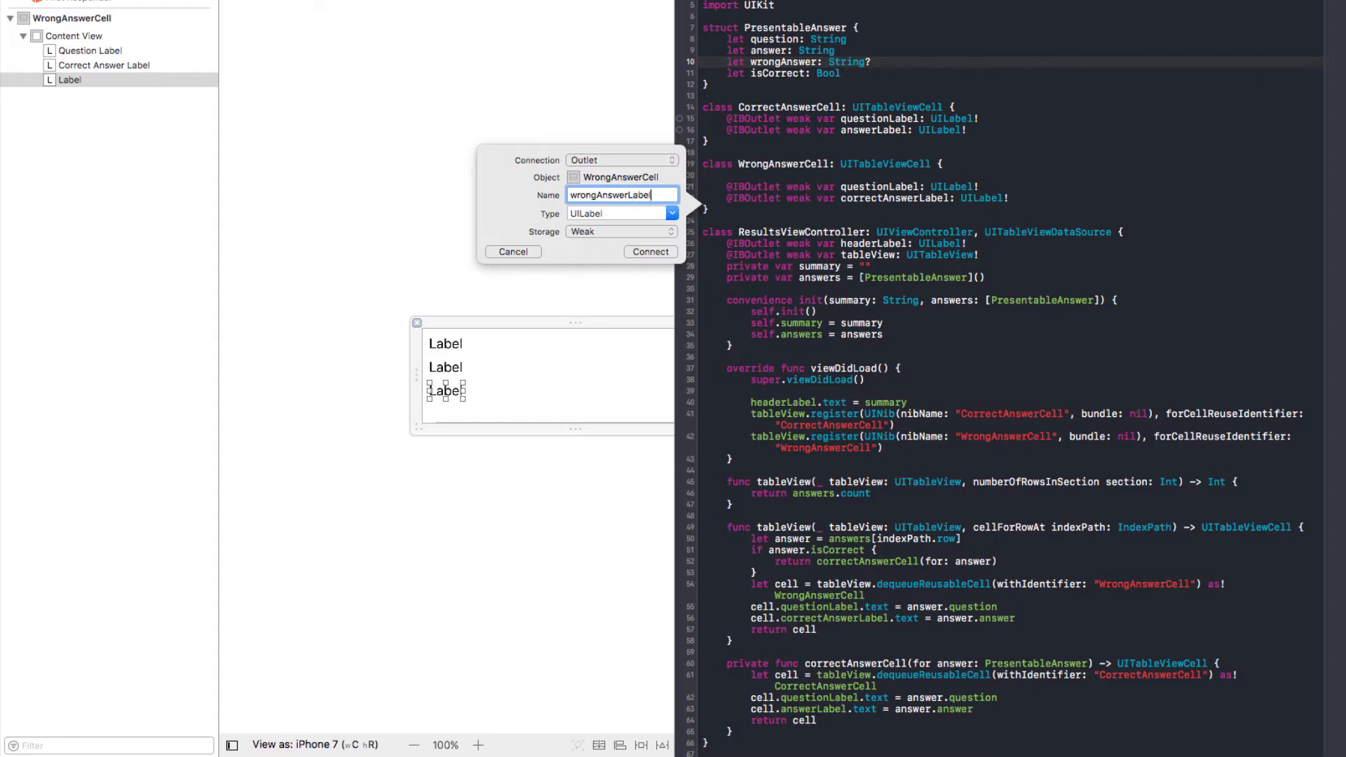
{"action": "left_click", "coordinate": [651, 251]}
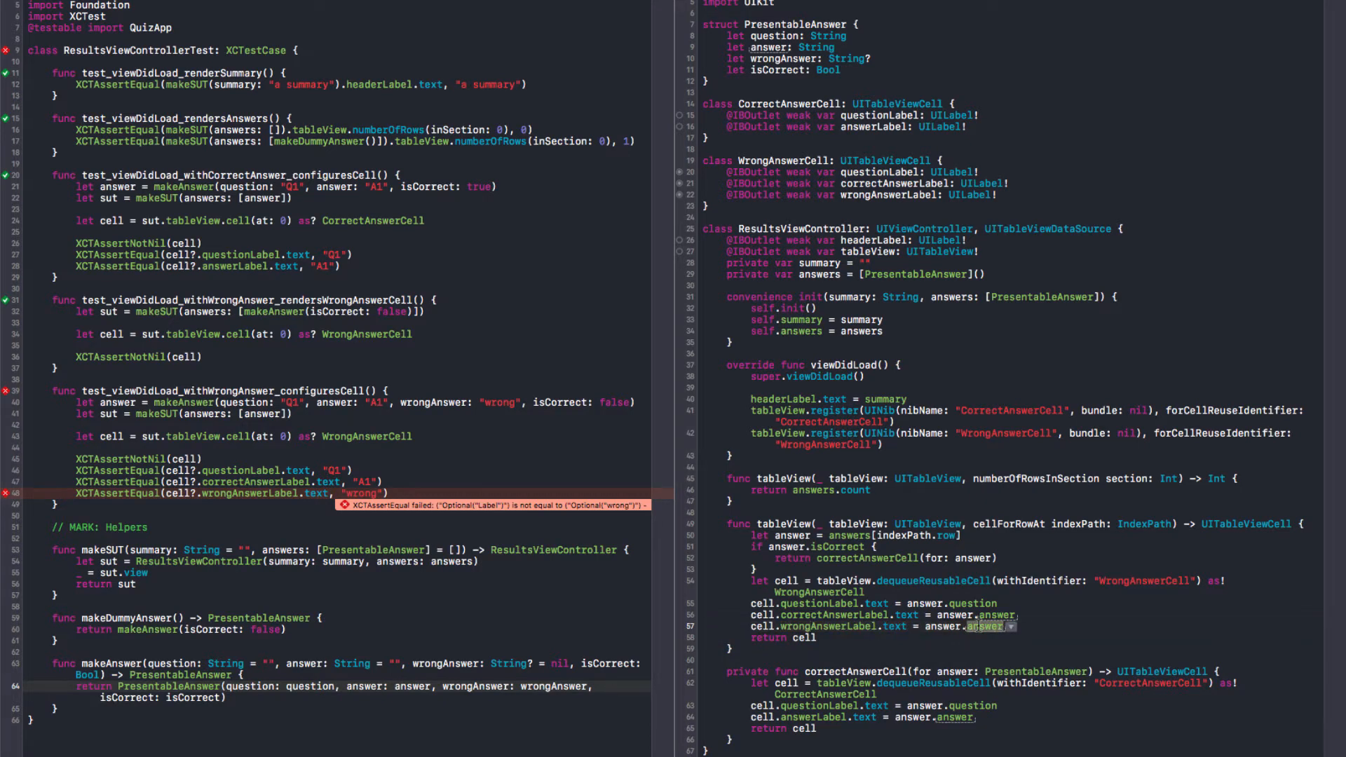
Set cell.wrongAnswerLabel.text to answer.wrongAnswer in cellForRowAt.
{"action": "type", "text": "wrongAnswer"}
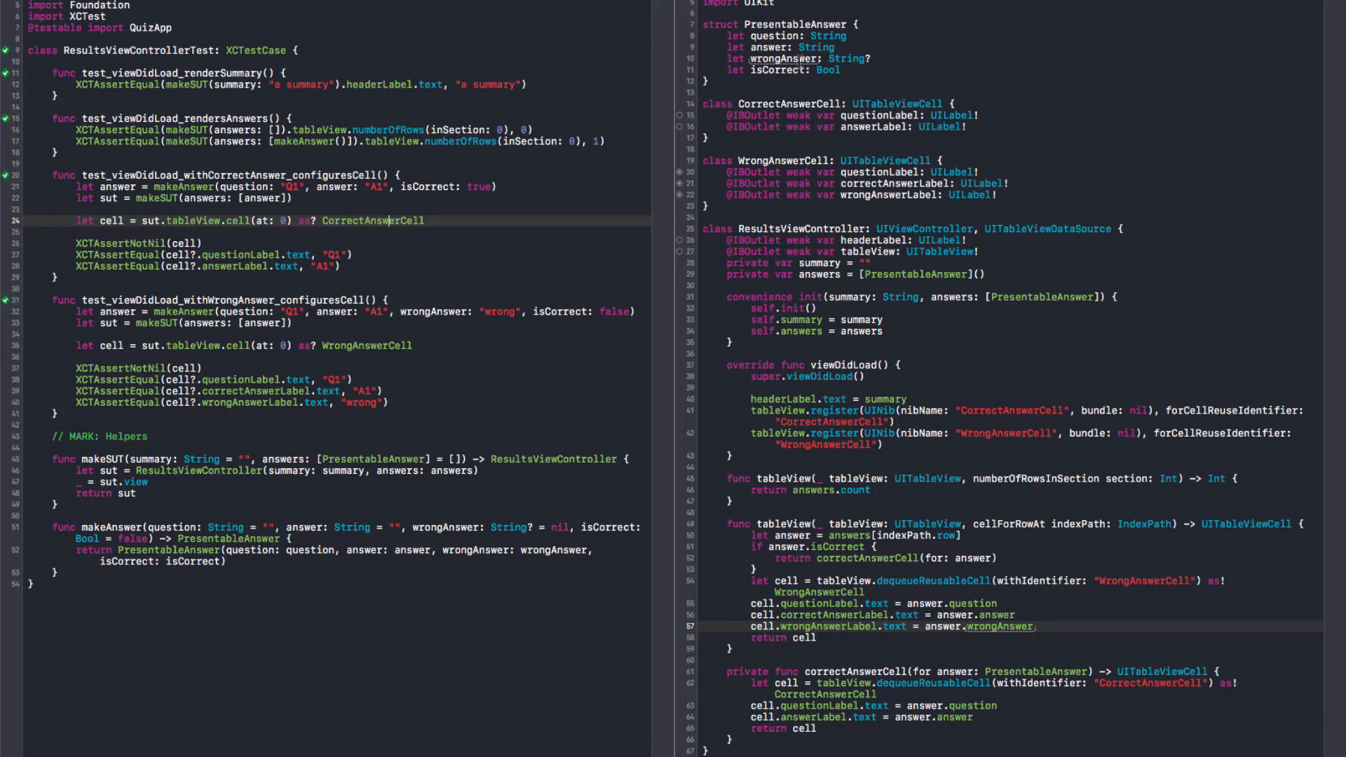
Delete isCorrect, branch on answer.wrongAnswer == nil, and extract a wrongAnswerCell(for:) helper.
{"action": "double_click", "coordinate": [788, 59]}
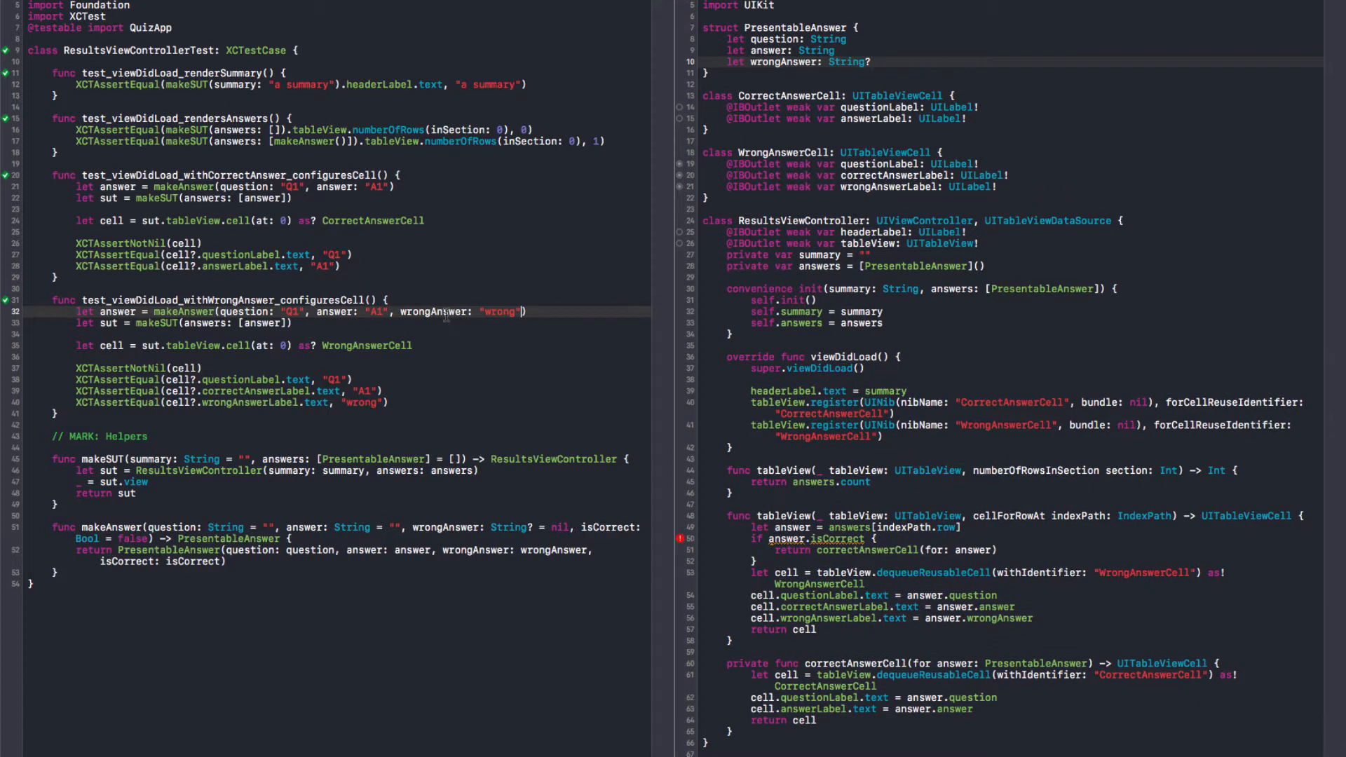
{"action": "double_click", "coordinate": [432, 311]}
{"action": "type", "text": "wrongAnswer == nil"}
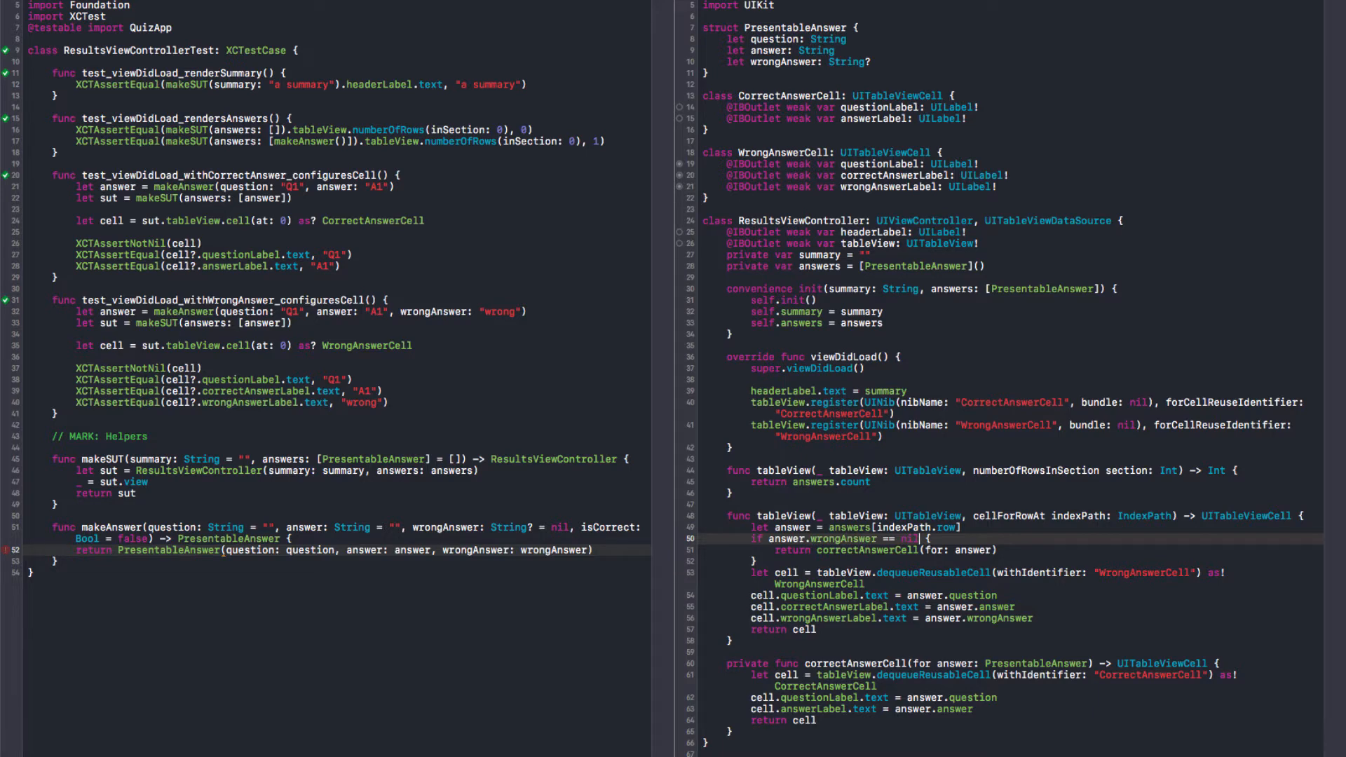
{"action": "double_click", "coordinate": [852, 663]}
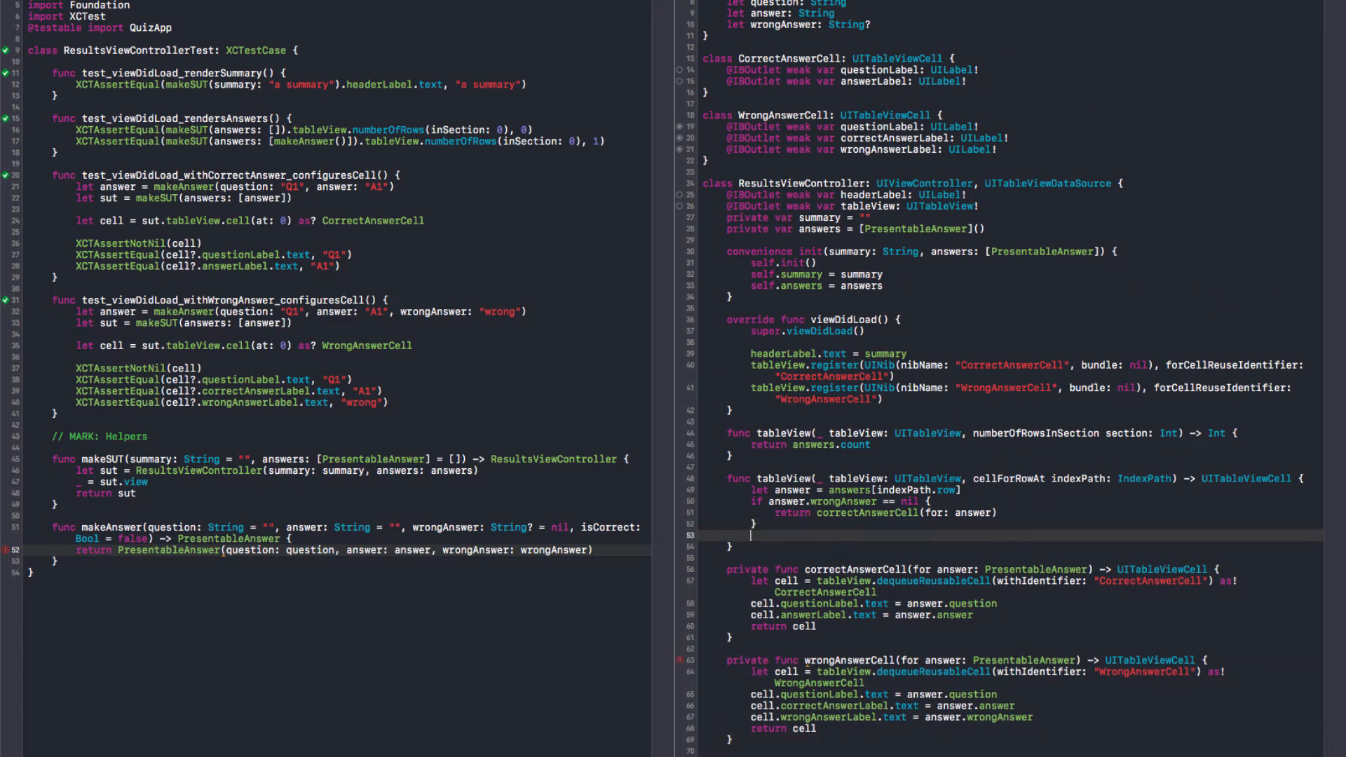
{"action": "type", "text": "wrongAnswerCell(for: answer"}
{"action": "type", "text": "func register(_ type:"}
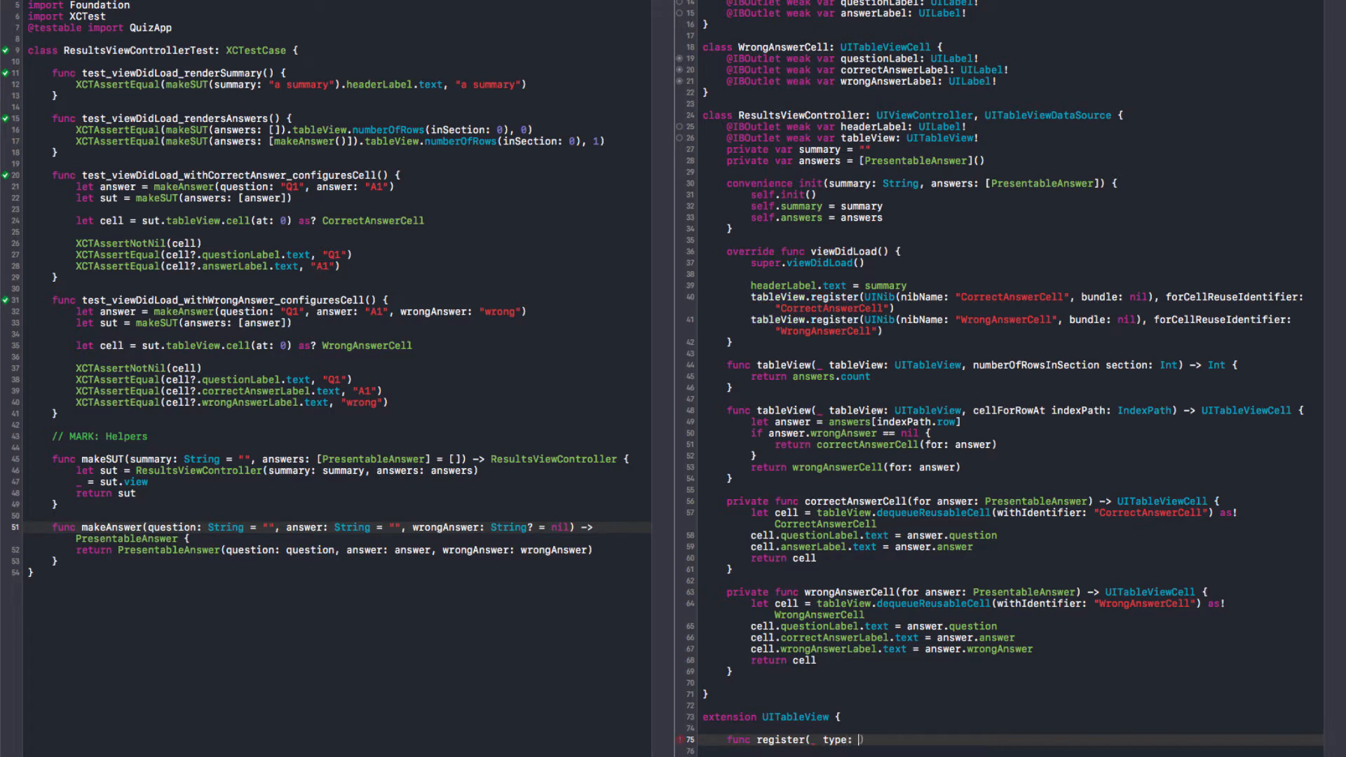
Write register(_ type: UITableViewCell.Type) deriving the nib name with String(describing:).
{"action": "type", "text": "UITableViewCell.Ty"}
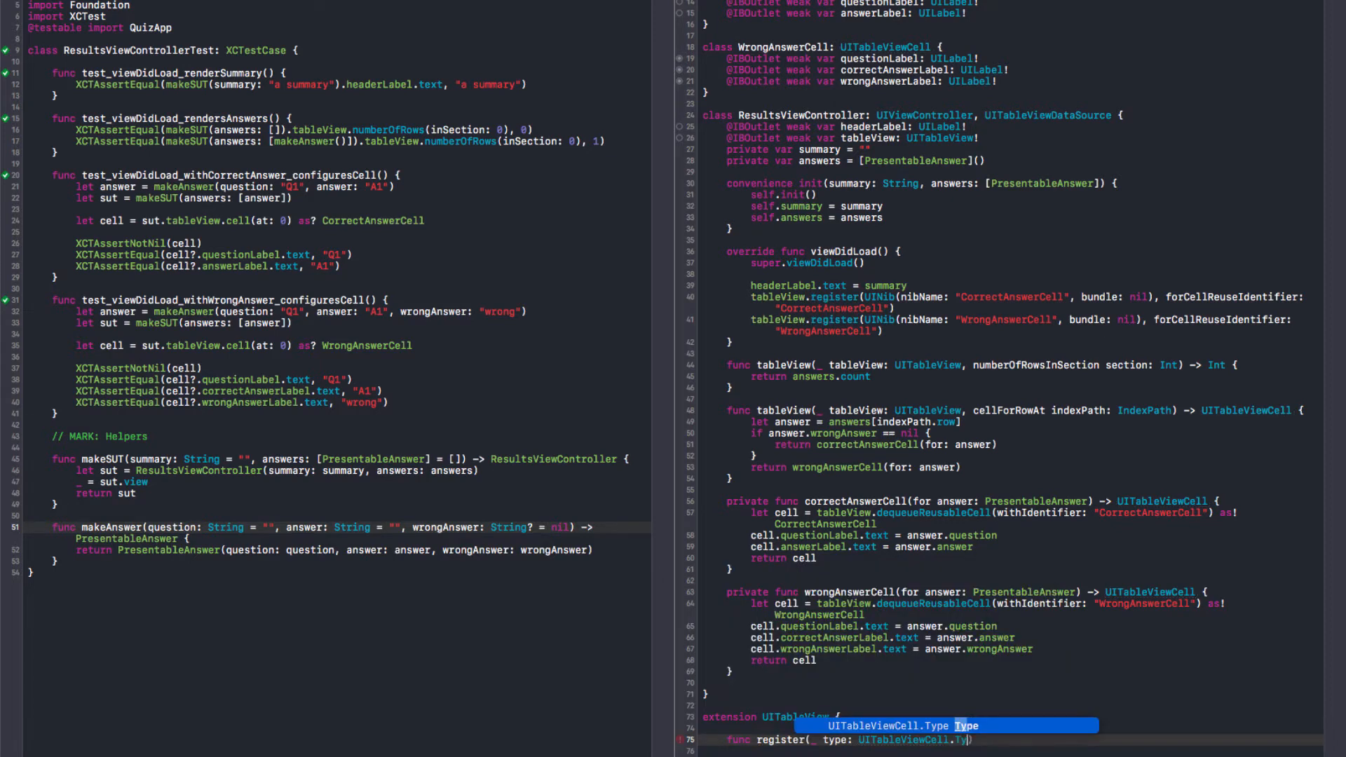
{"action": "key", "text": "Tab"}
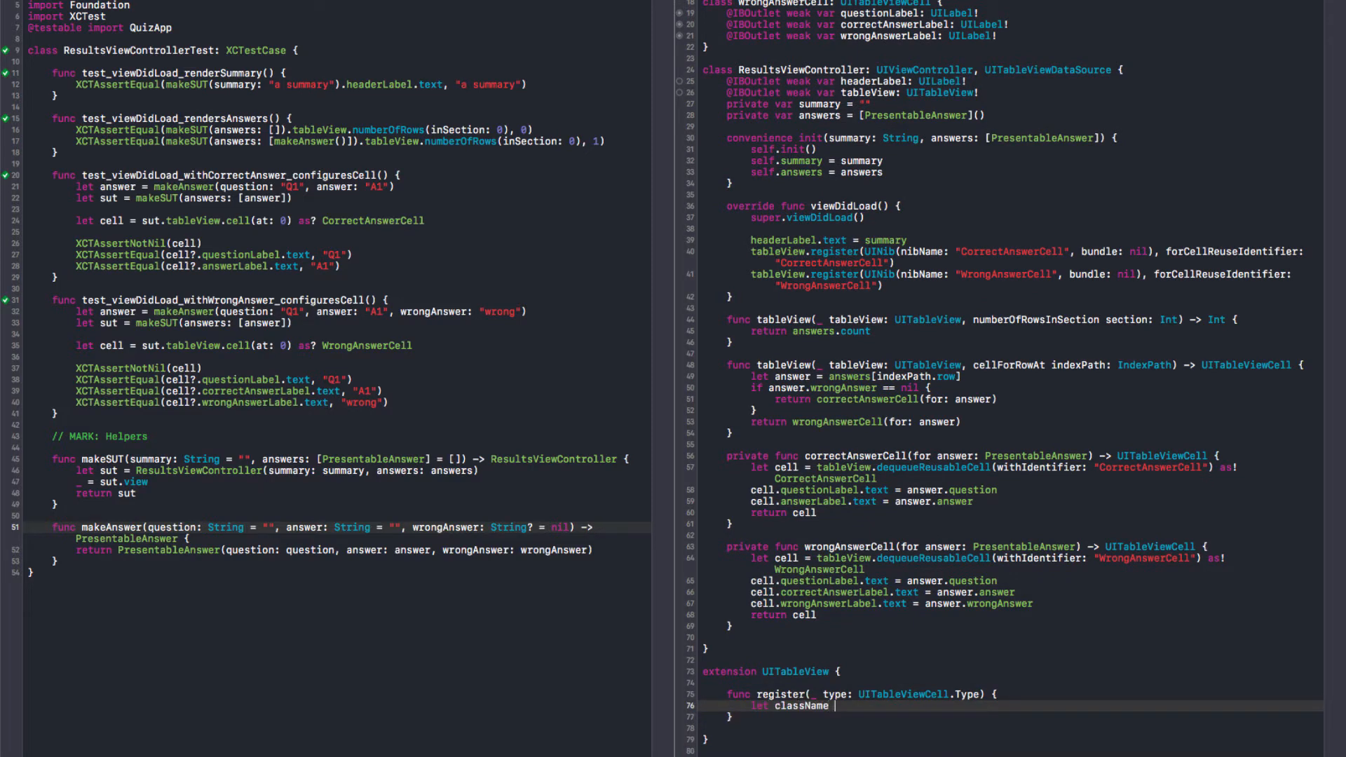
{"action": "type", "text": "= String(describing: Subject)"}
{"action": "type", "text": "register(UINib(nibName: className, bundle: nil), forCellReuseIdentifier: className"}
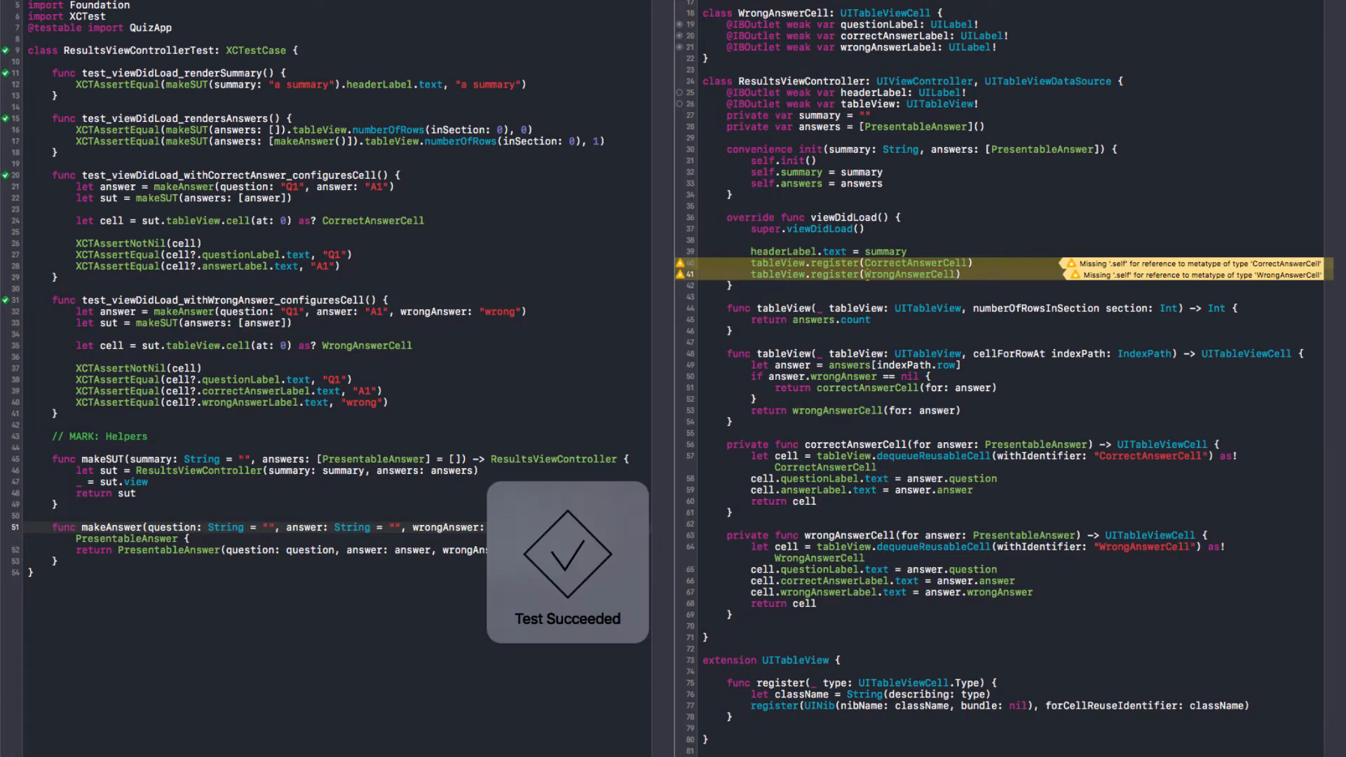
Add a generic dequeueReusableCell<T>(_ type:) -> T? helper, dequeue both cells by class, and run tests.
{"action": "type", "text": ".self"}
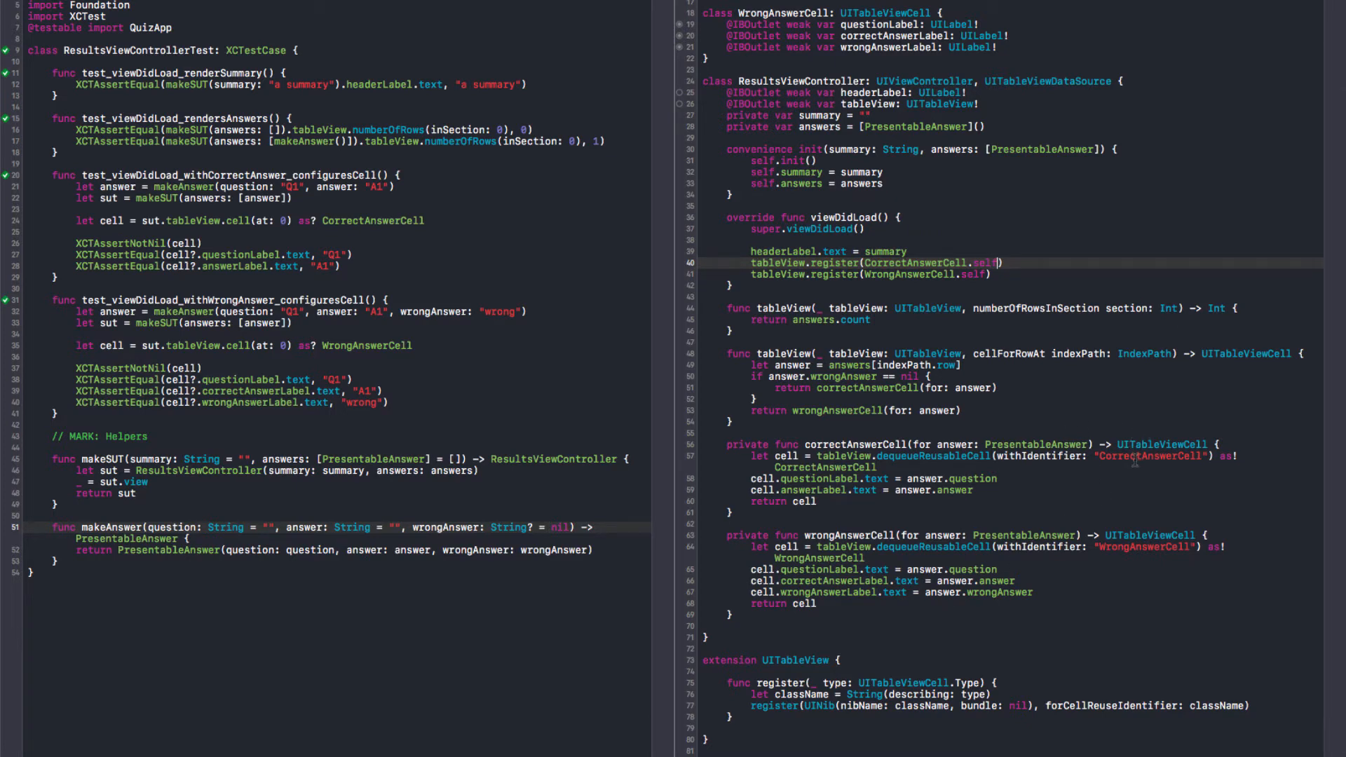
{"action": "double_click", "coordinate": [1153, 547]}
{"action": "type", "text": "func dequeueReusableCell<T>(for type: T.Type) - >"}
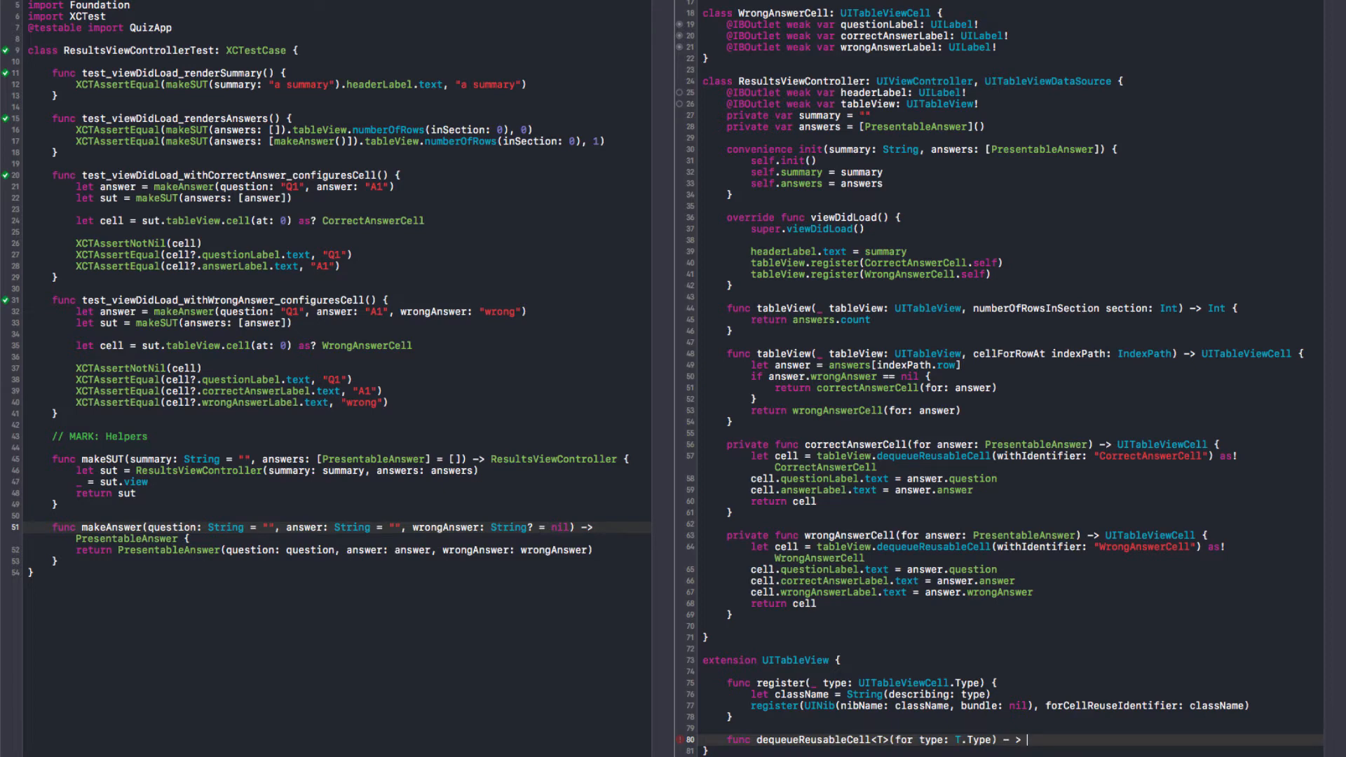
{"action": "type", "text": "T? {"}
{"action": "type", "text": "let className = String(describing: type"}
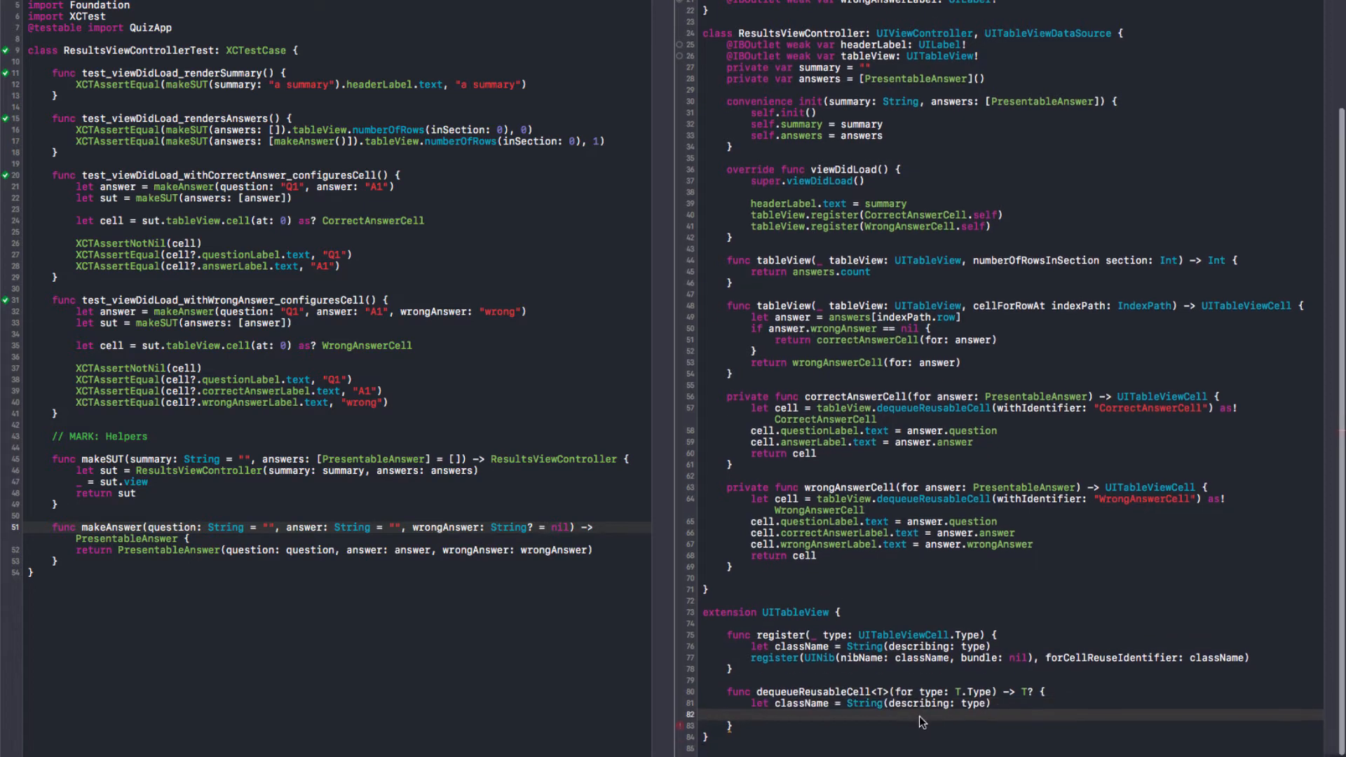
{"action": "type", "text": "ret"}
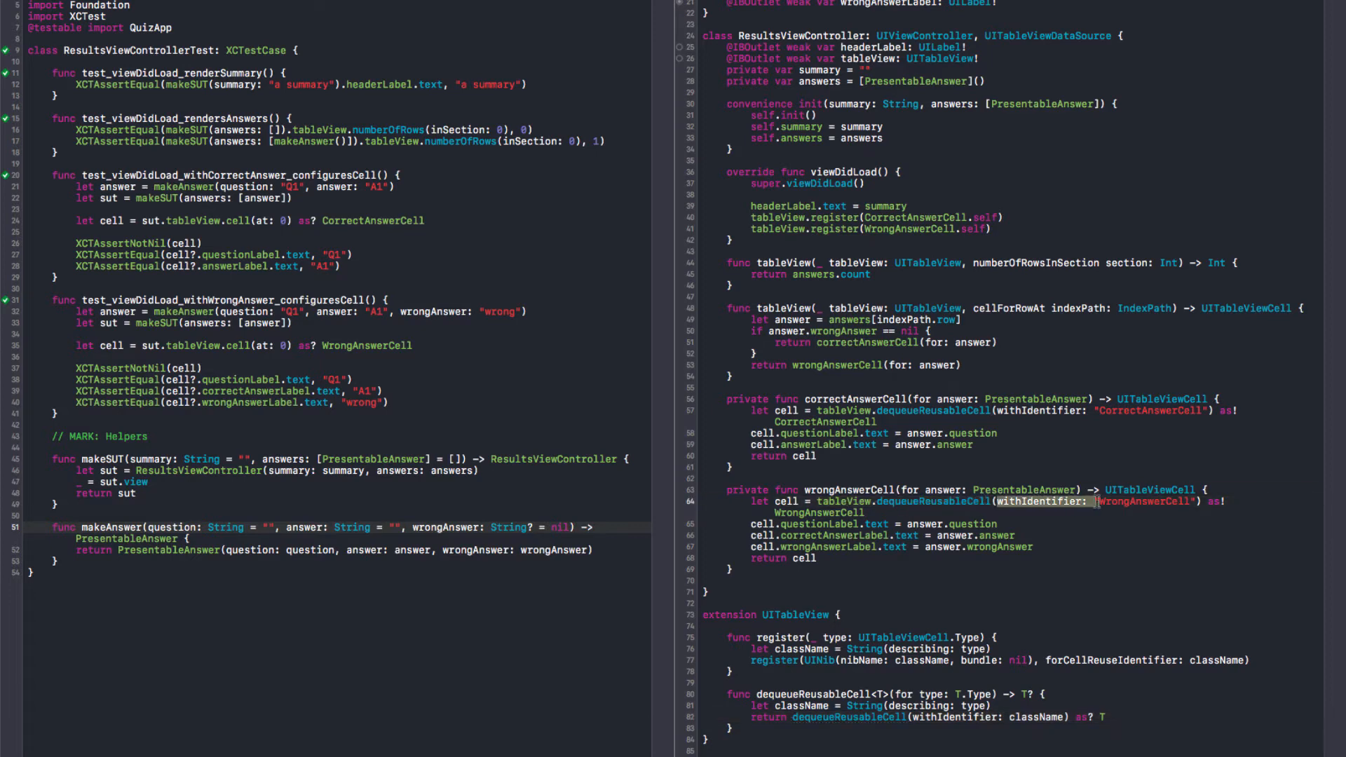
{"action": "type", "text": "WrongAnswerCell.self)!"}
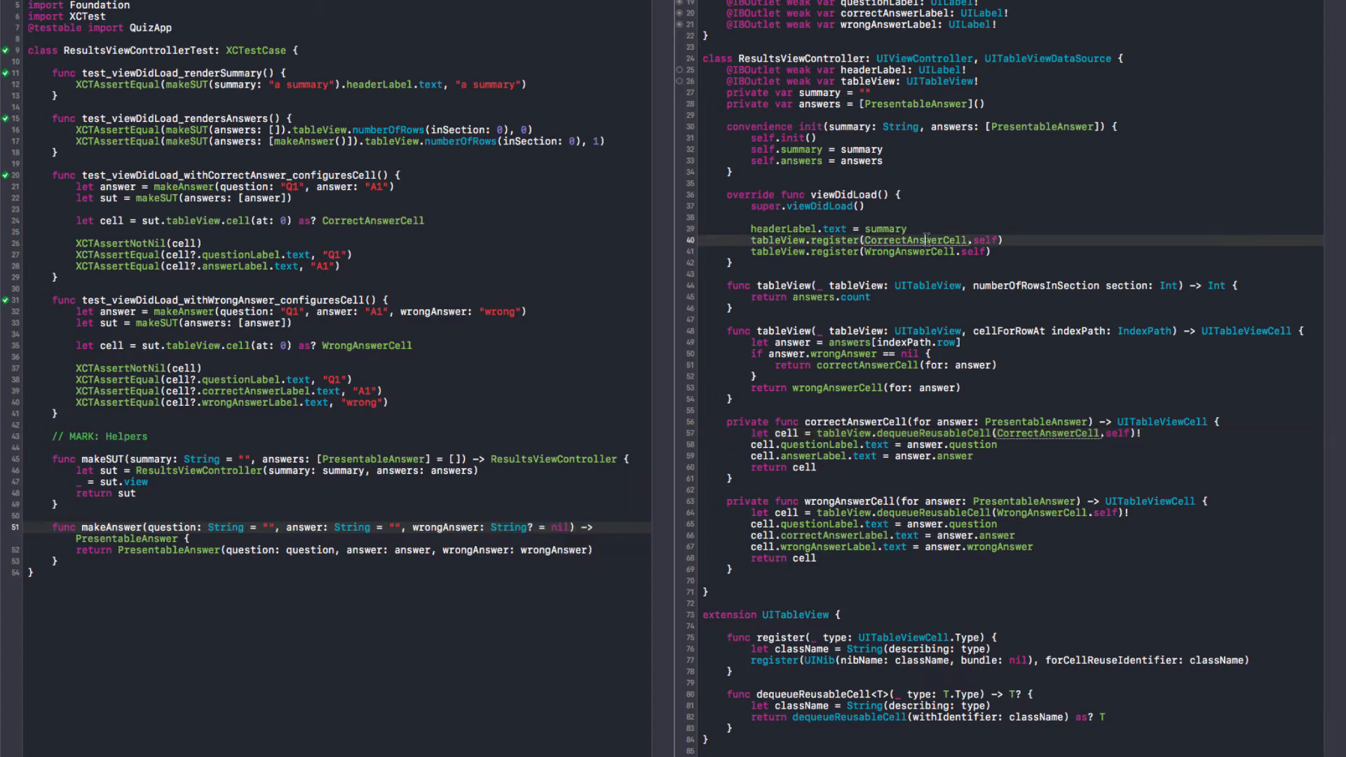
{"action": "key", "text": "cmd+/"}
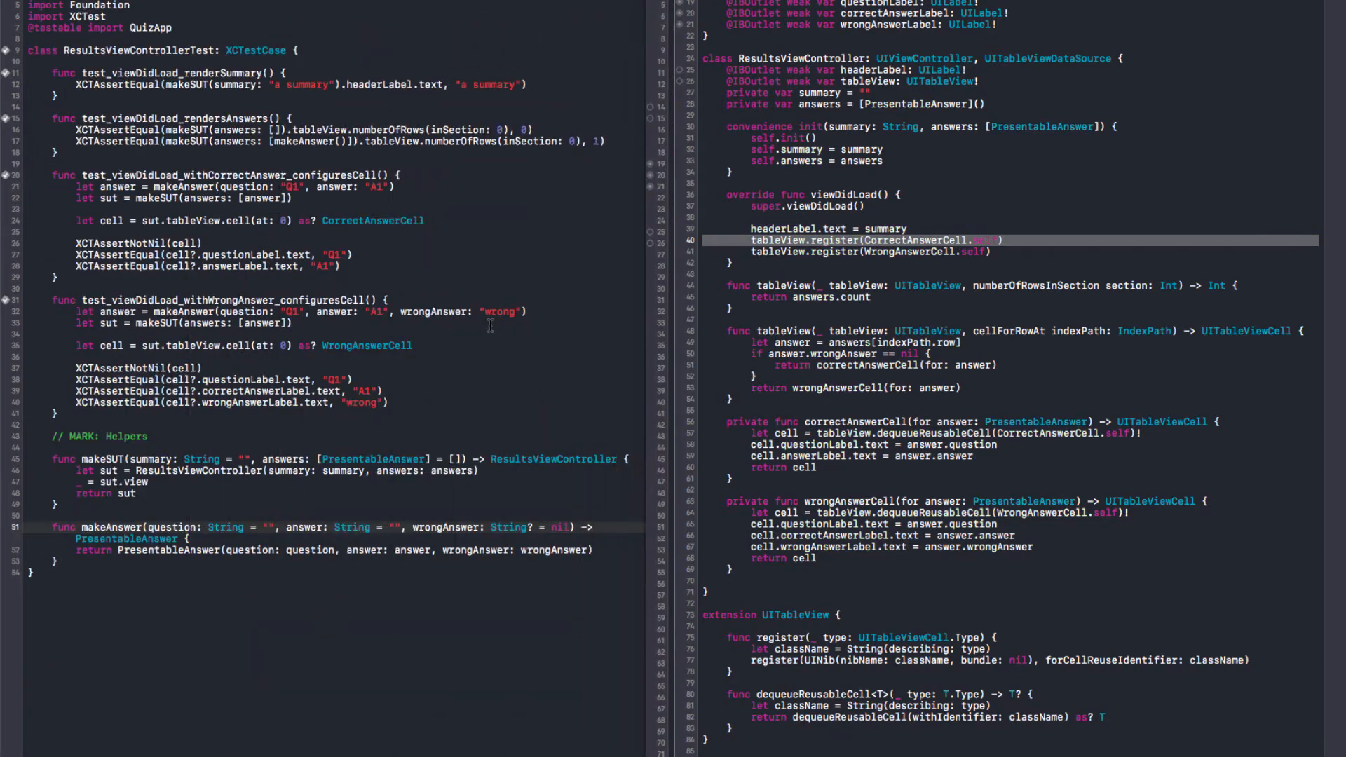
Create UITableViewExtensions.swift, move the extension into it, and rebuild.
{"action": "scroll", "scroll_direction": "down", "scroll_amount": 3}
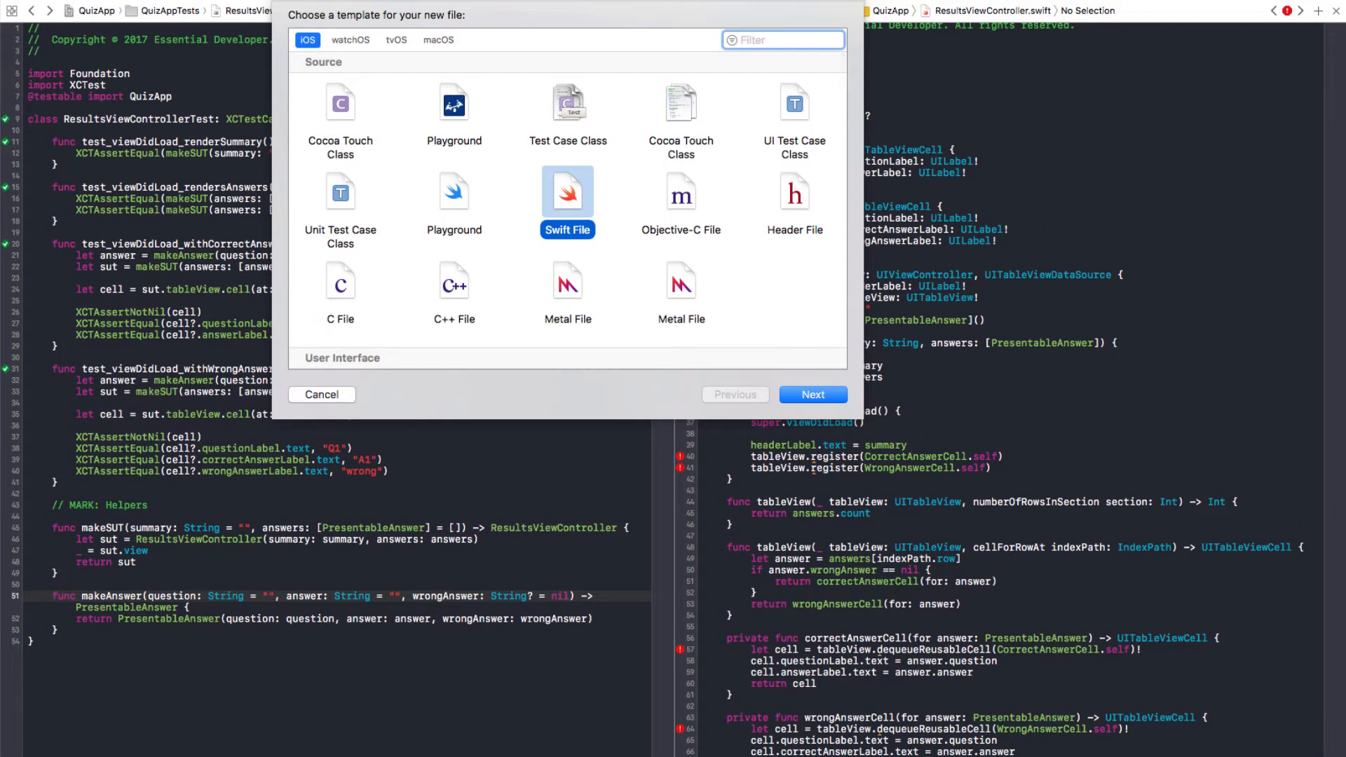
{"action": "left_click", "coordinate": [813, 394]}
{"action": "type", "text": "UITableViewExtension"}
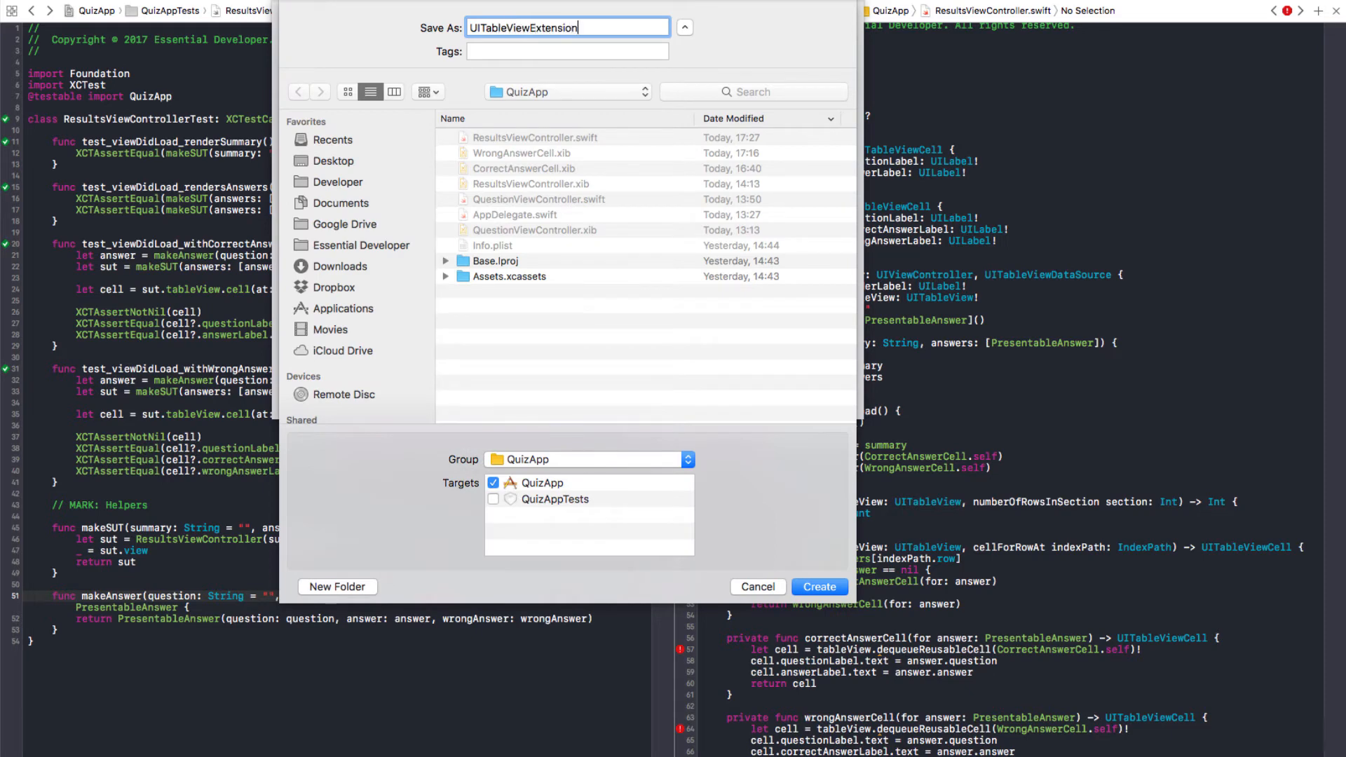
{"action": "left_click", "coordinate": [820, 587]}
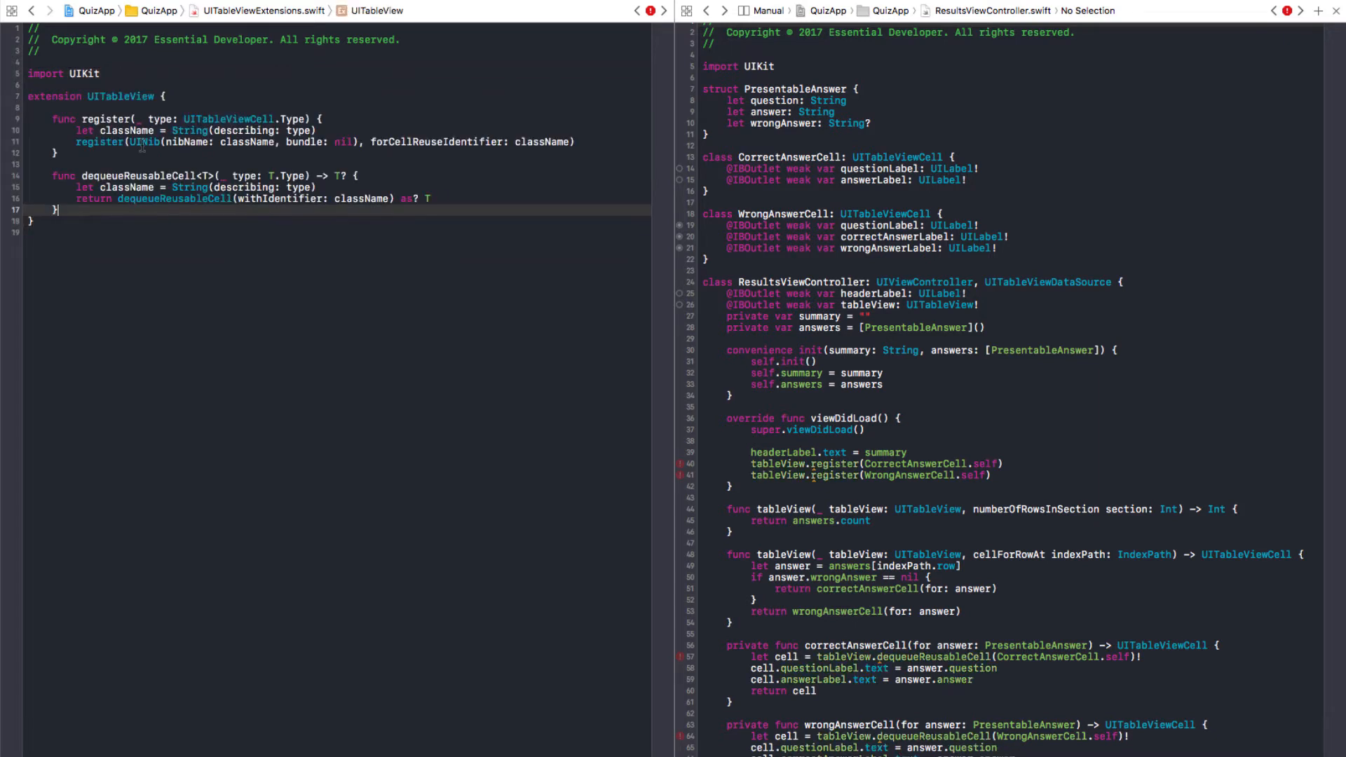
{"action": "key", "text": "cmd+b"}
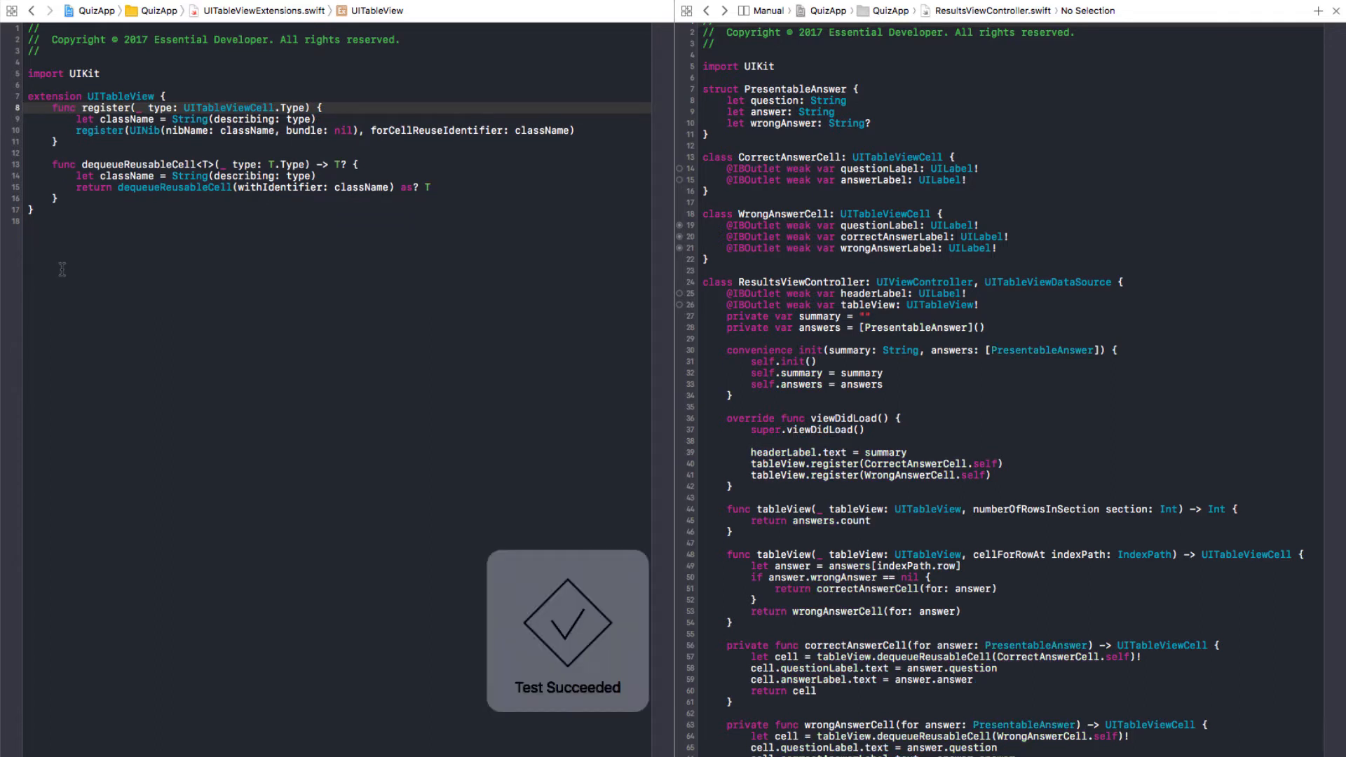
{"action": "double_click", "coordinate": [797, 89]}
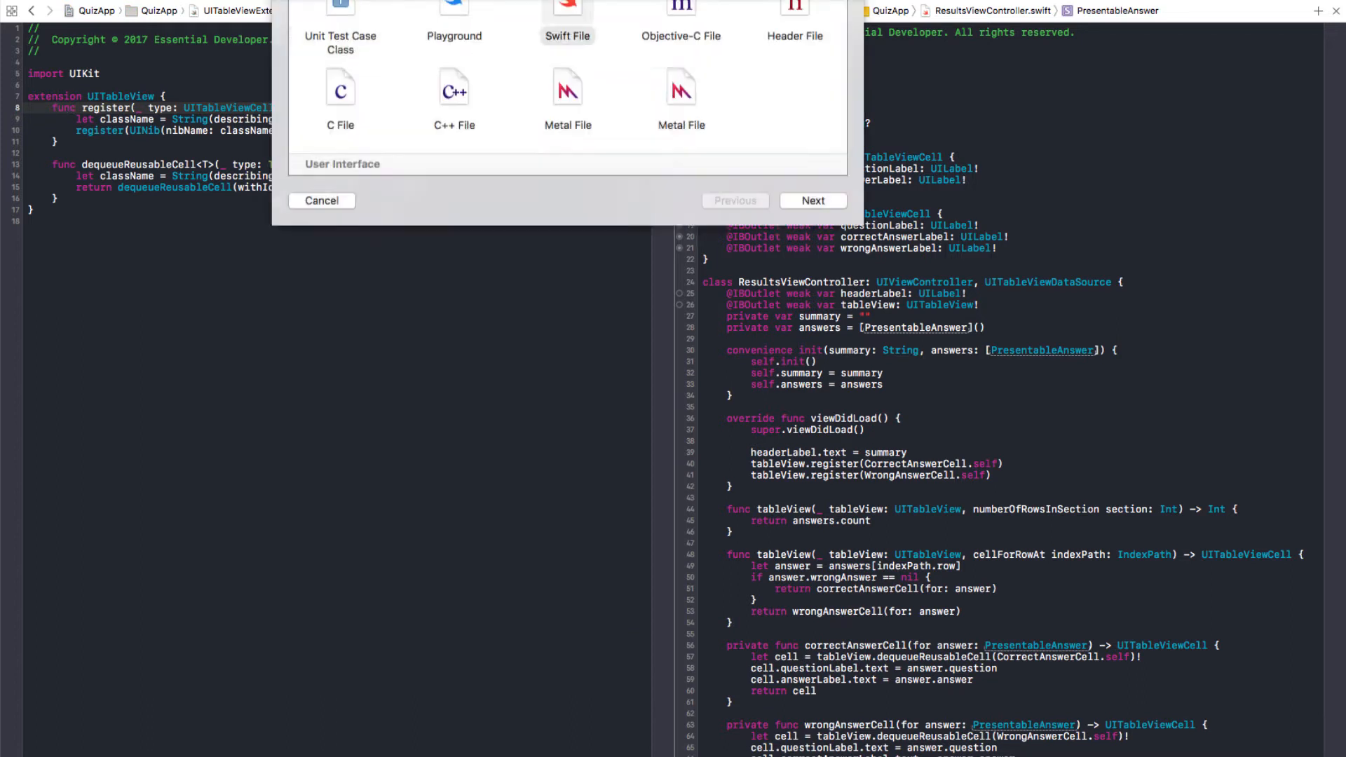
Create PresentableAnswer, CorrectAnswerCell and WrongAnswerCell Swift files in the QuizApp target.
{"action": "left_click", "coordinate": [813, 201]}
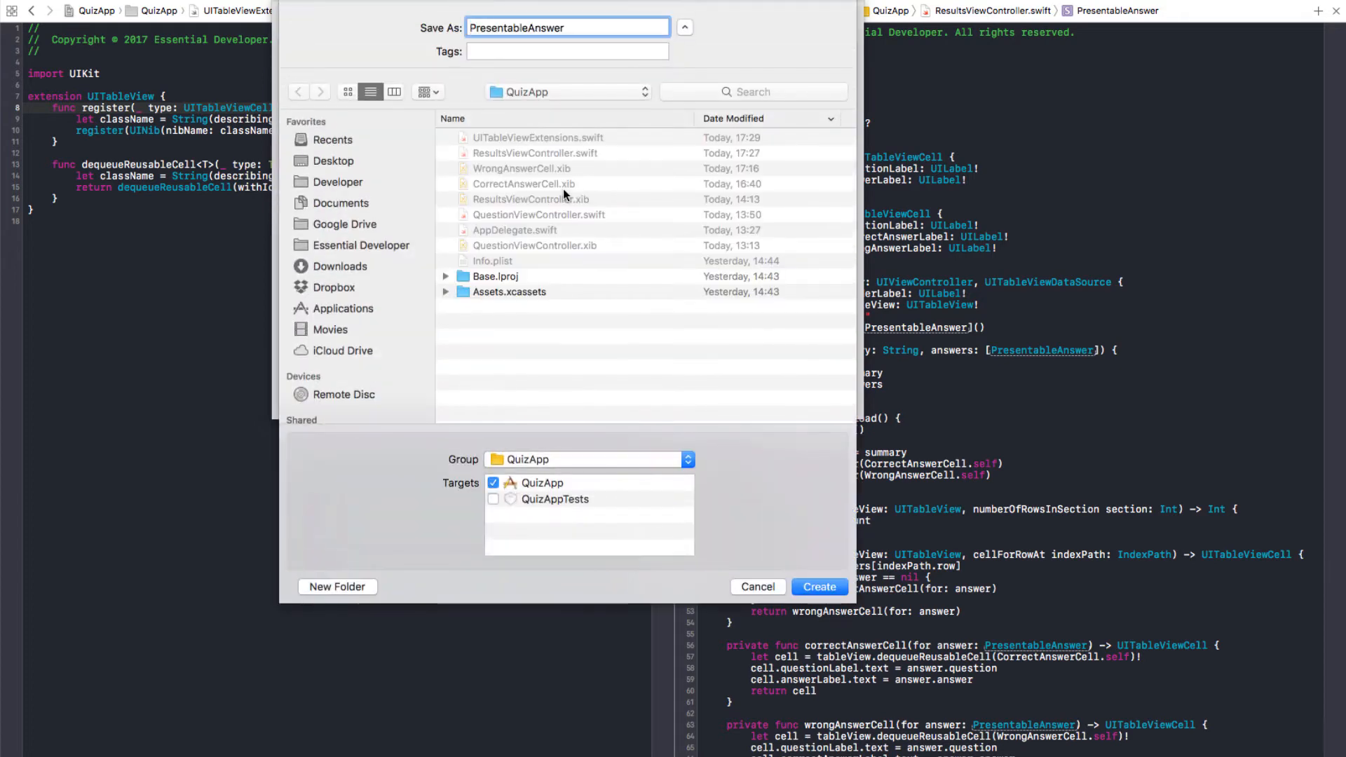
{"action": "left_click", "coordinate": [820, 586]}
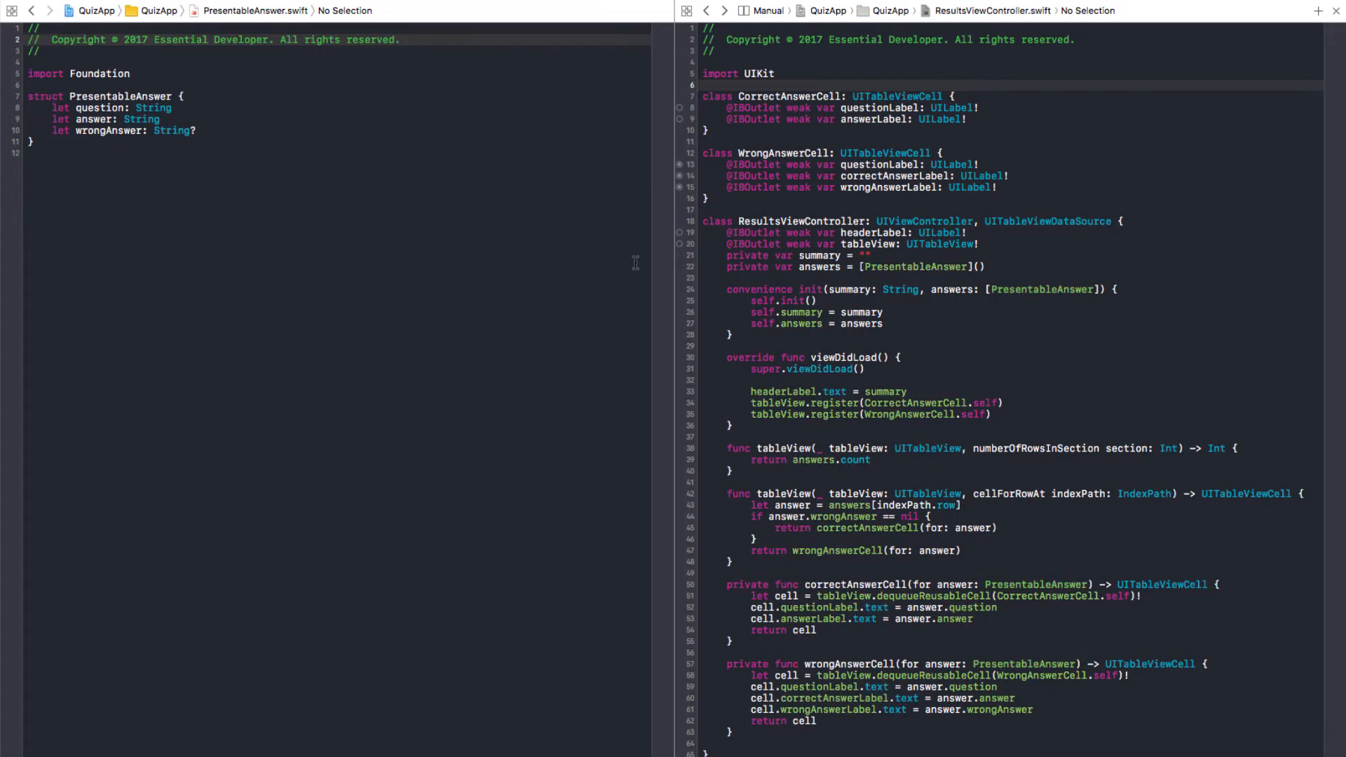
{"action": "mouse_move", "coordinate": [808, 89]}
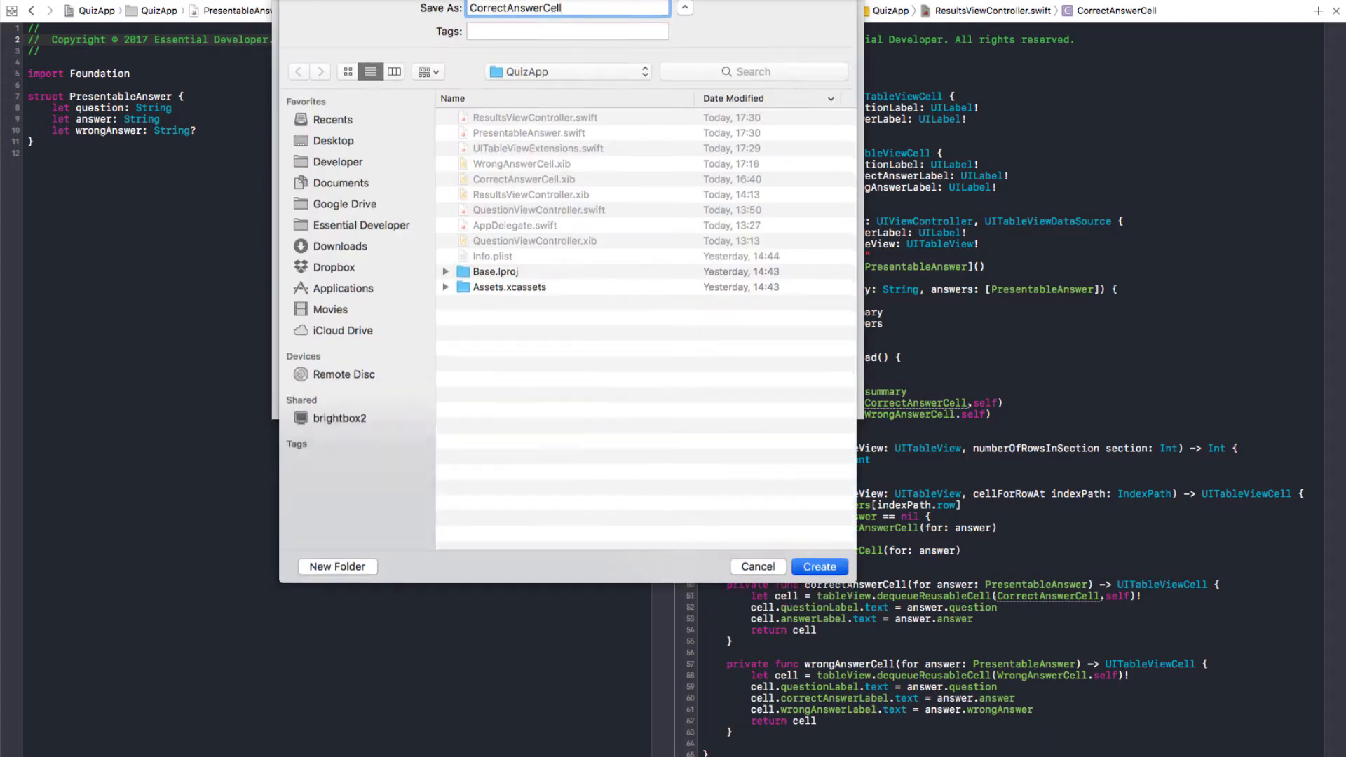
{"action": "left_click", "coordinate": [819, 566]}
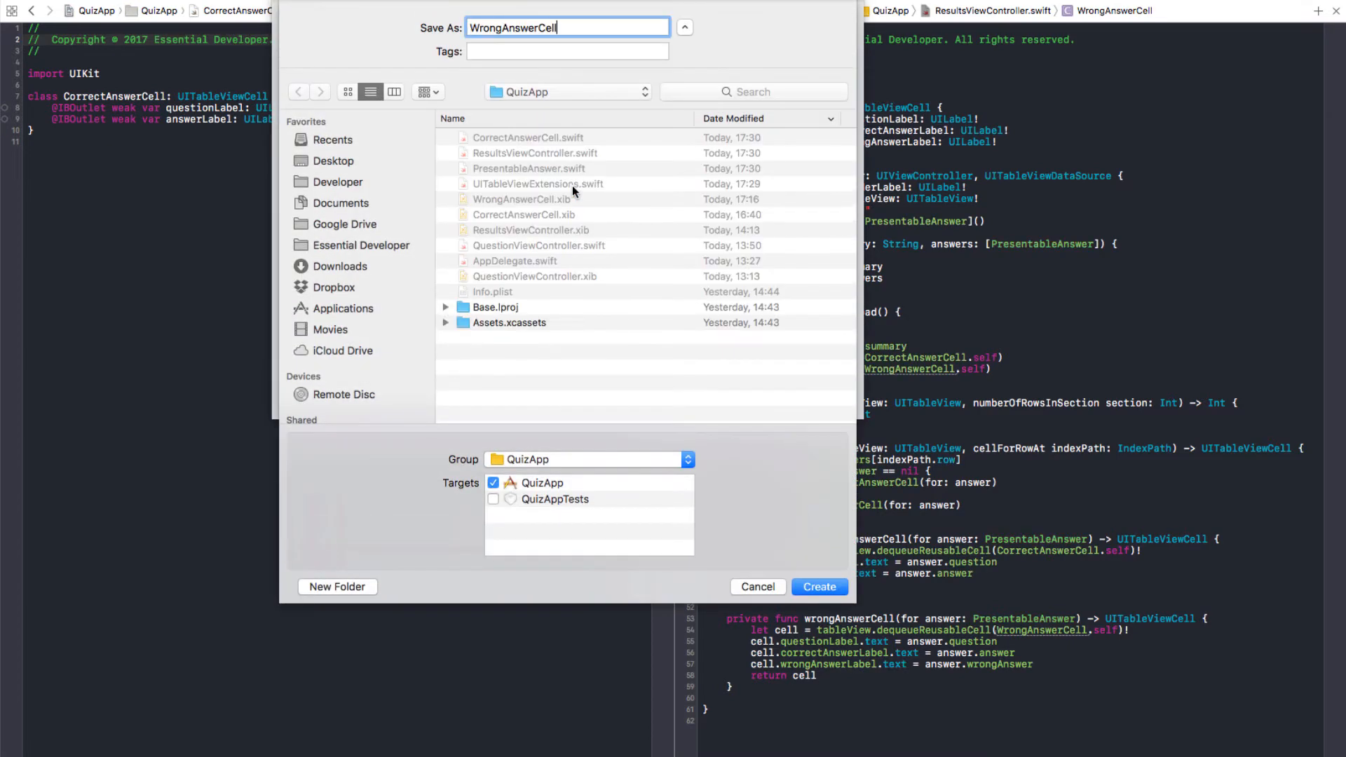
{"action": "left_click", "coordinate": [820, 586]}
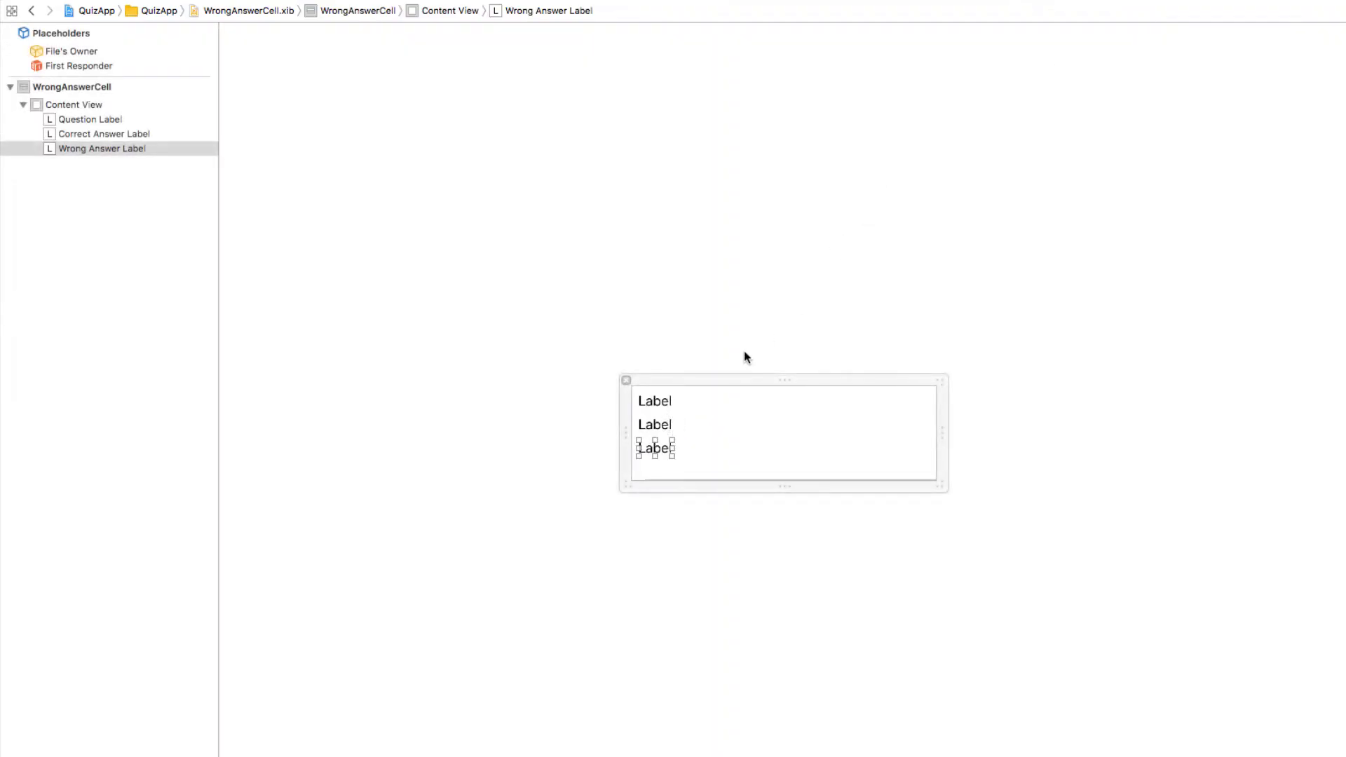
Make the correct-answer label in the wrong-answer cell green in the Attributes inspector.
{"action": "left_click", "coordinate": [104, 134]}
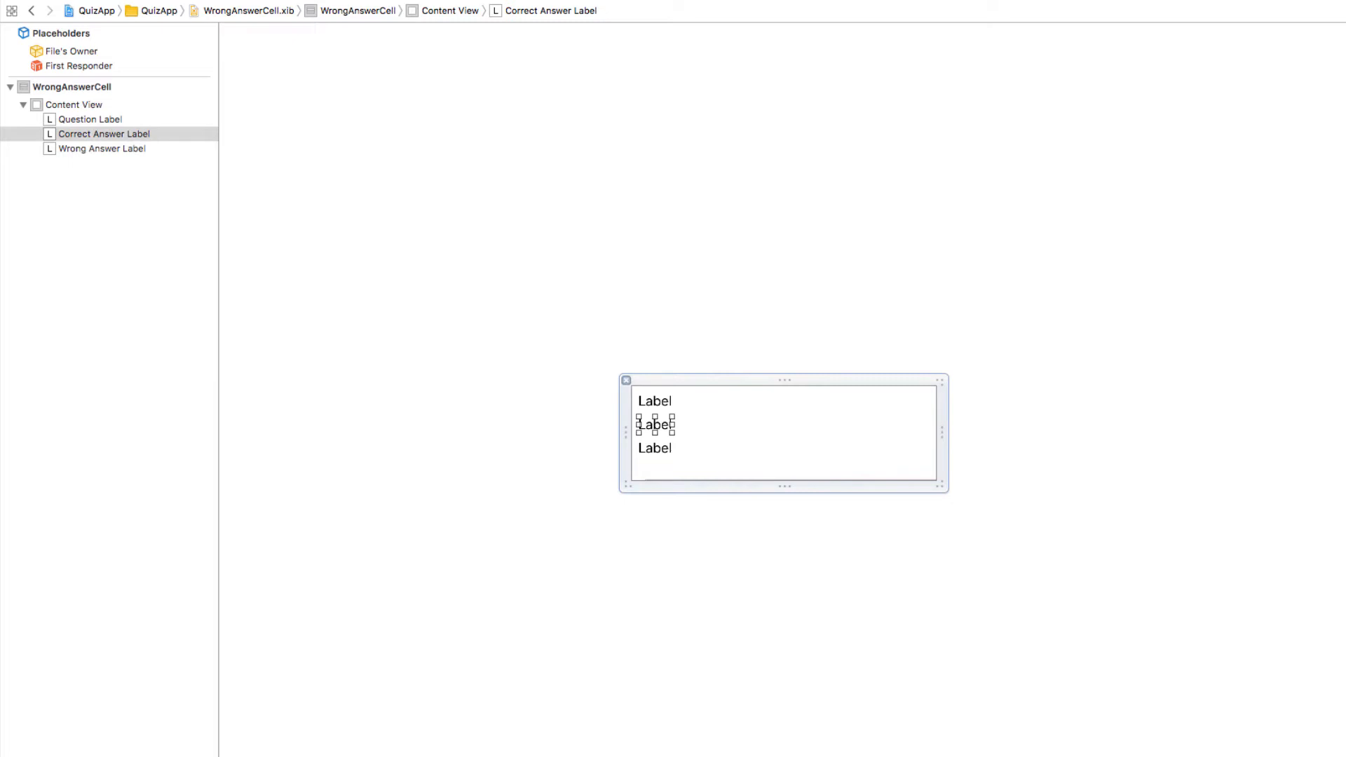
{"action": "left_click", "coordinate": [1254, 26]}
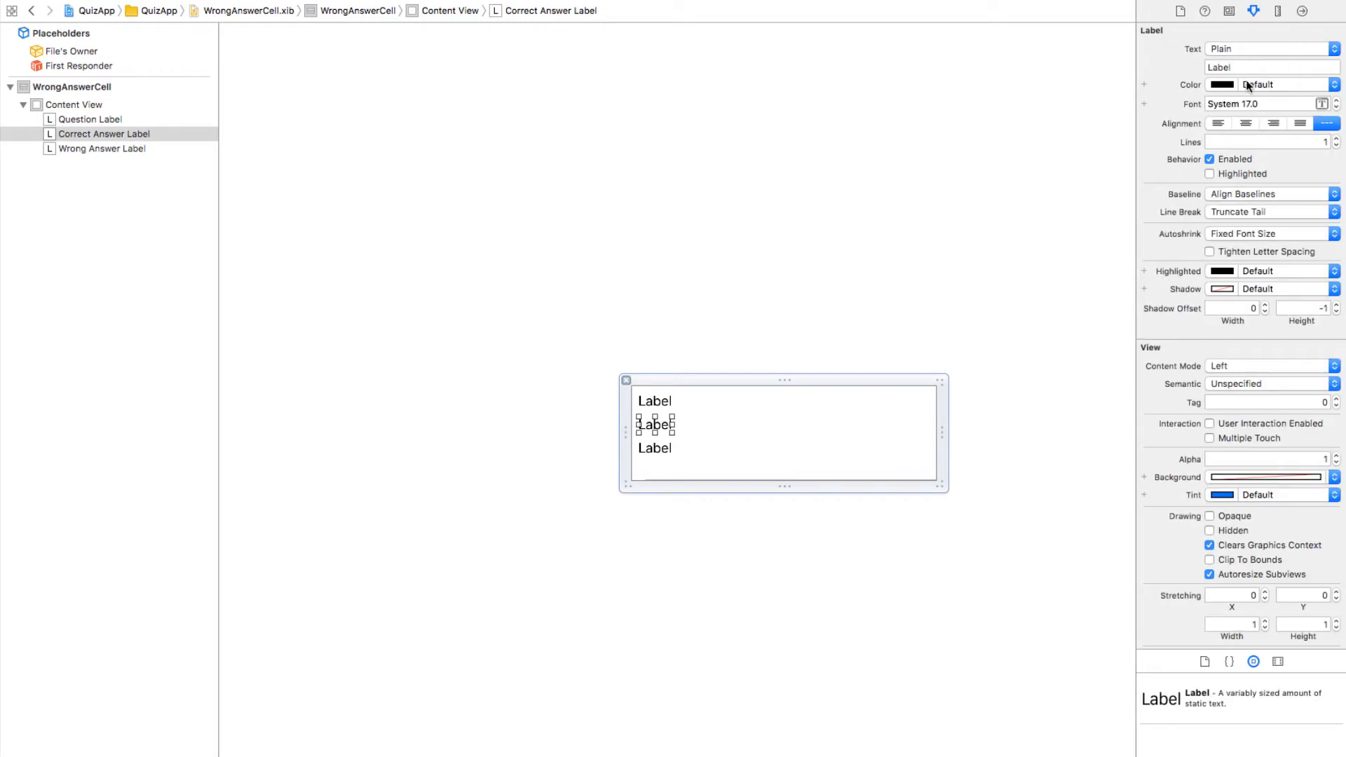
{"action": "left_click", "coordinate": [1222, 84]}
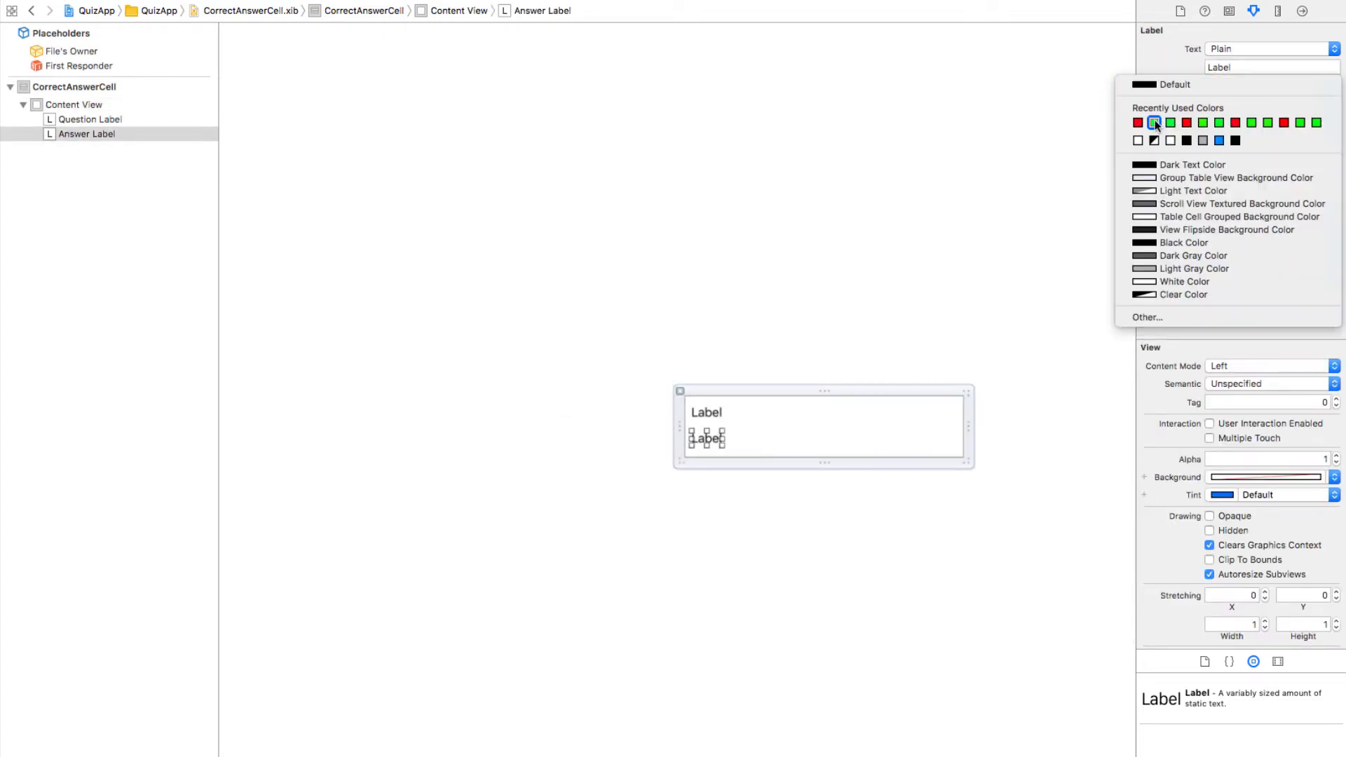
{"action": "left_click", "coordinate": [1188, 122]}
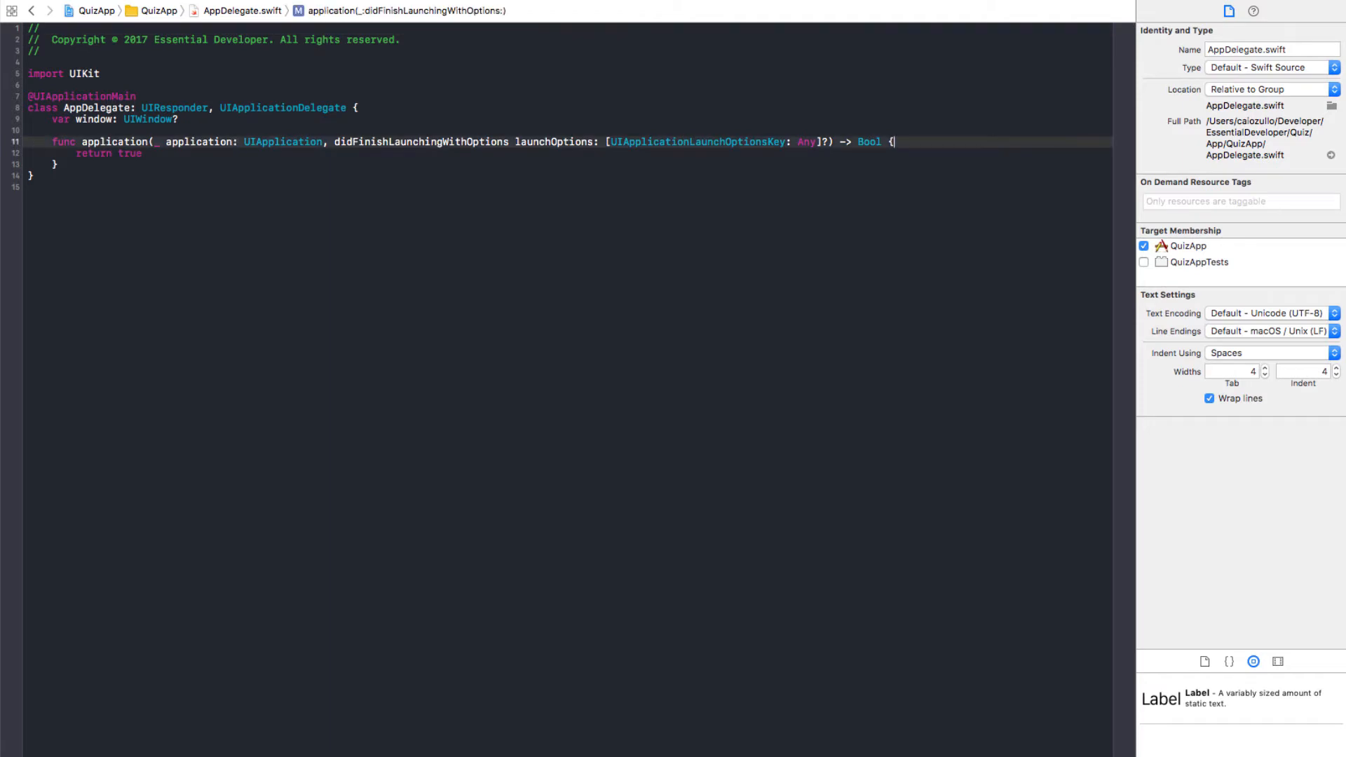
Build a ResultsViewController with a summary and two sample answers in didFinishLaunching.
{"action": "type", "text": "let viewController = ResultsViewController(summary: String, answers: [PresentableAnswer"}
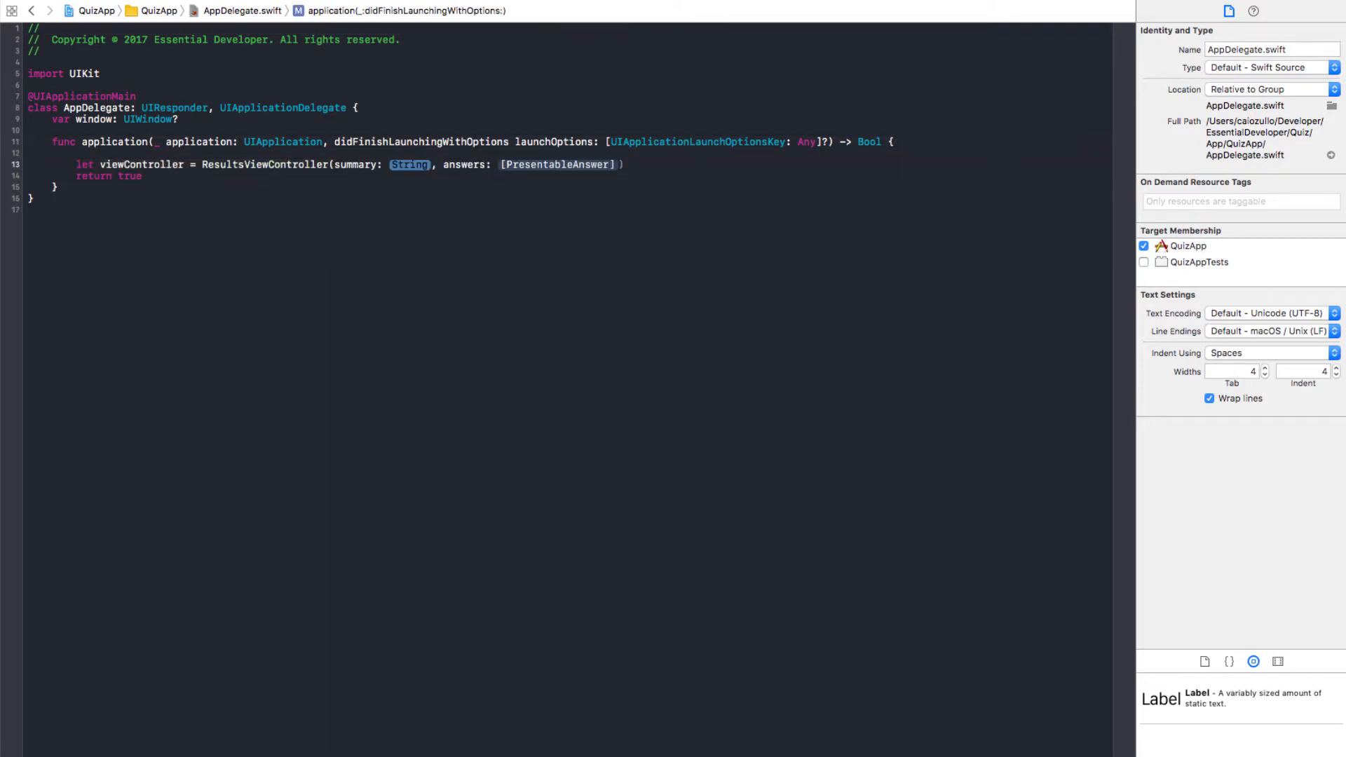
{"action": "type", "text": "\"You got 1/1\""}
{"action": "type", "text": "PresentableAnswer("}
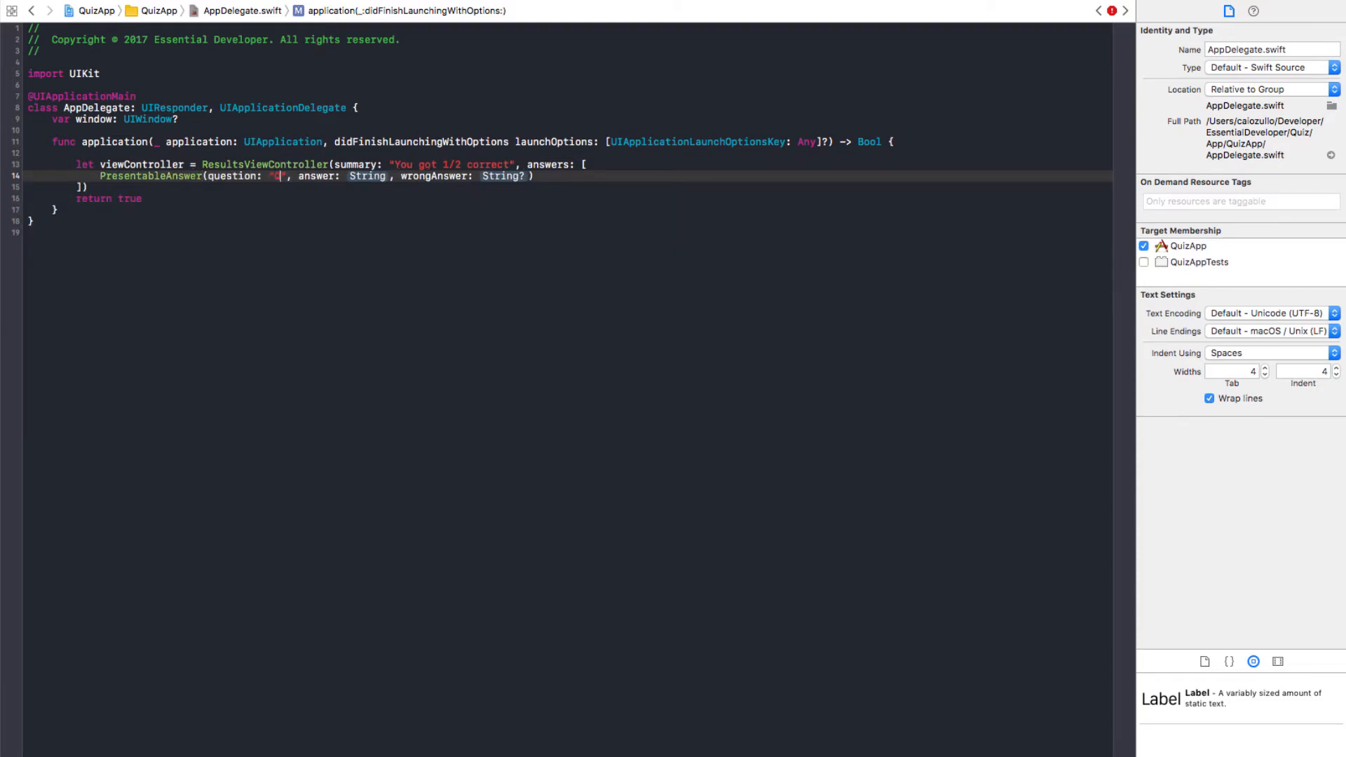
{"action": "type", "text": "Question??"}
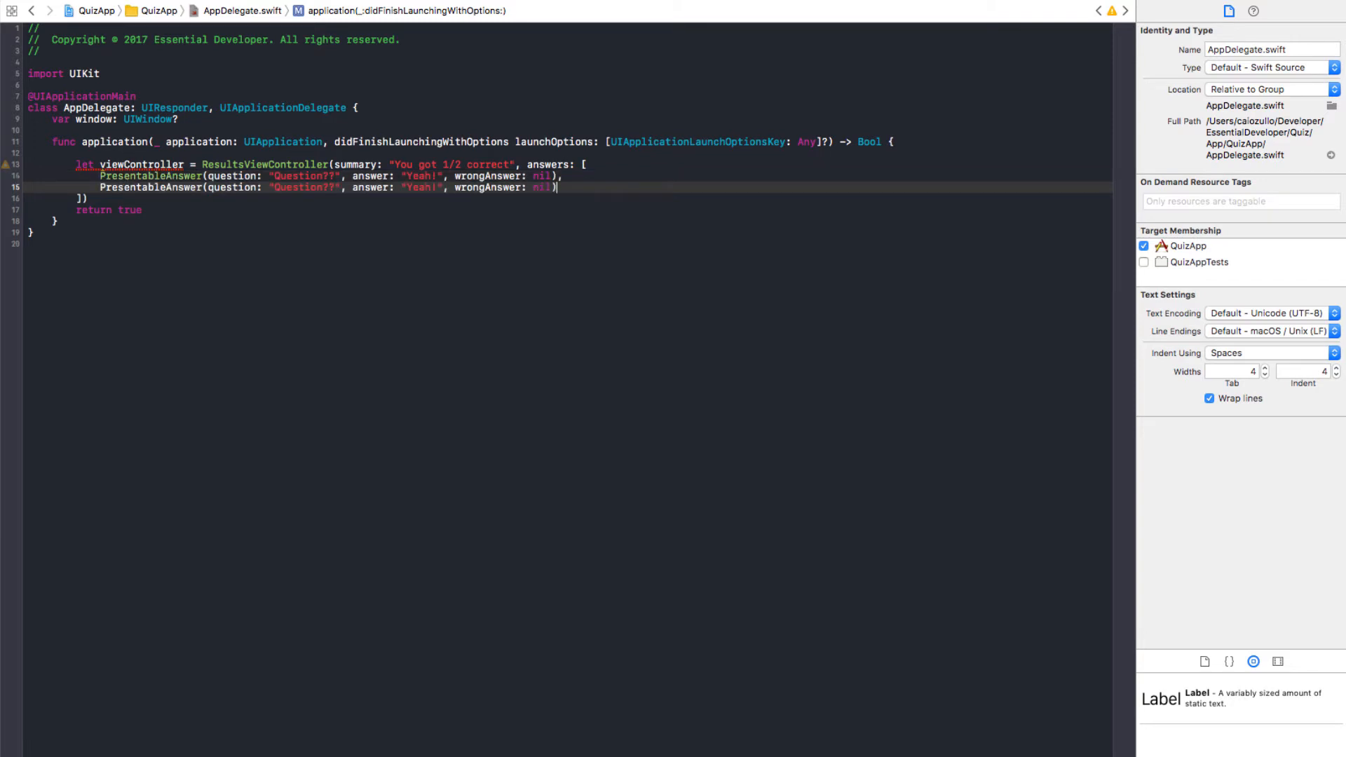
{"action": "type", "text": "Another"}
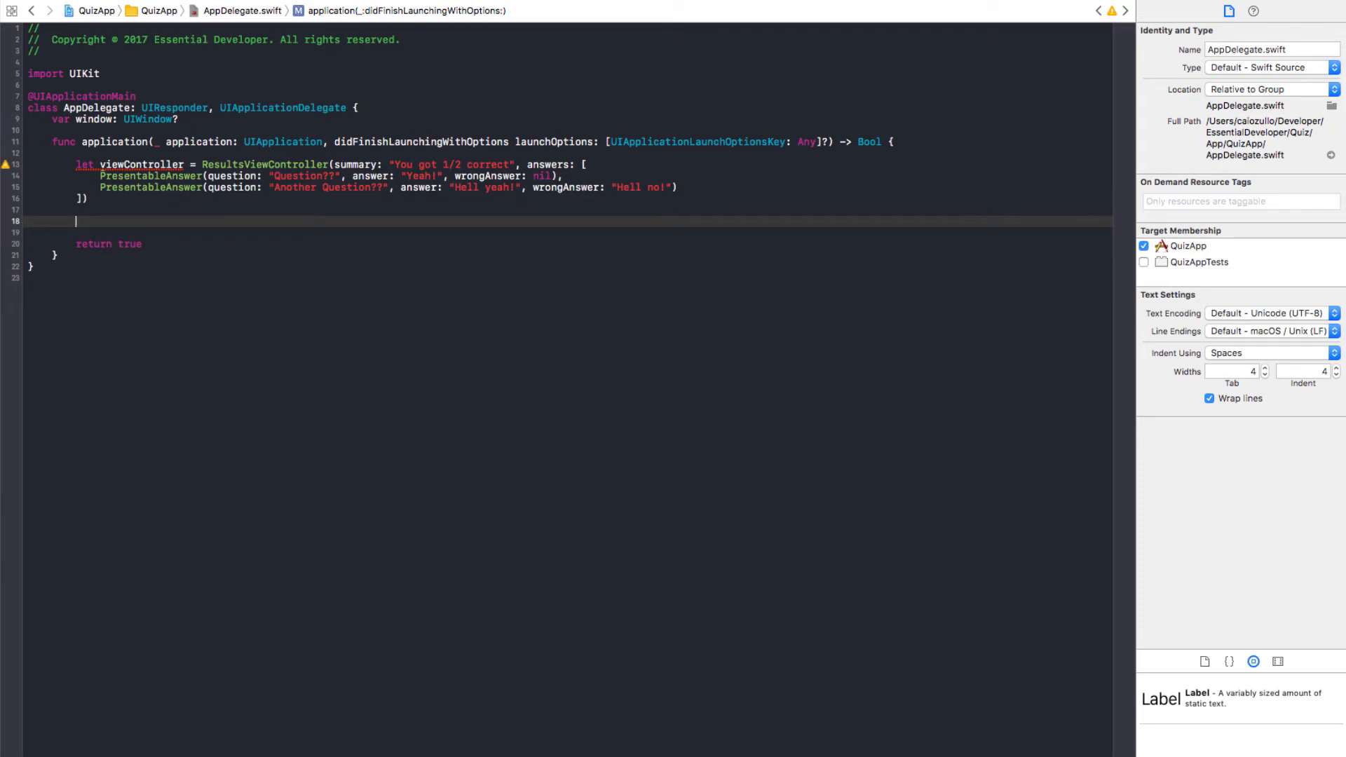
Create a UIWindow with UIScreen.main.bounds, set its rootViewController, and assign self.window.
{"action": "type", "text": "let window = UIWindow(frame: UIScre"}
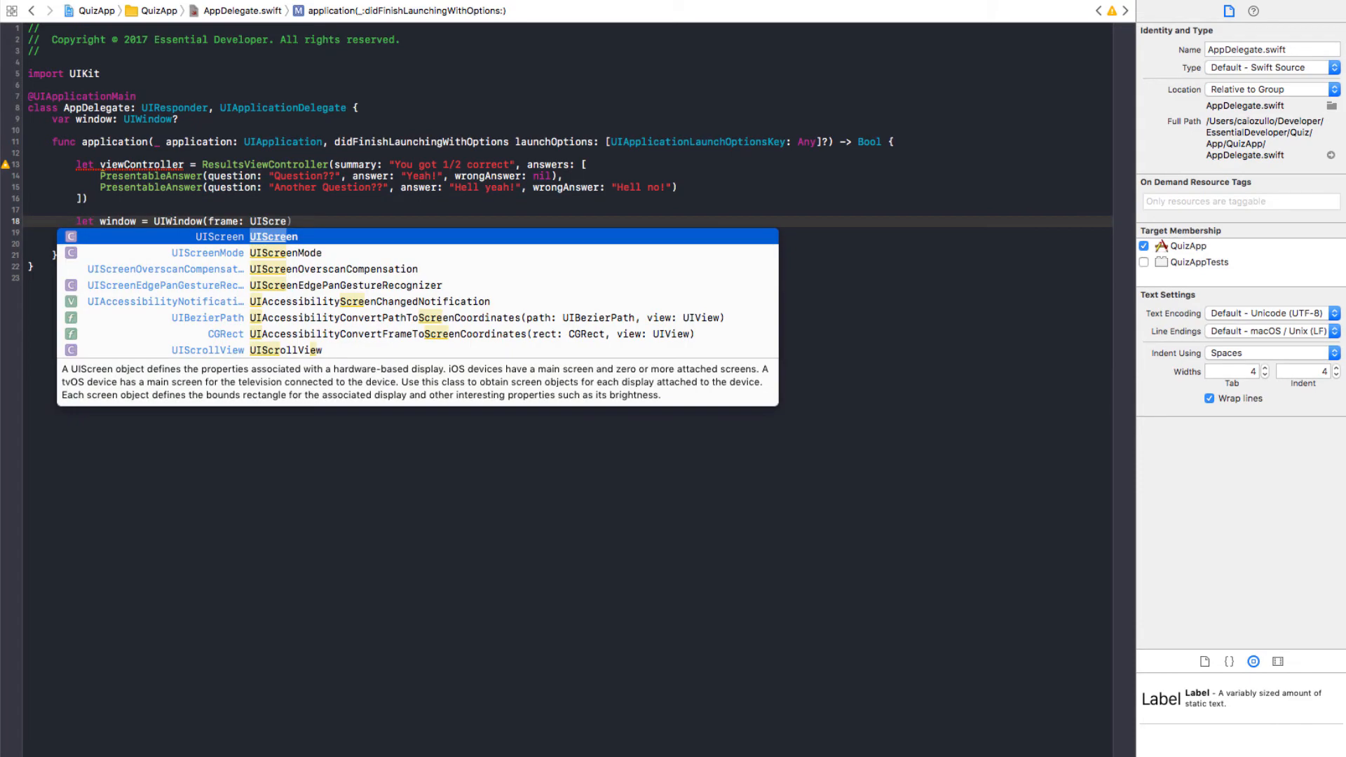
{"action": "key", "text": "Return"}
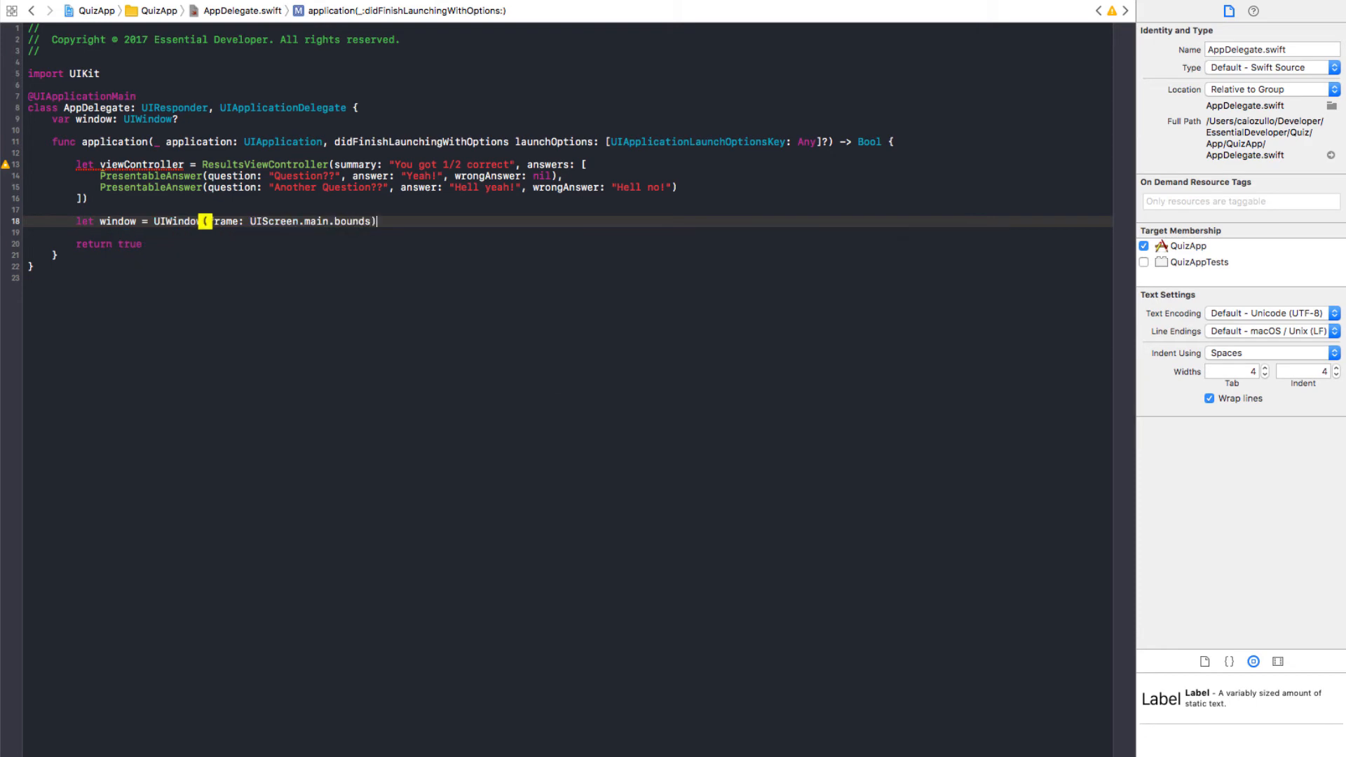
{"action": "type", "text": "window."}
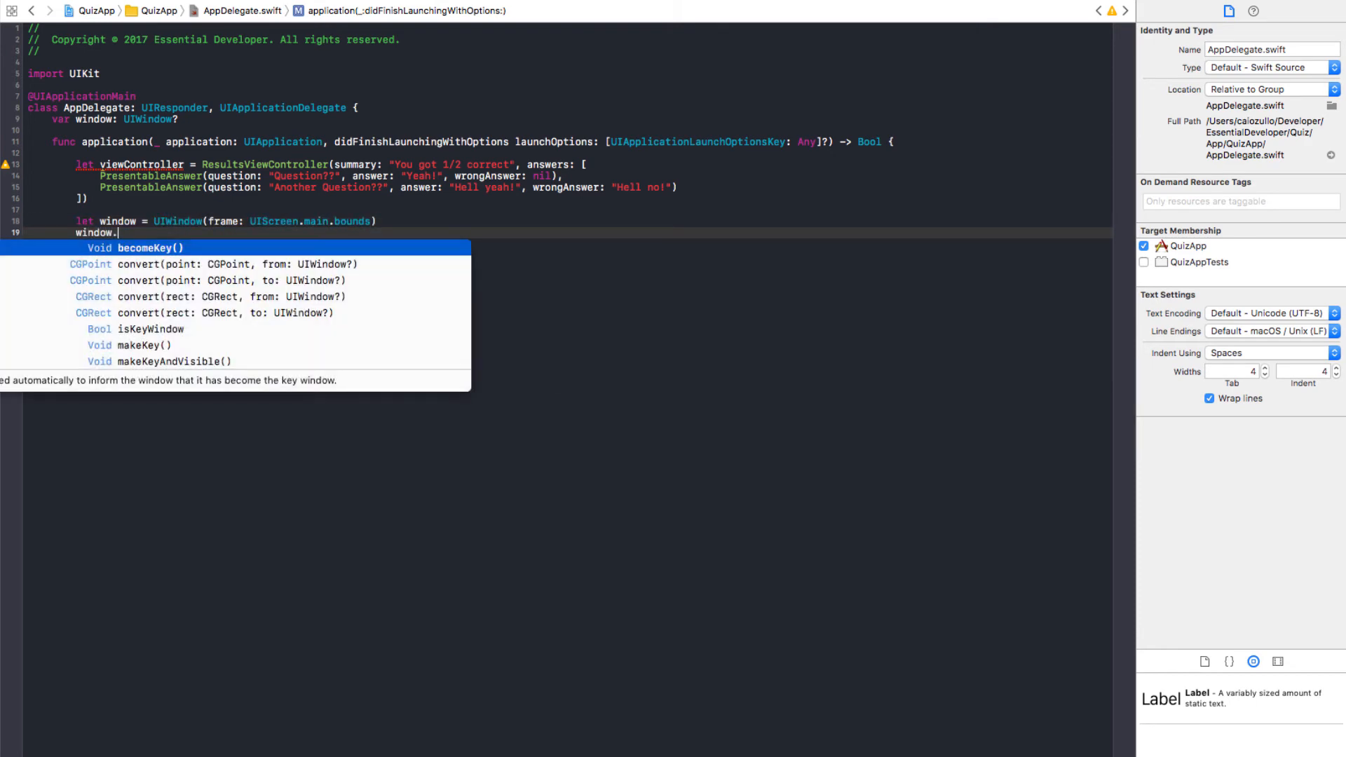
{"action": "type", "text": "rootViewController ="}
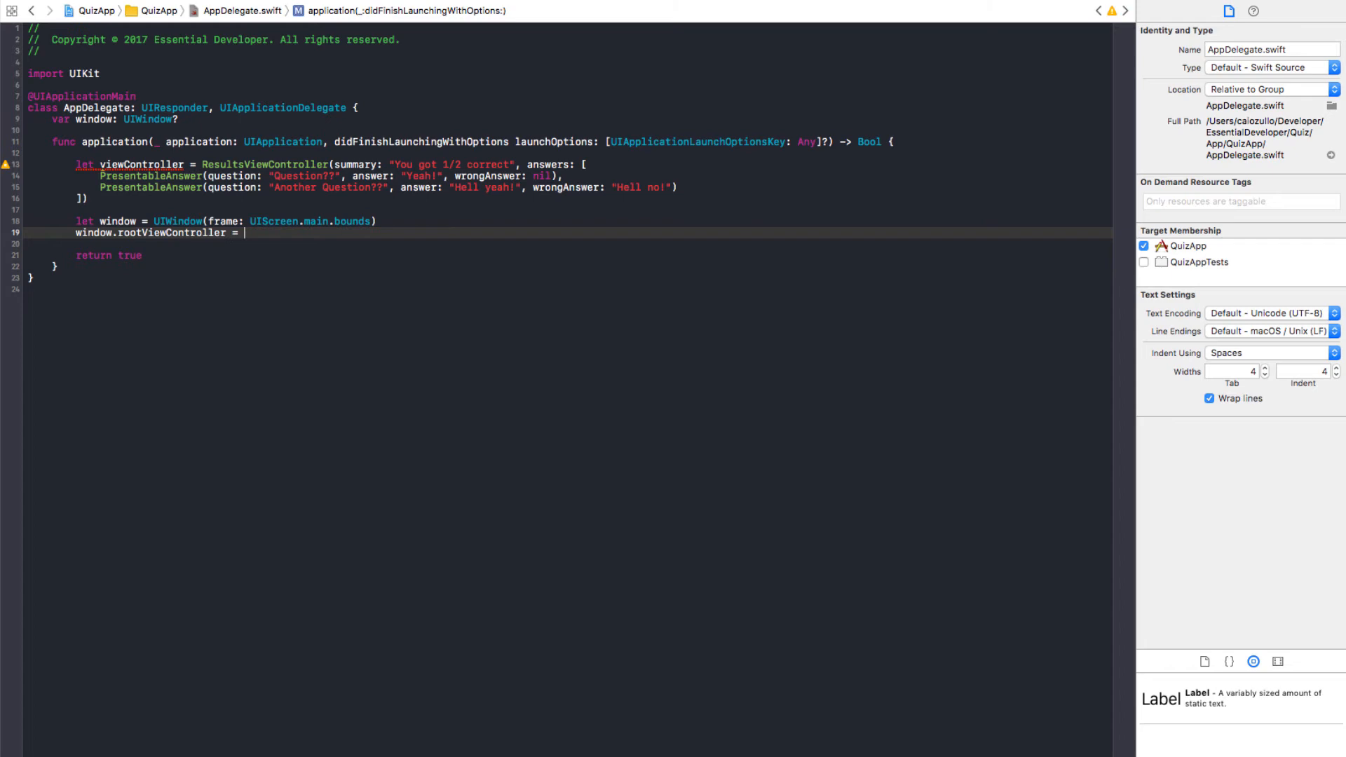
{"action": "type", "text": "viewController"}
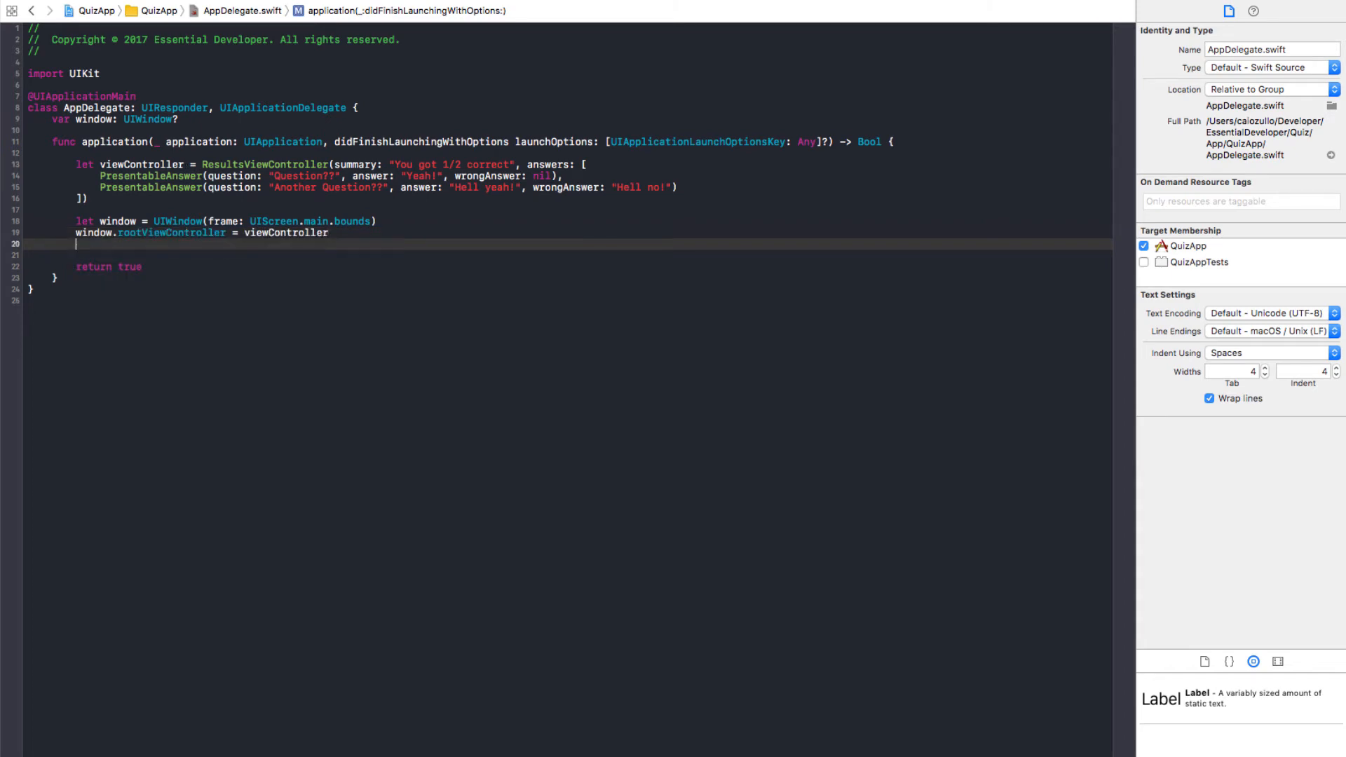
{"action": "type", "text": "self.window = wi"}
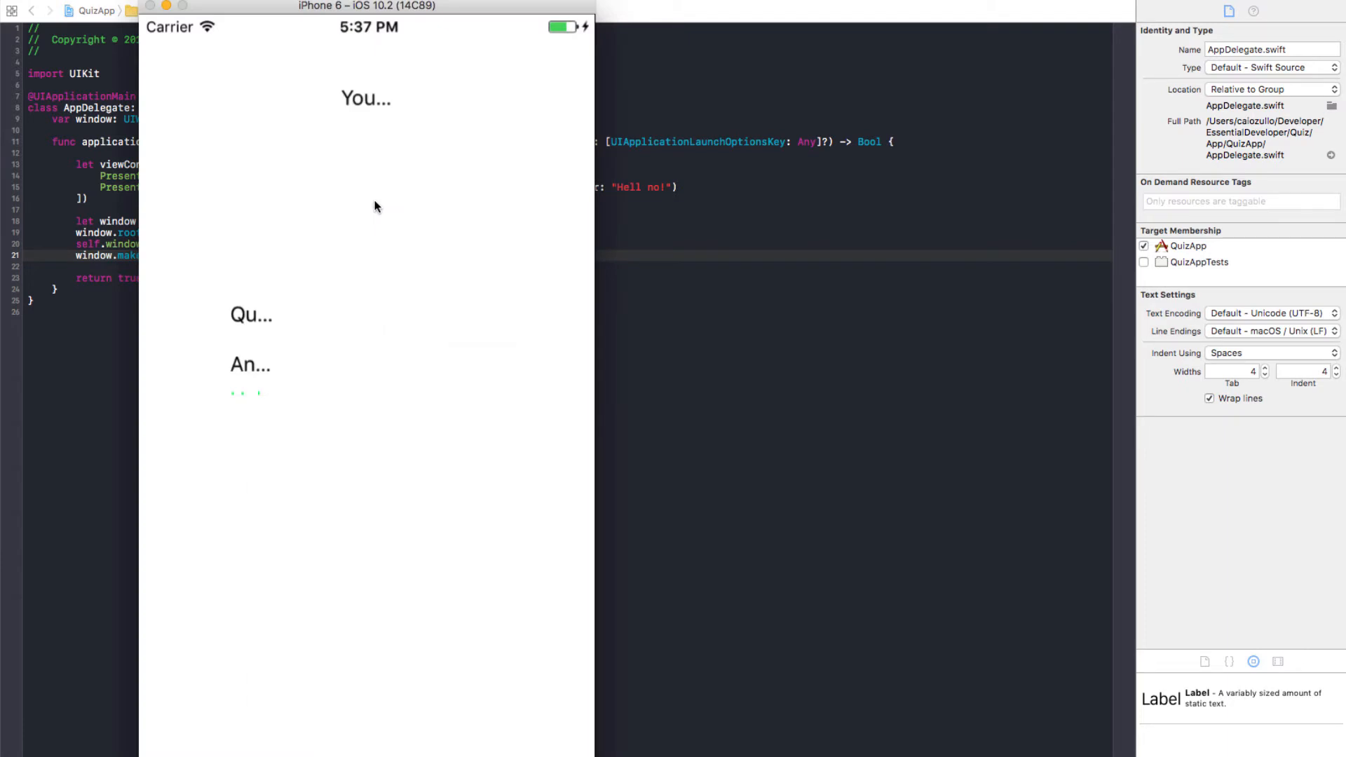
{"action": "mouse_move", "coordinate": [685, 249]}
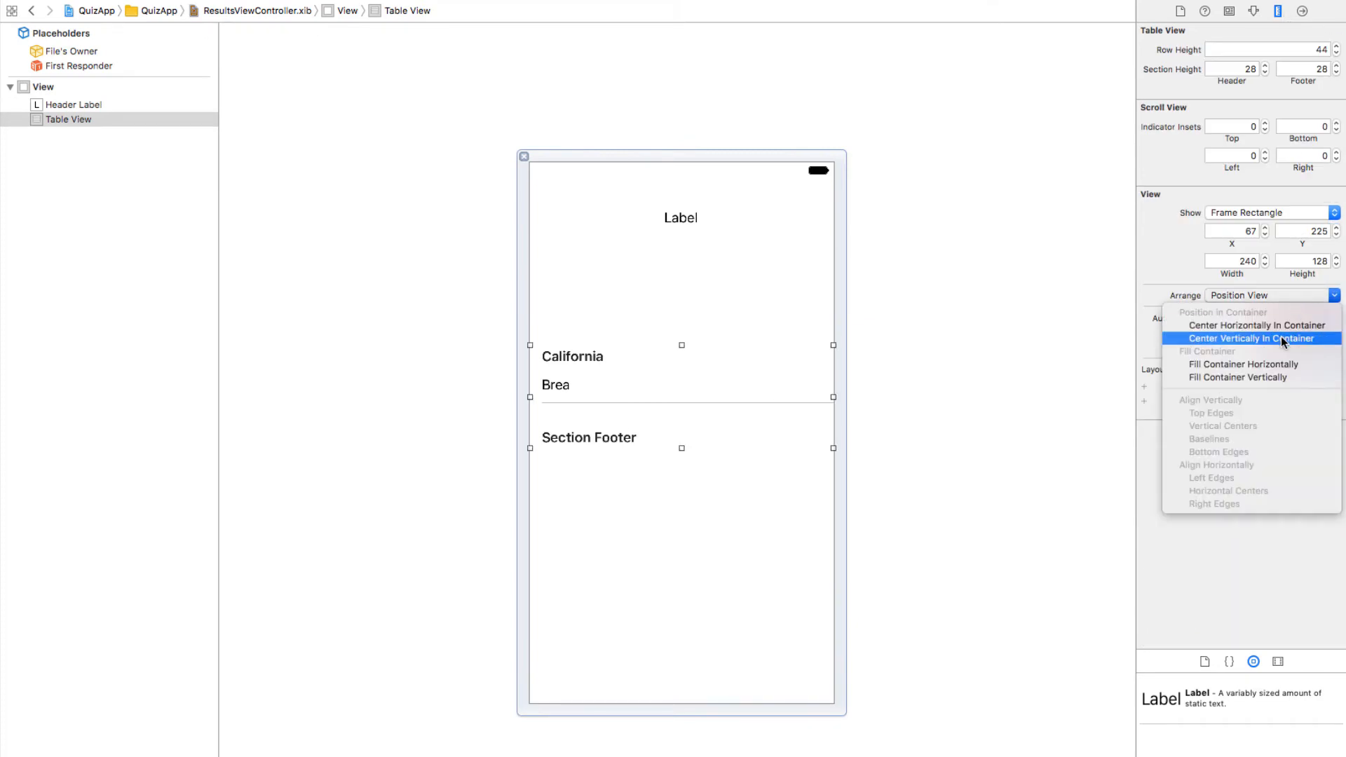
Make the results table fill its container and stretch with it via autoresizing.
{"action": "left_click", "coordinate": [1252, 338]}
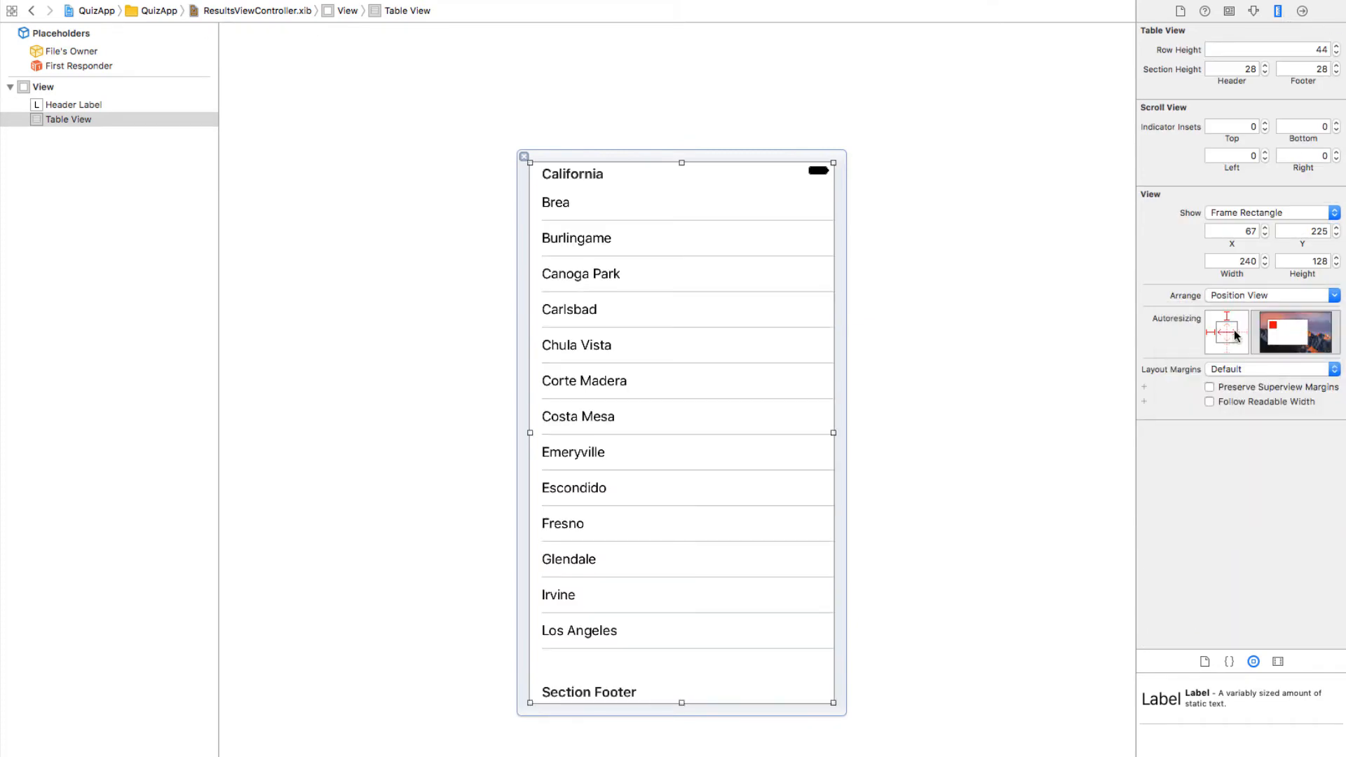
{"action": "left_click", "coordinate": [1226, 333]}
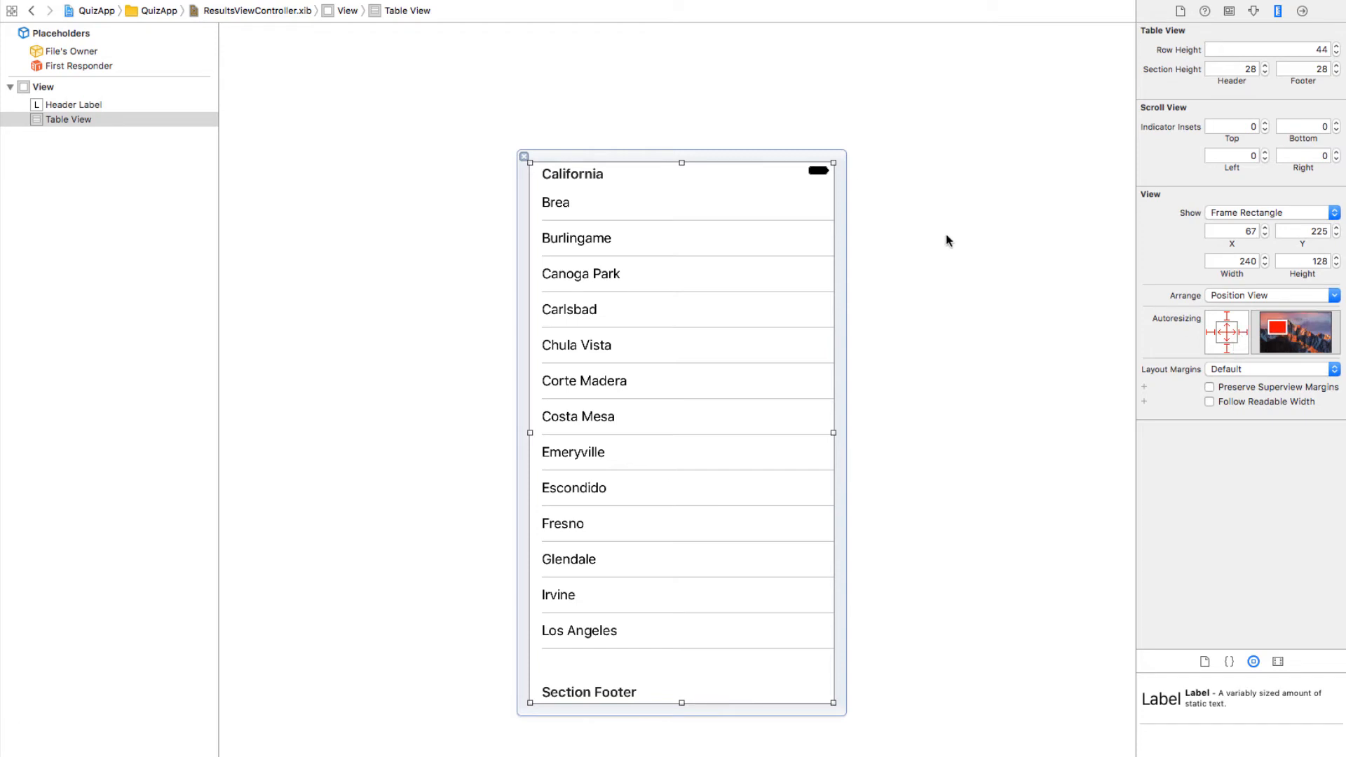
{"action": "left_click", "coordinate": [74, 104]}
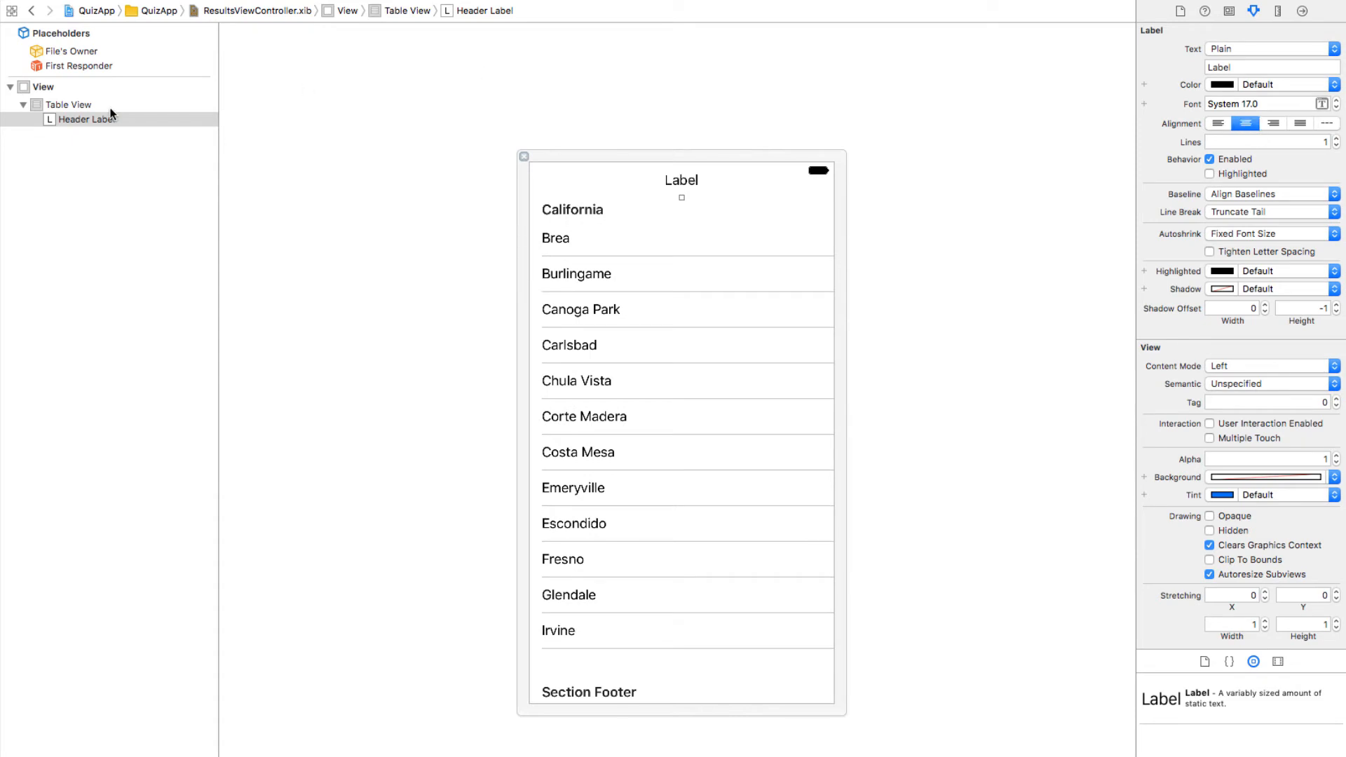
Set the results table view's Selection to No Selection.
{"action": "left_click", "coordinate": [69, 104]}
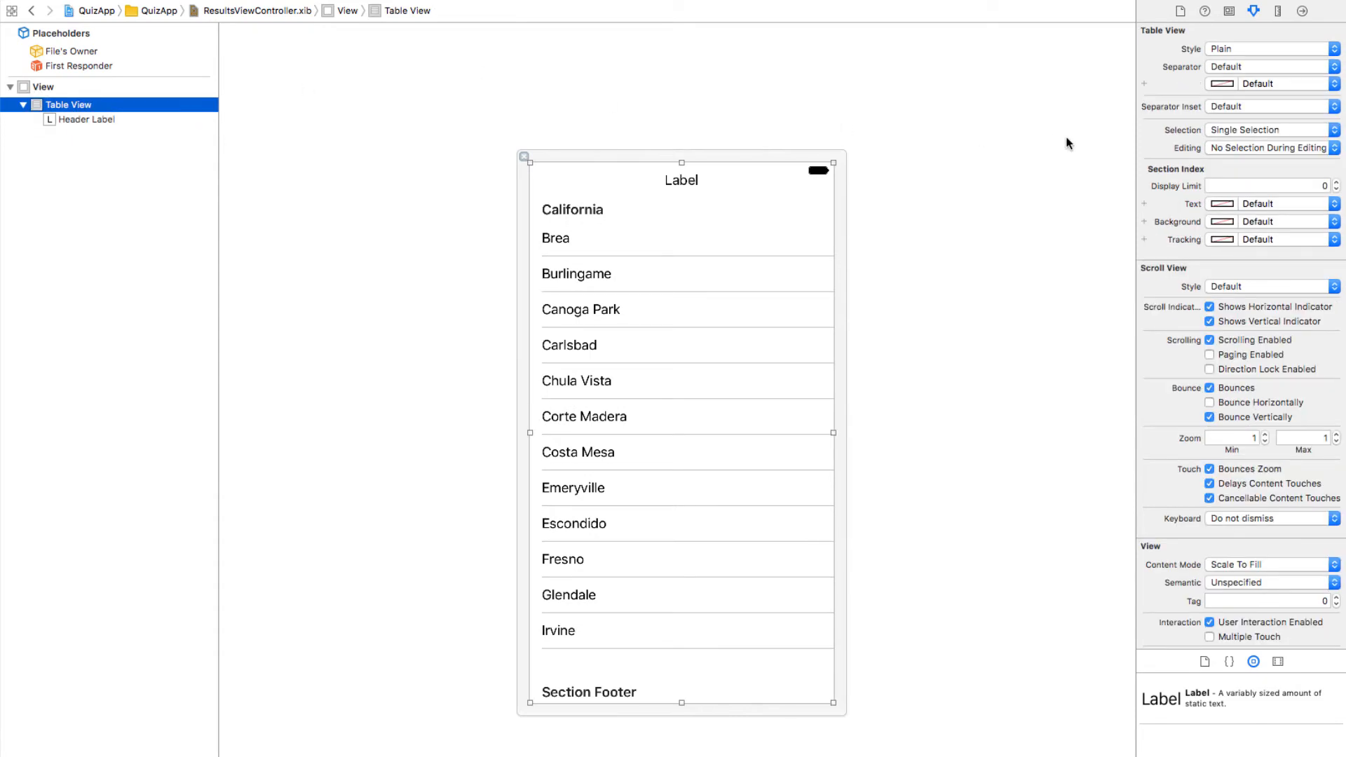
{"action": "left_click", "coordinate": [1271, 130]}
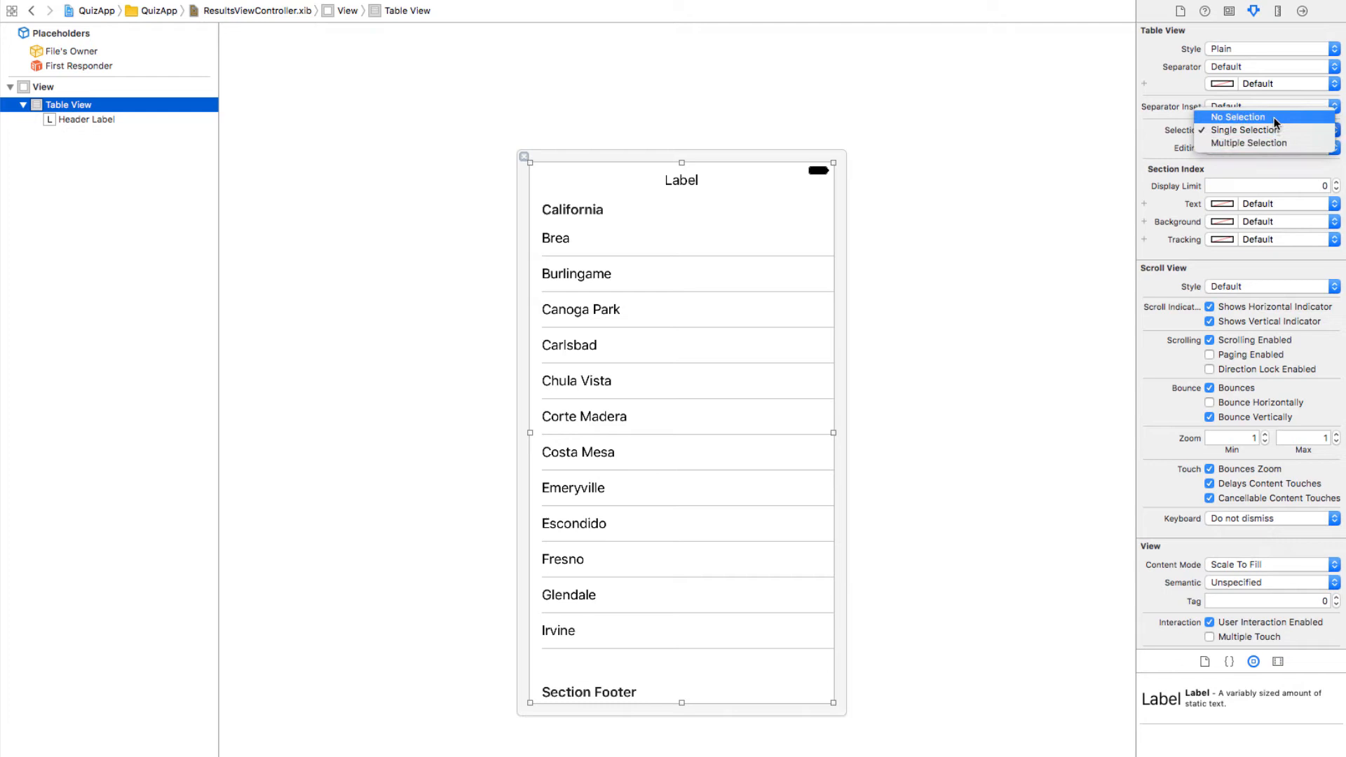
{"action": "left_click", "coordinate": [1237, 117]}
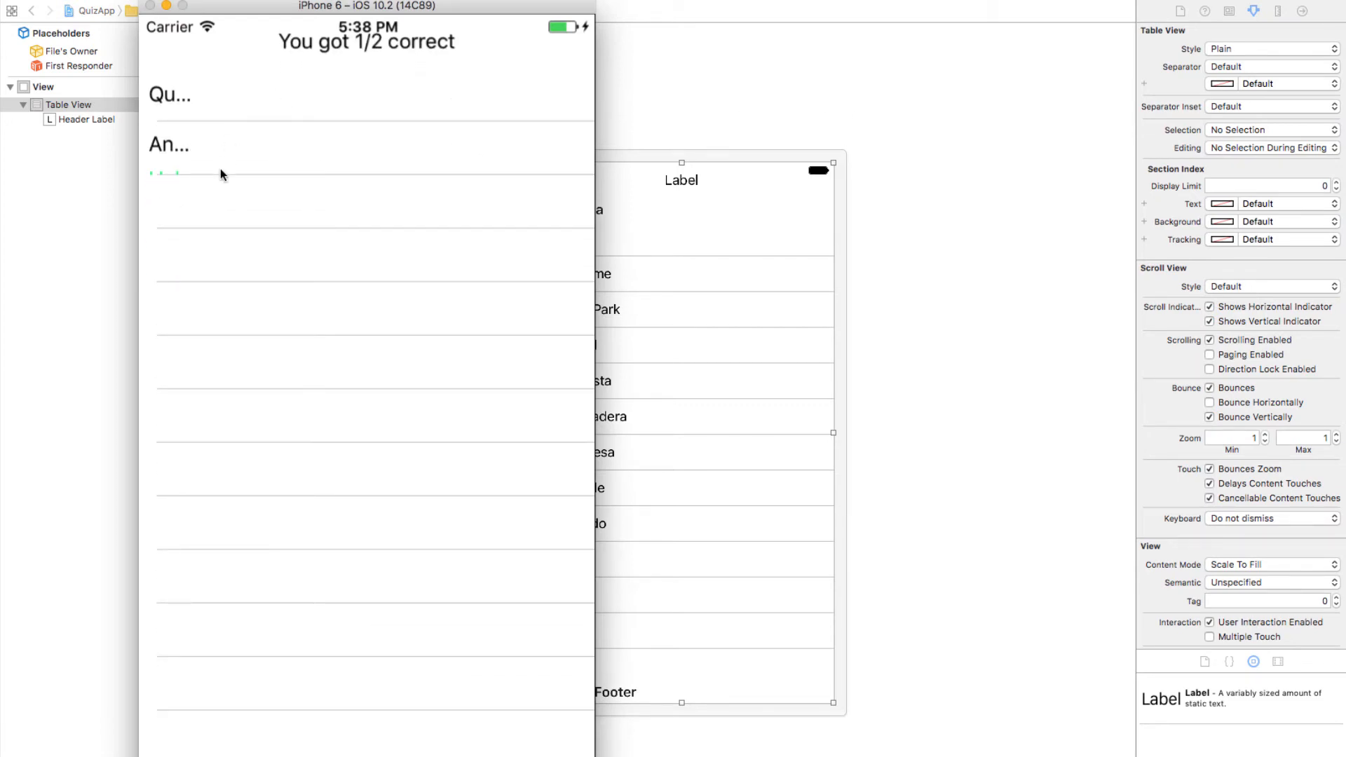
{"action": "mouse_move", "coordinate": [726, 86]}
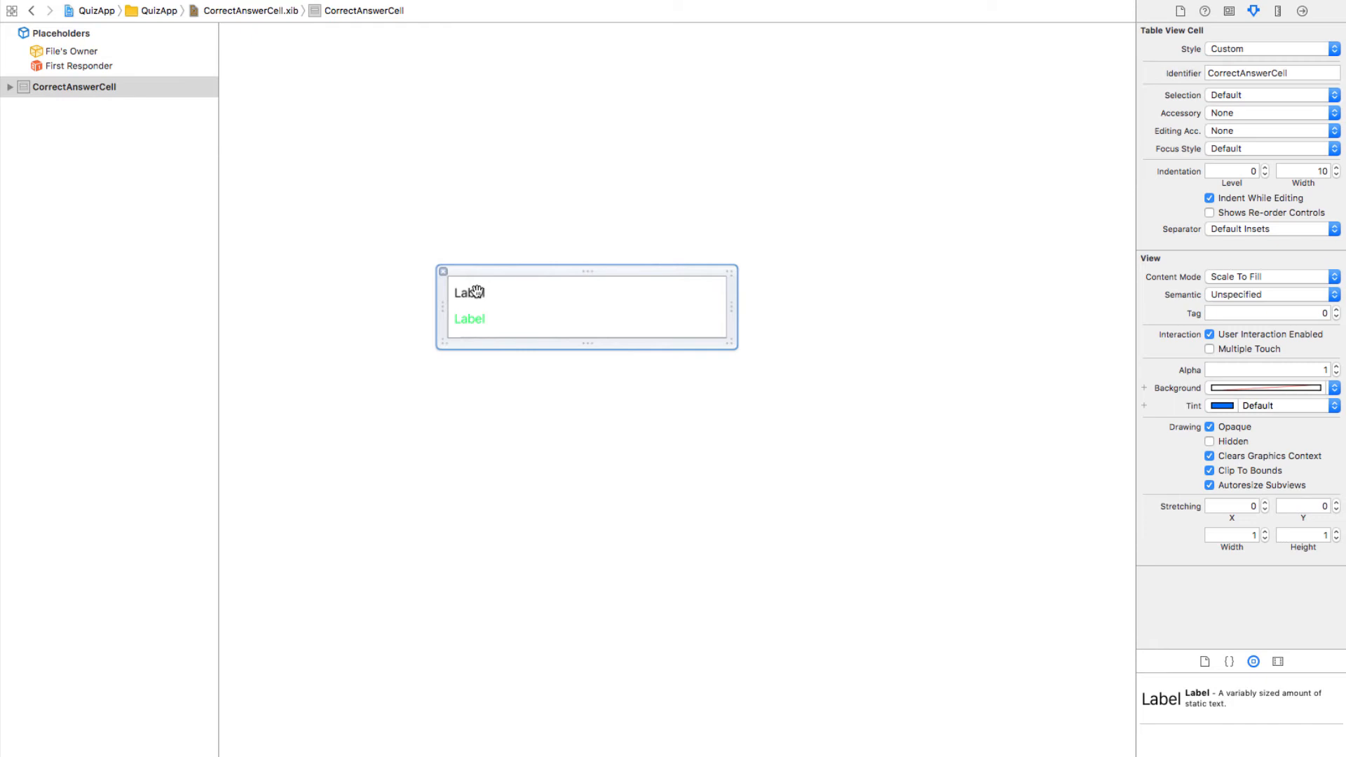
Embed the correct-answer cell's two labels in a stack view.
{"action": "left_click", "coordinate": [468, 293]}
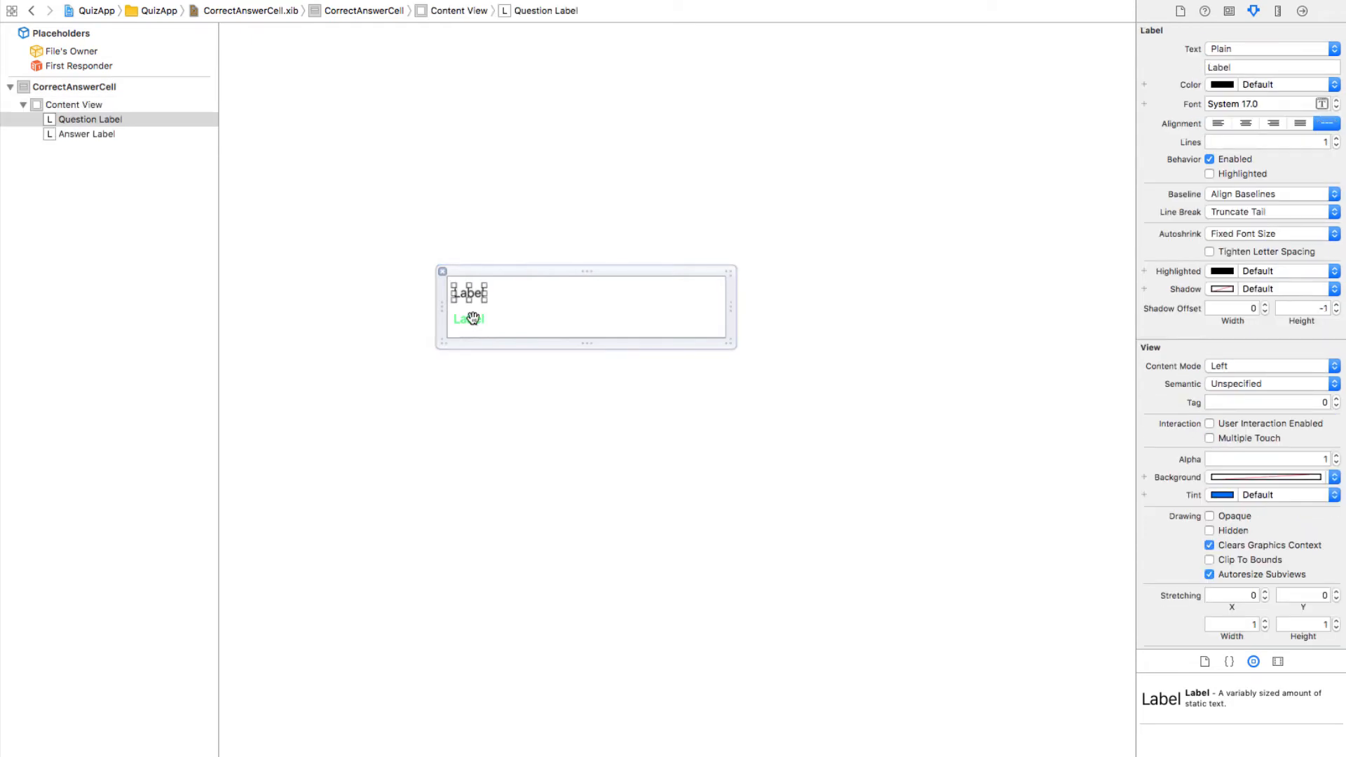
{"action": "right_click", "coordinate": [470, 319]}
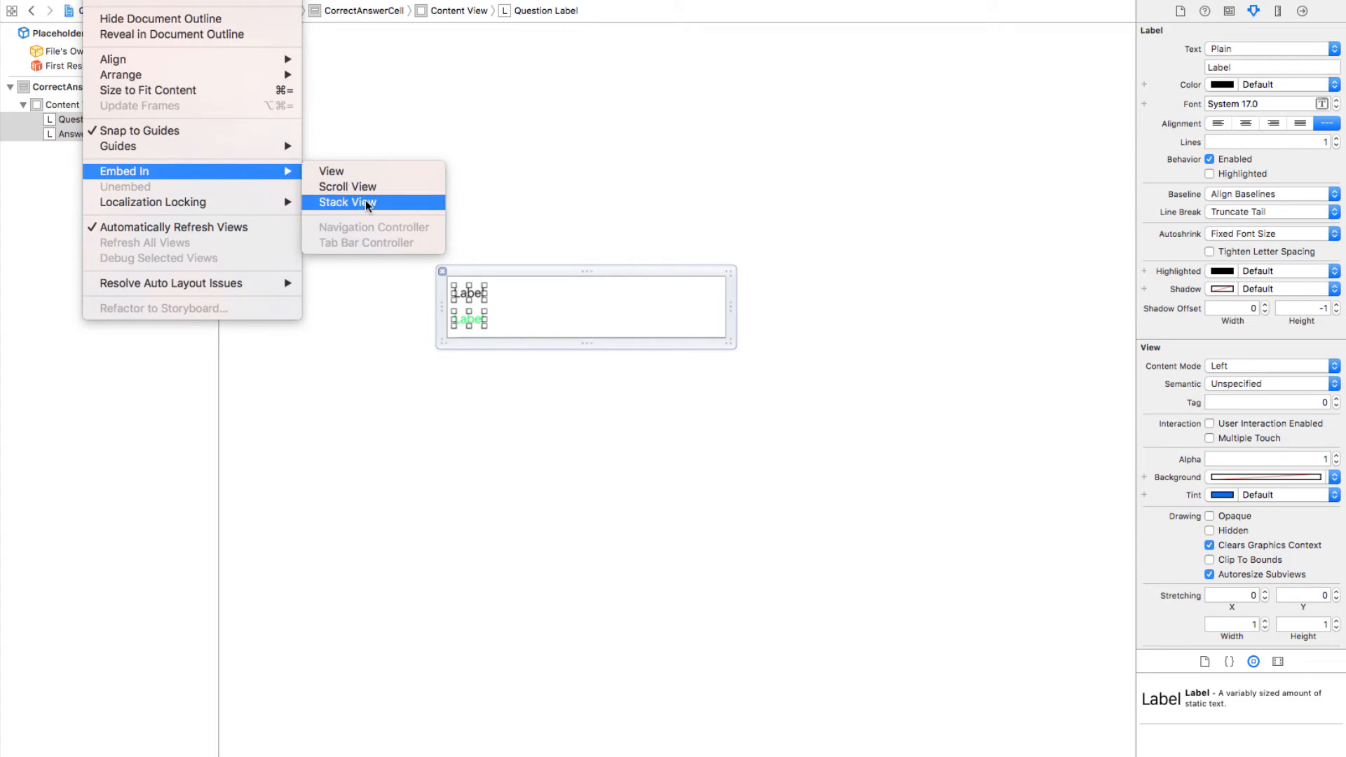
{"action": "left_click", "coordinate": [345, 203]}
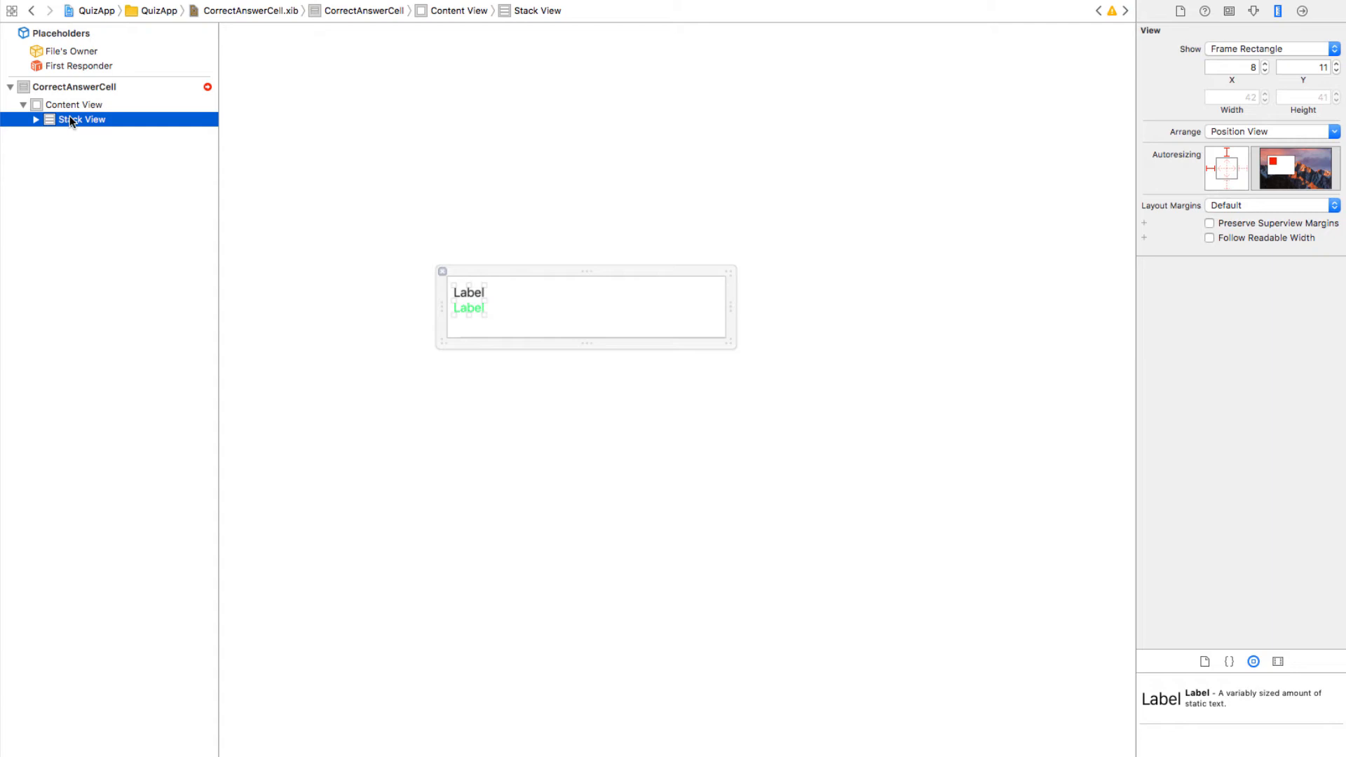
Pin the stack view's leading, top, bottom and trailing edges to the margins at 0.
{"action": "left_click", "coordinate": [73, 119]}
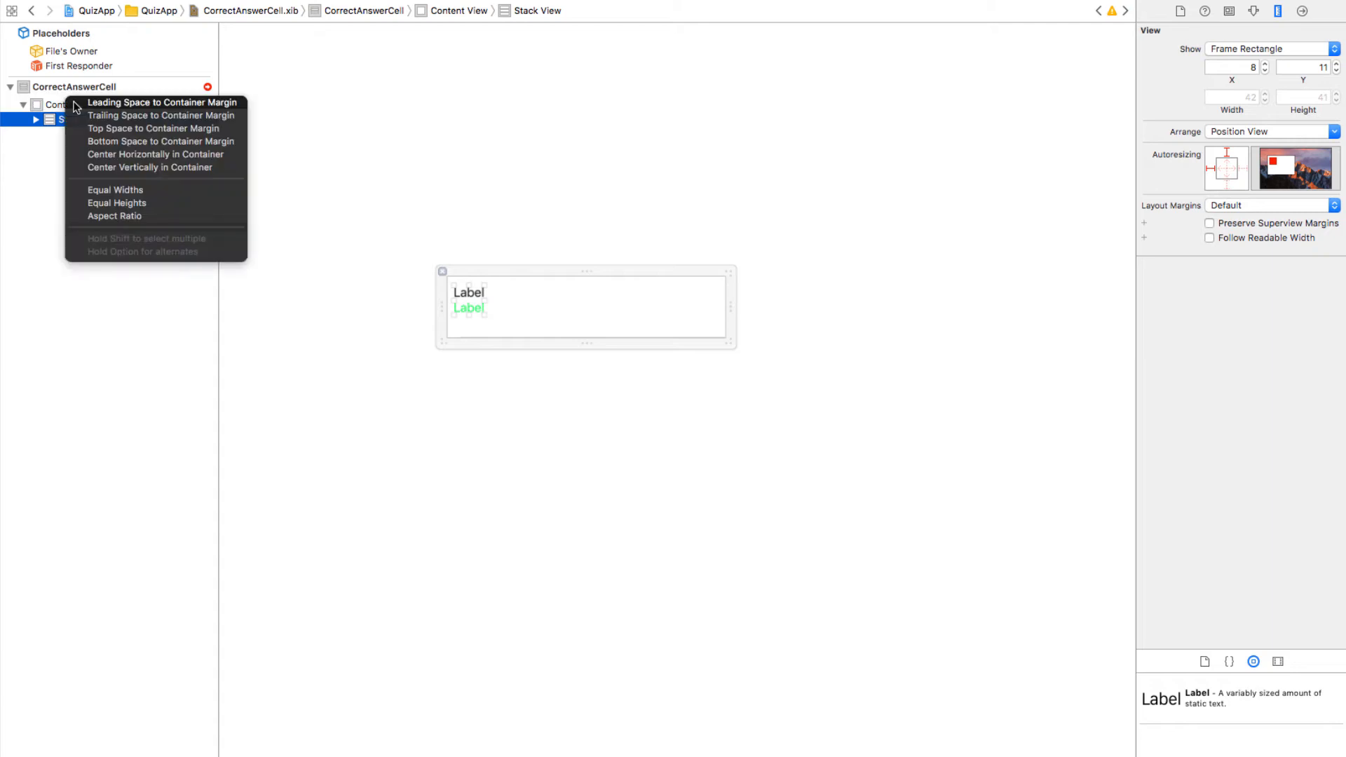
{"action": "left_click", "coordinate": [162, 101]}
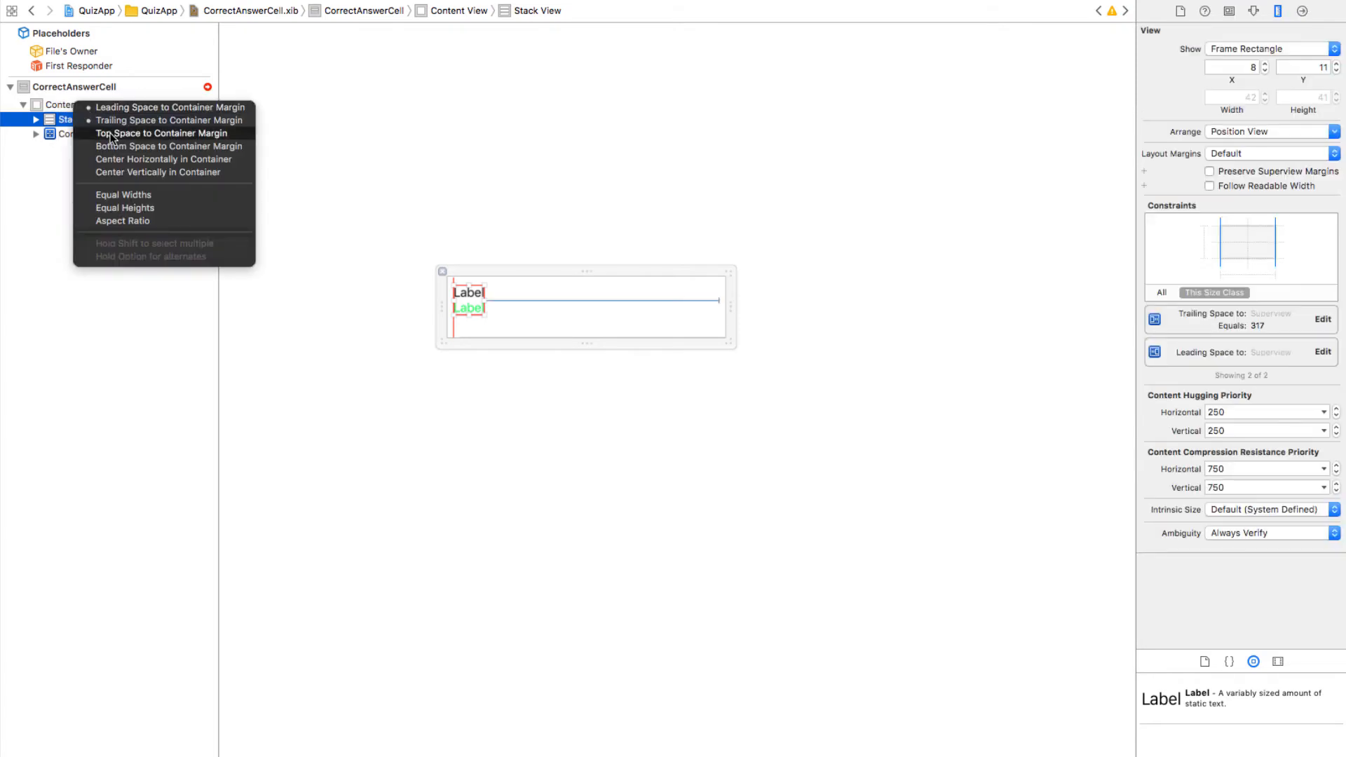
{"action": "left_click", "coordinate": [161, 133]}
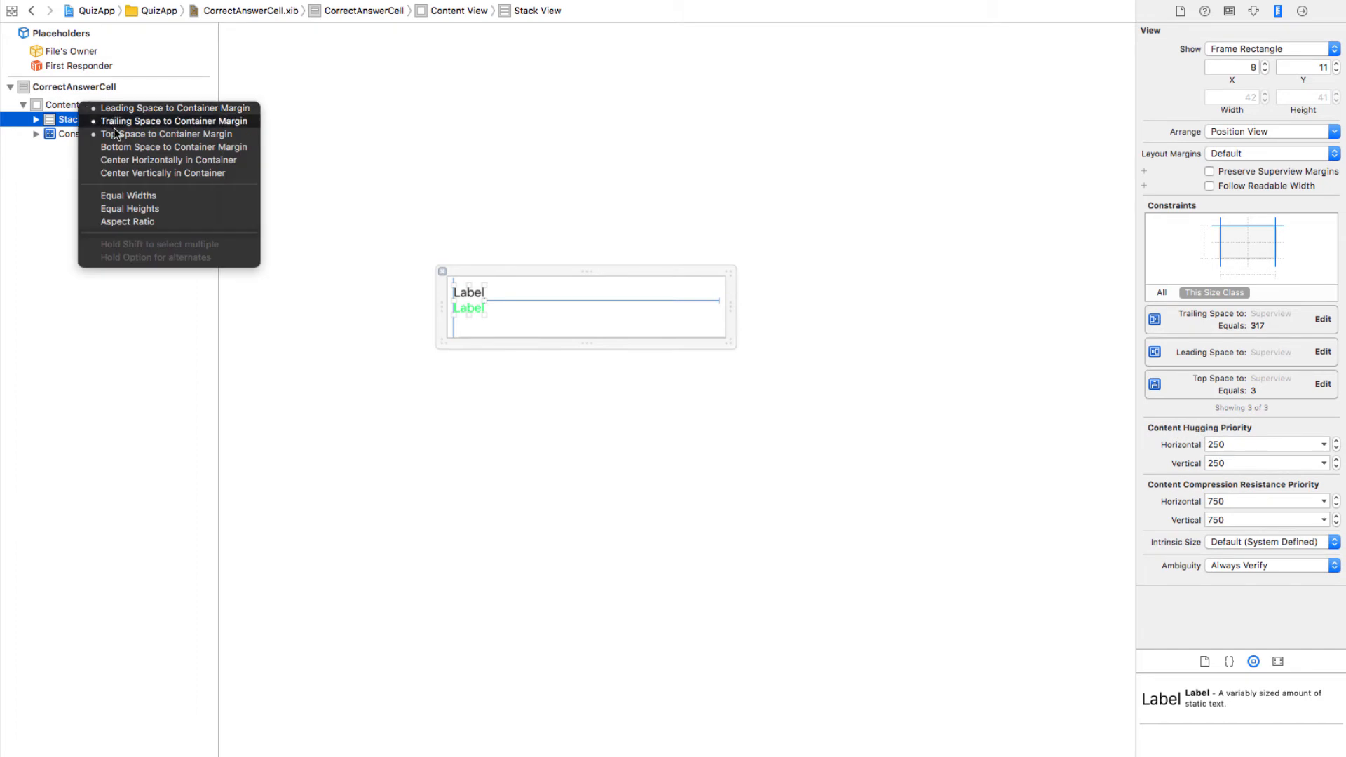
{"action": "left_click", "coordinate": [175, 147]}
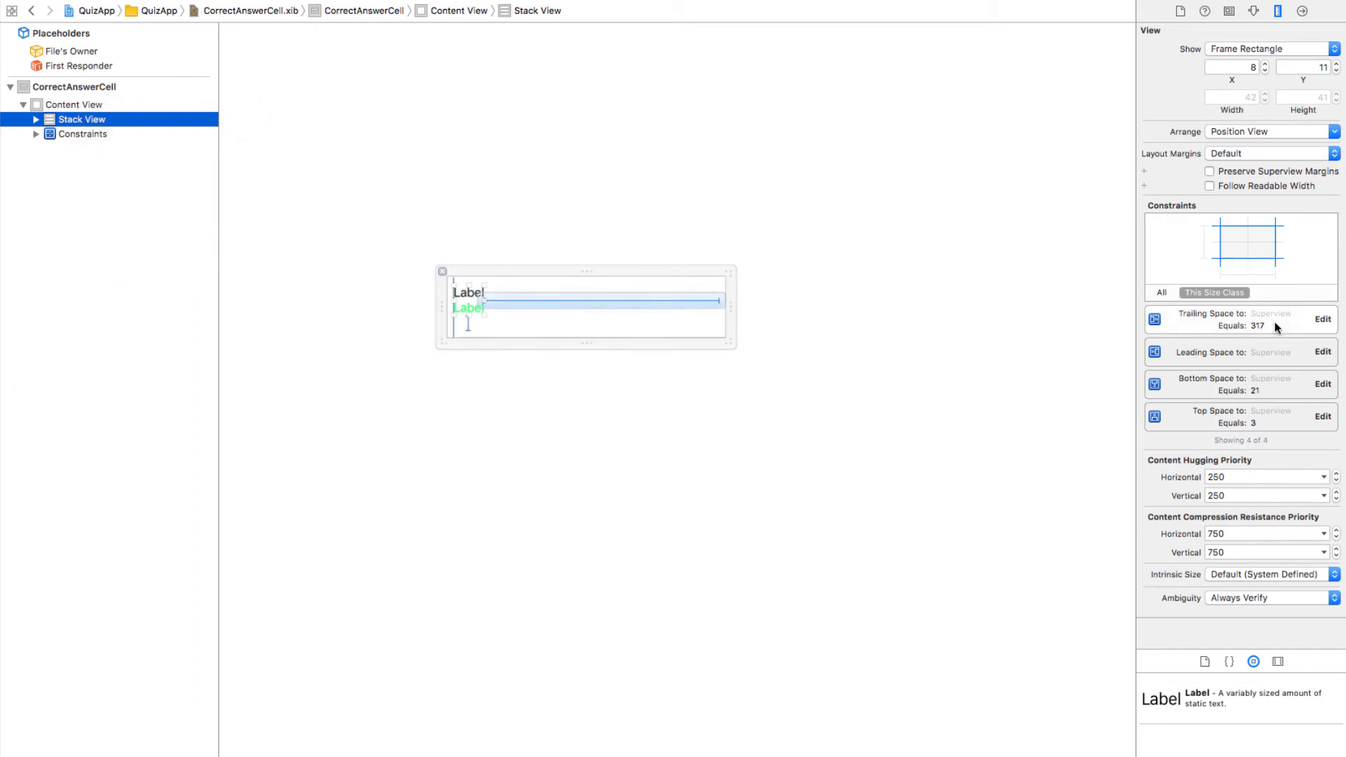
{"action": "left_click", "coordinate": [1323, 319]}
{"action": "type", "text": "0"}
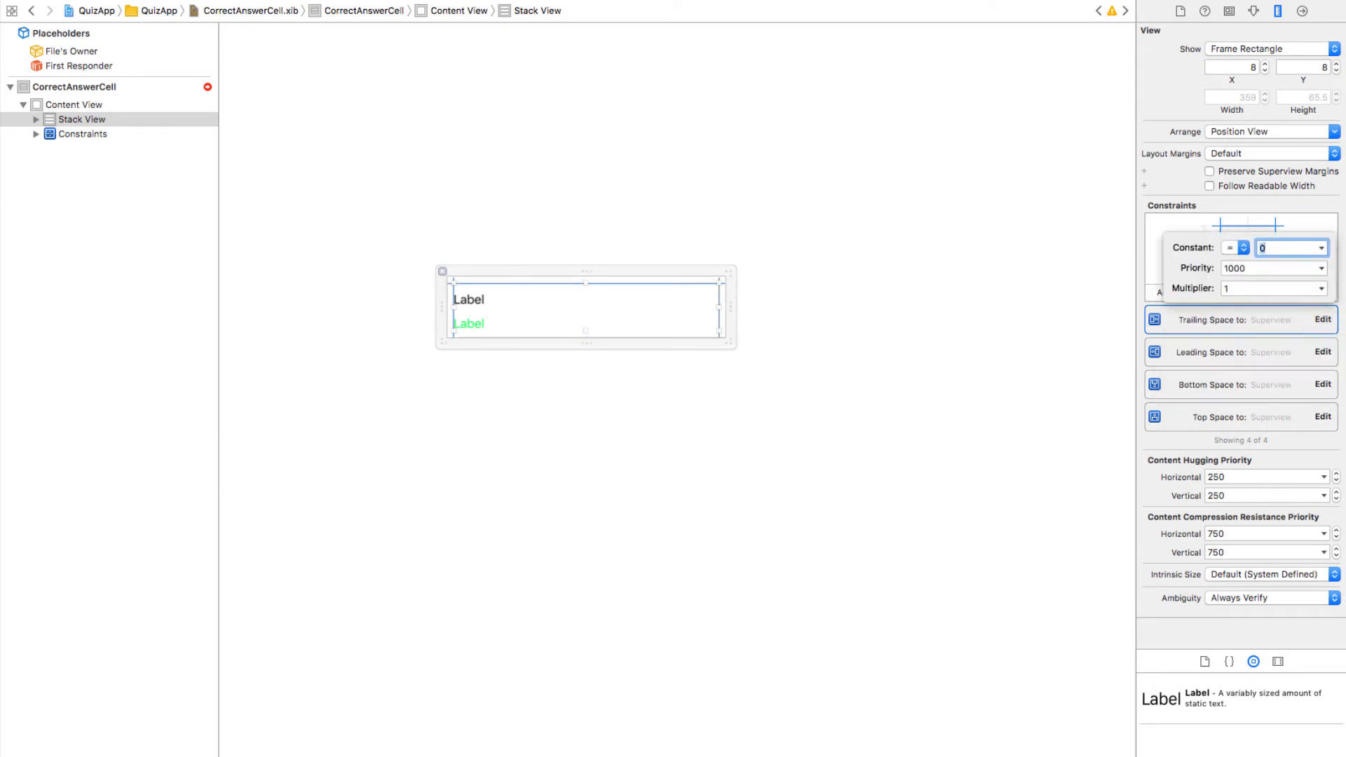
{"action": "mouse_move", "coordinate": [927, 429]}
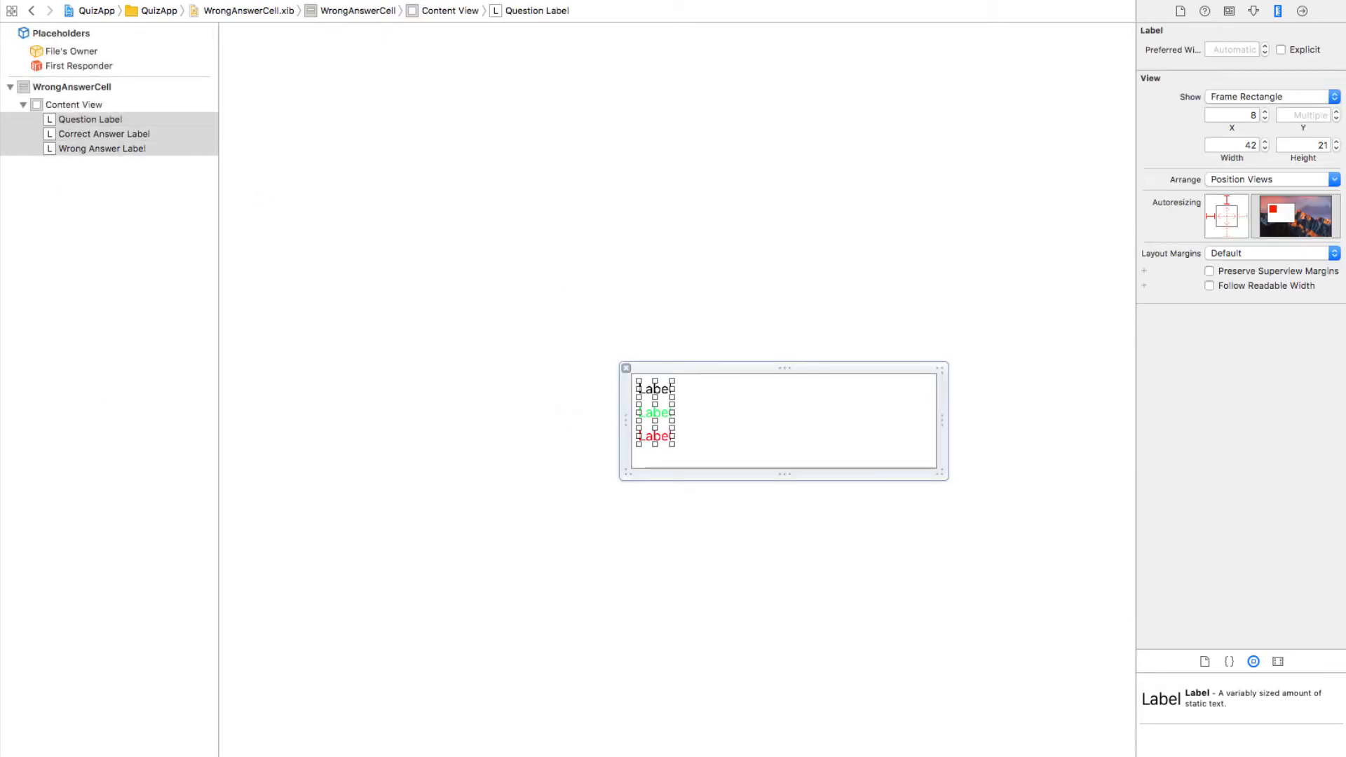
{"action": "mouse_move", "coordinate": [371, 201]}
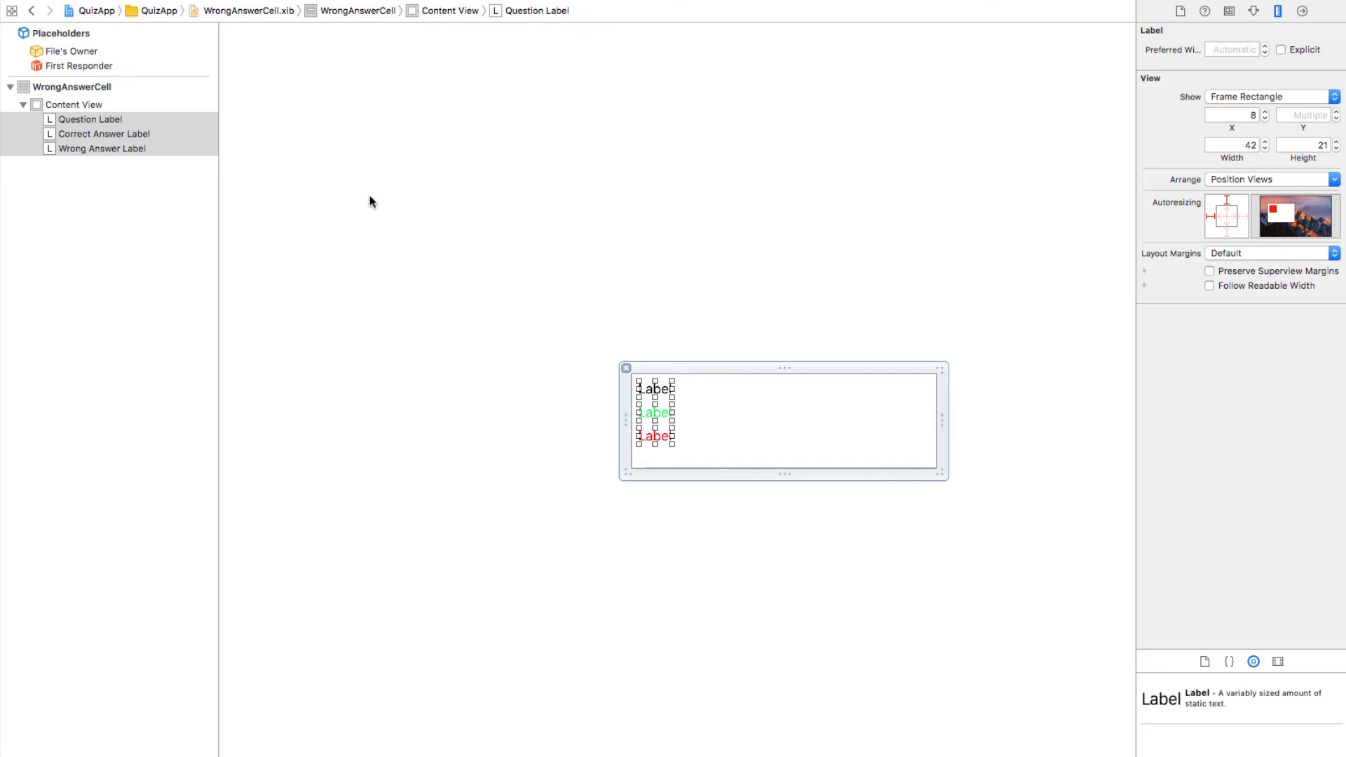
Embed WrongAnswerCell's three labels in a stack view and select it for constraining.
{"action": "left_click", "coordinate": [82, 119]}
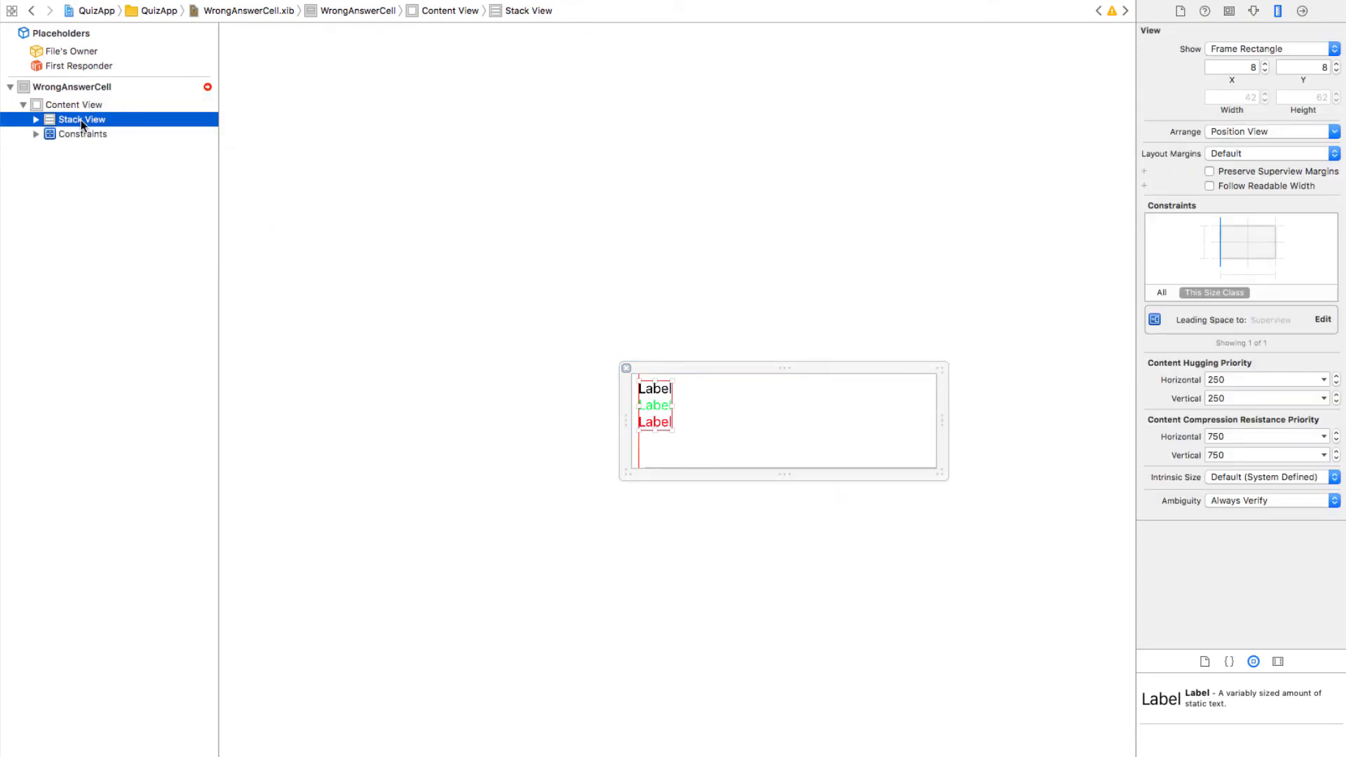
{"action": "left_click", "coordinate": [70, 103]}
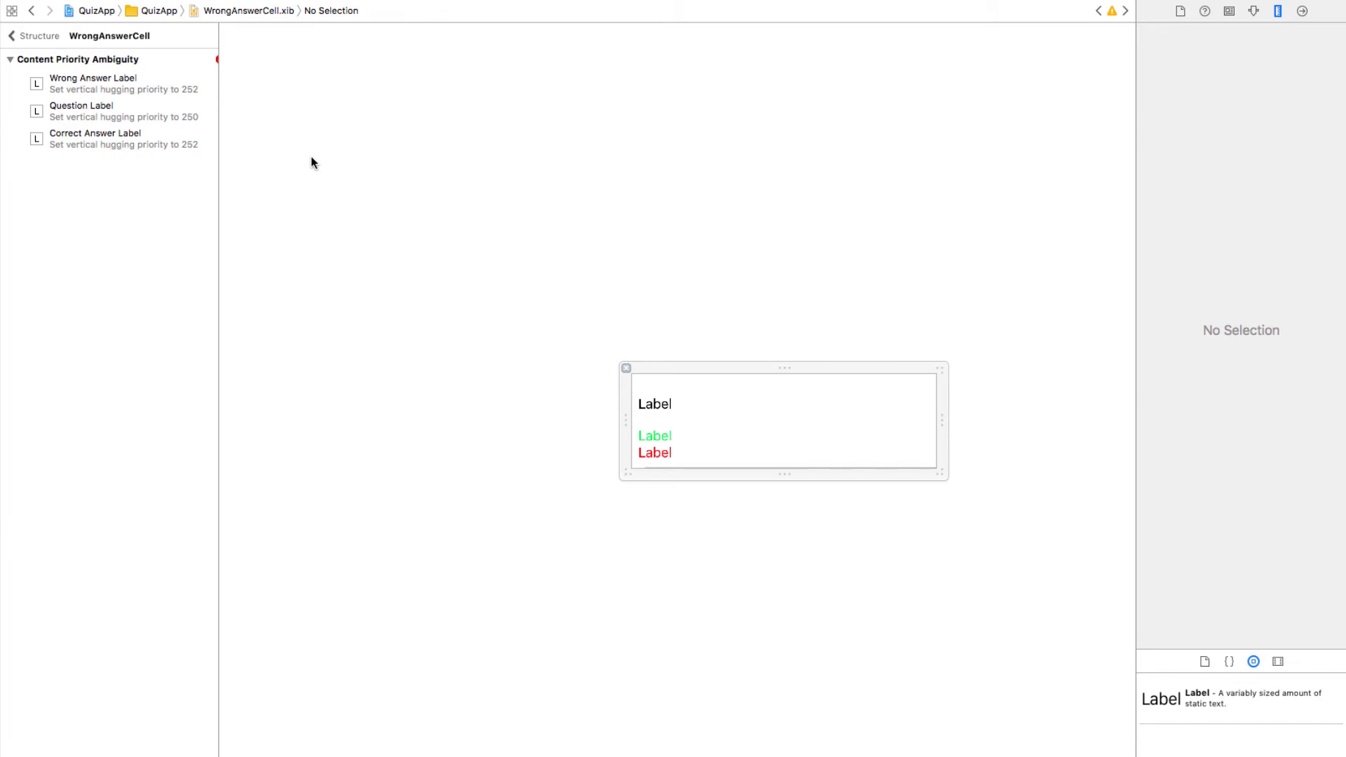
{"action": "mouse_move", "coordinate": [666, 411]}
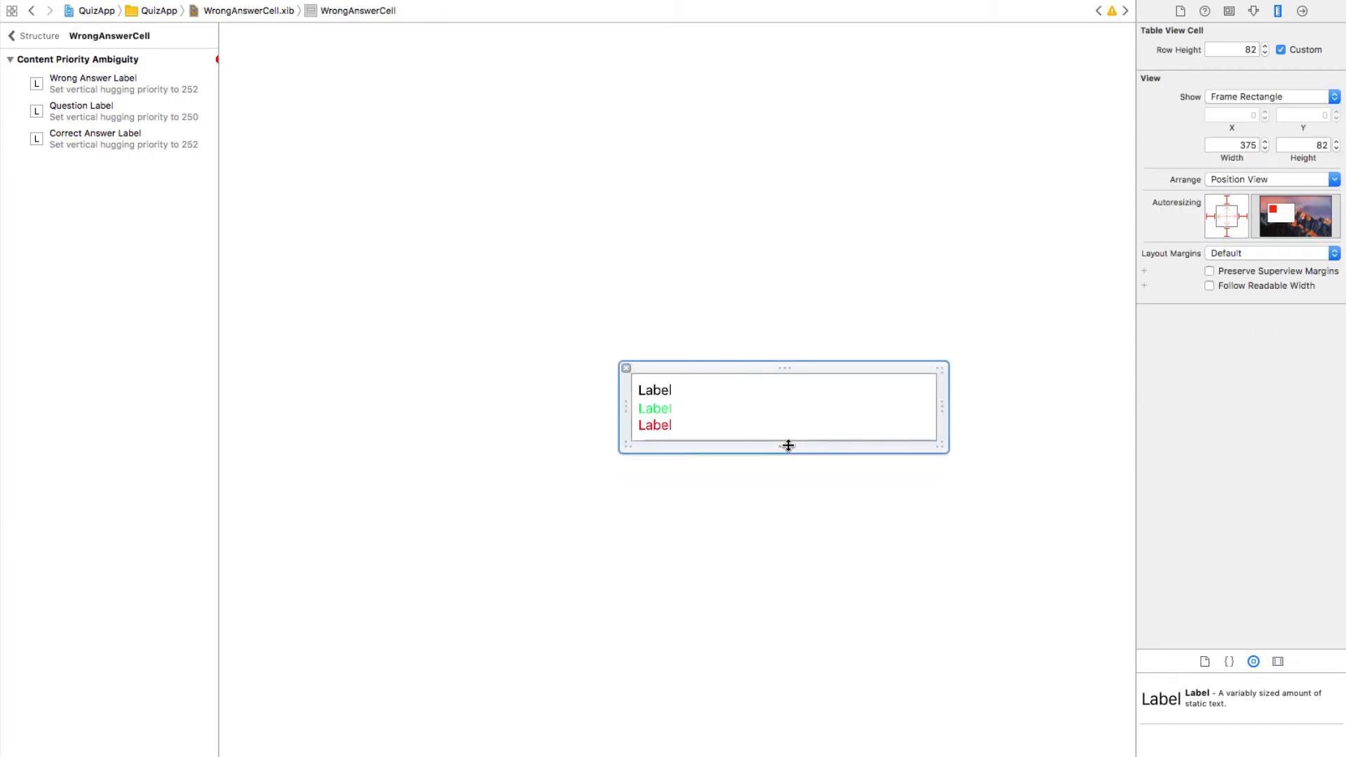
Drag the WrongAnswerCell row taller and increase the CorrectAnswerCell Height in the Size inspector.
{"action": "left_click_drag", "start_coordinate": [788, 446], "coordinate": [788, 451]}
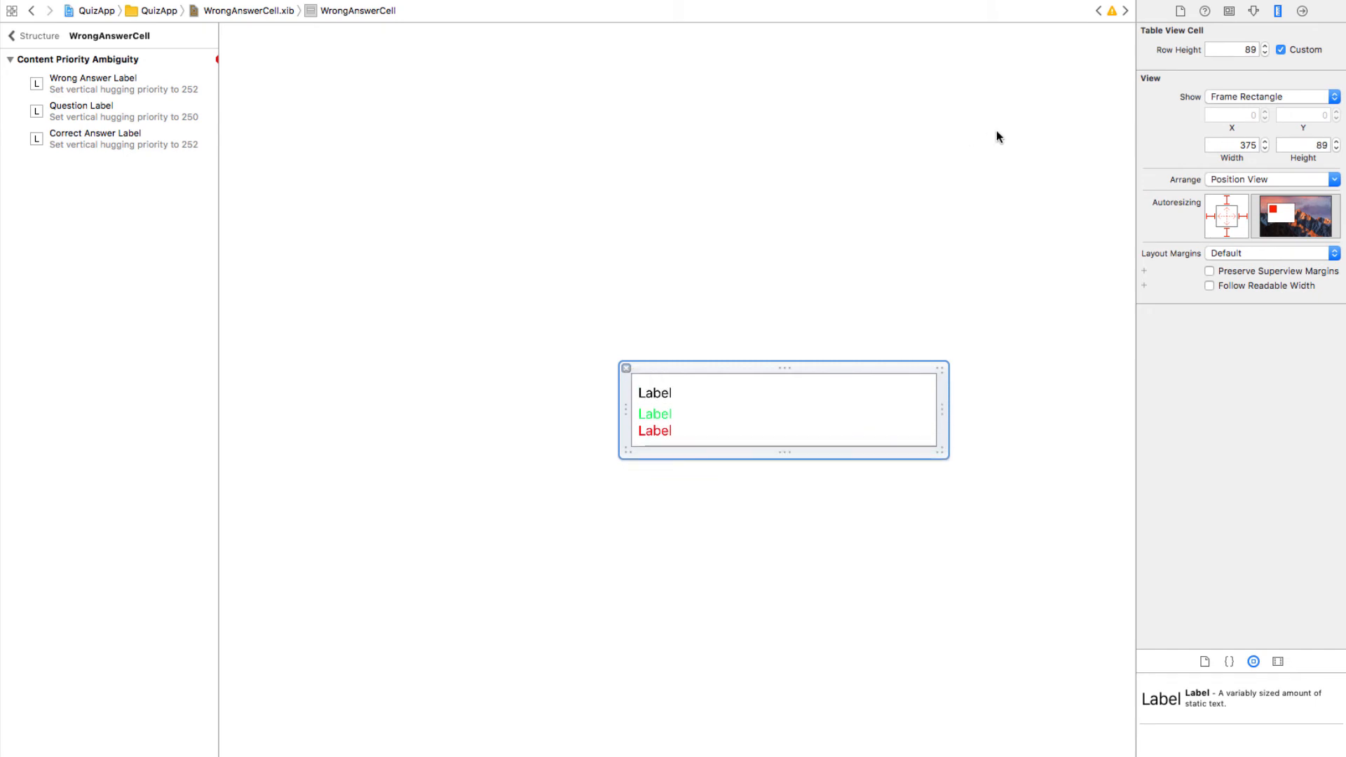
{"action": "left_click", "coordinate": [1305, 146]}
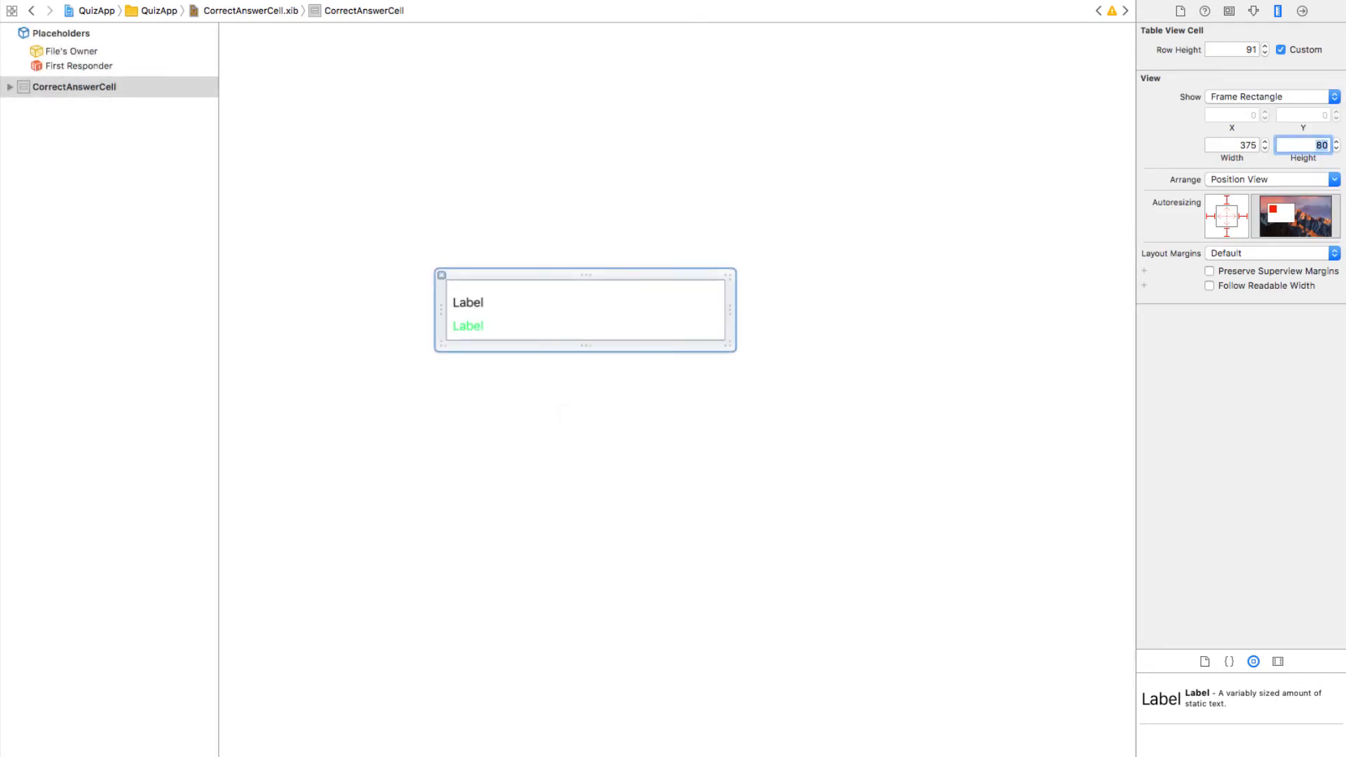
{"action": "left_click", "coordinate": [1337, 149]}
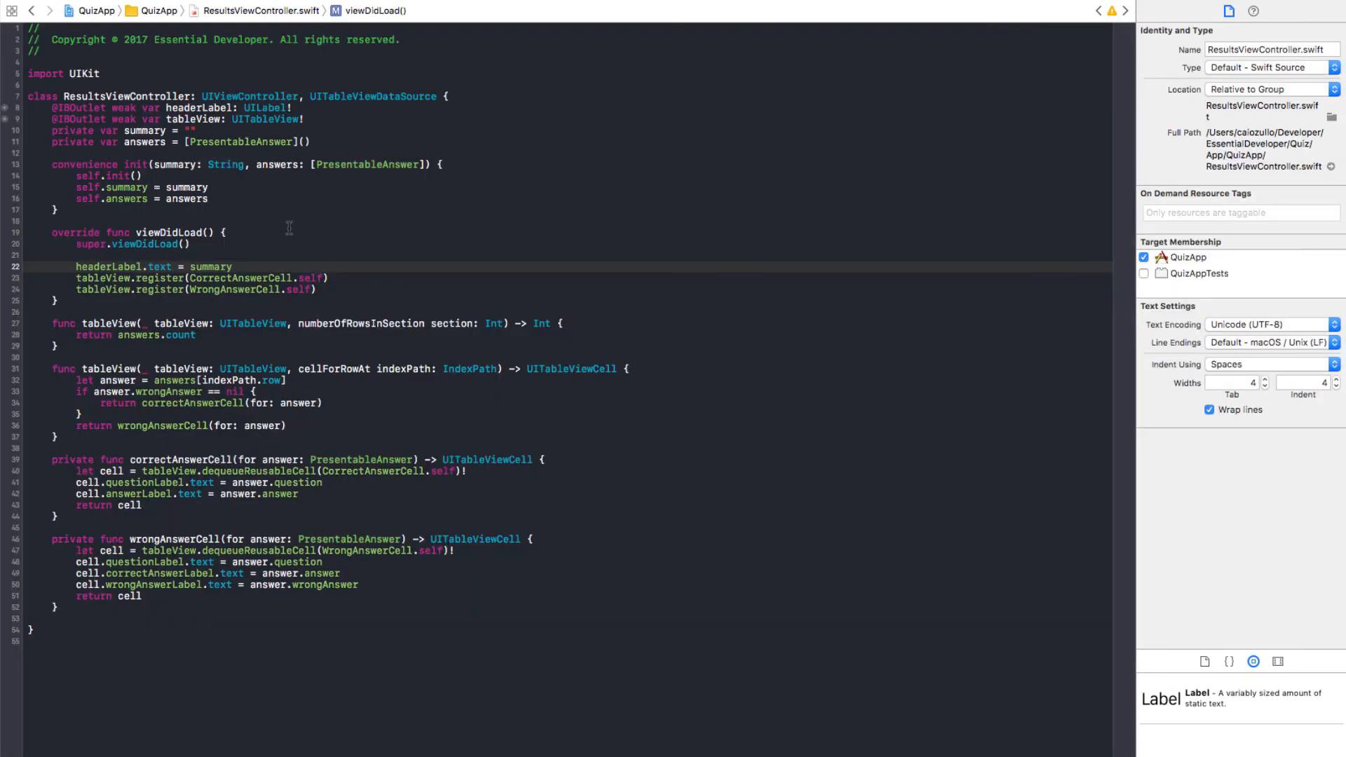
Add tableView.rowHeight = UITableViewAutomaticDimension to viewDidLoad and run in the simulator.
{"action": "type", "text": "tableView.rowHeight = UIT"}
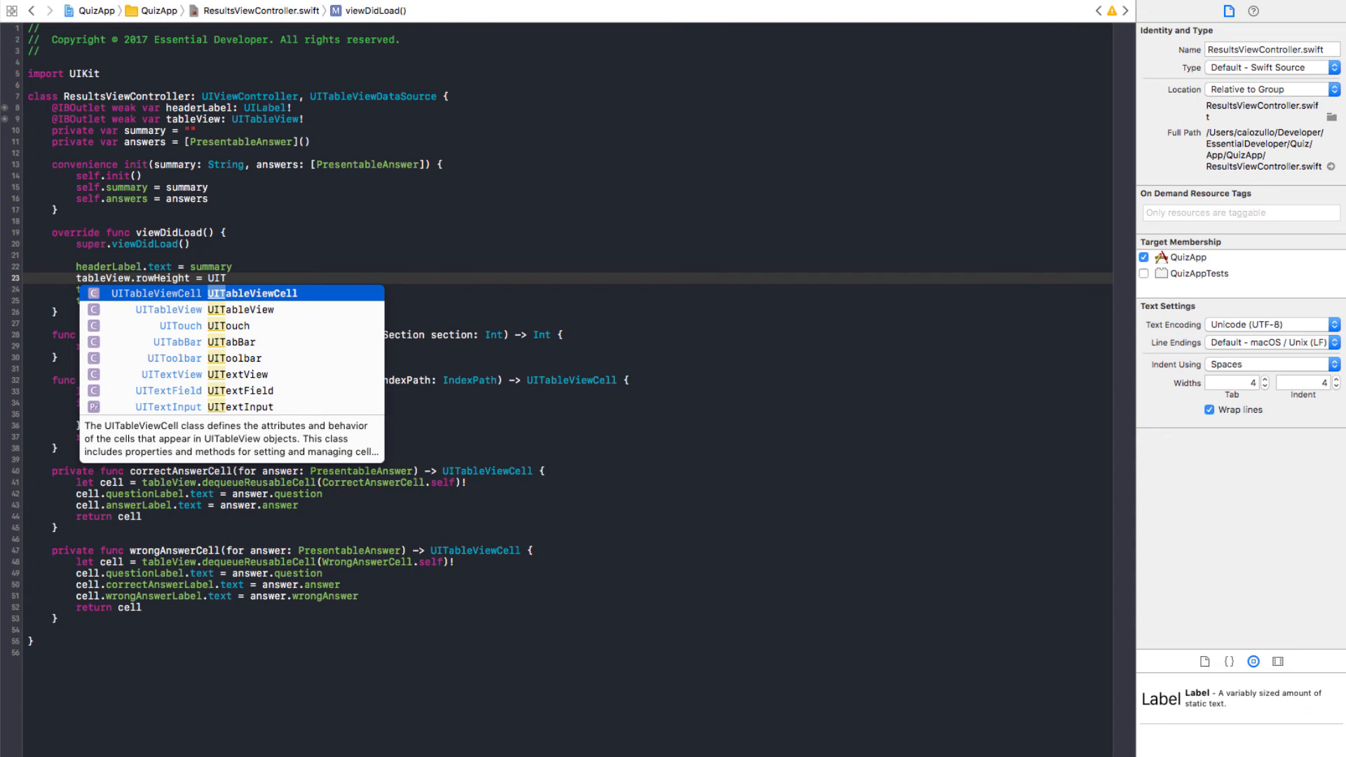
{"action": "key", "text": "Return"}
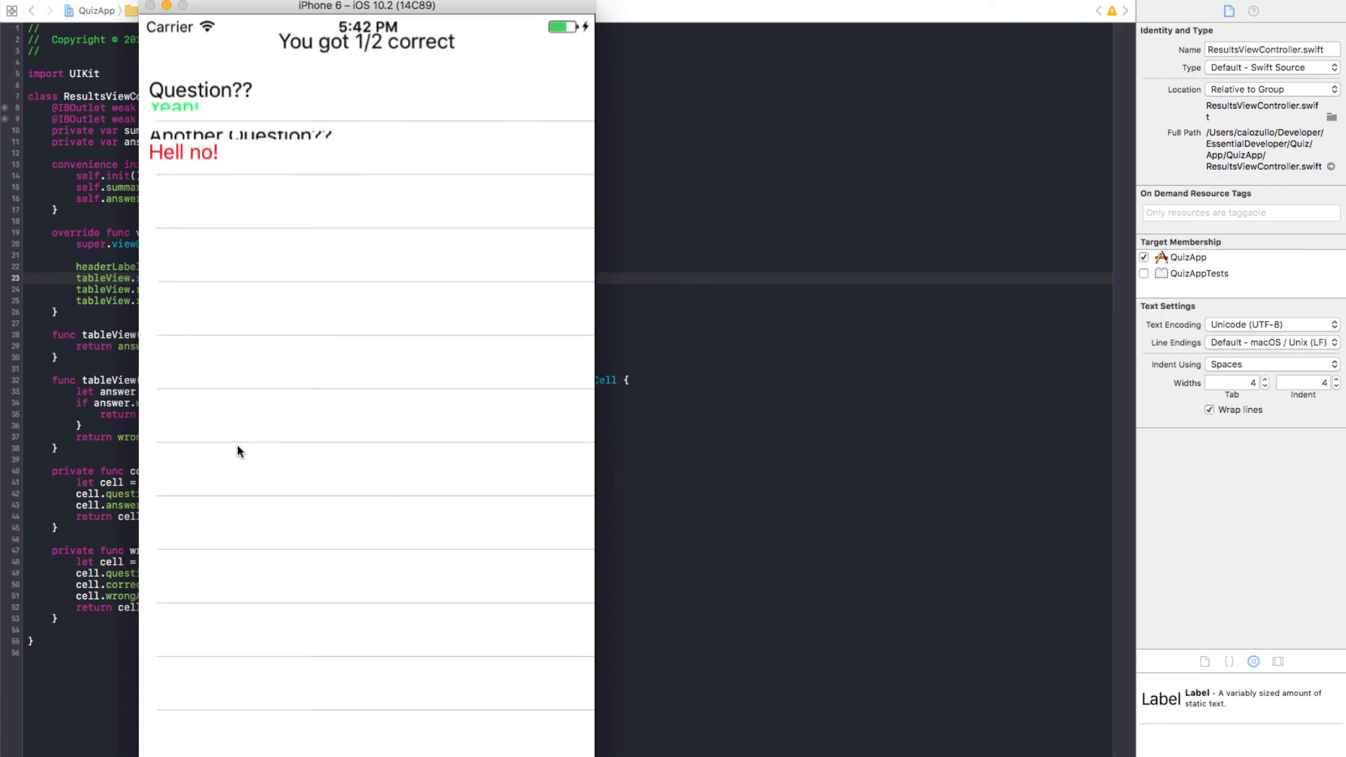
{"action": "mouse_move", "coordinate": [237, 139]}
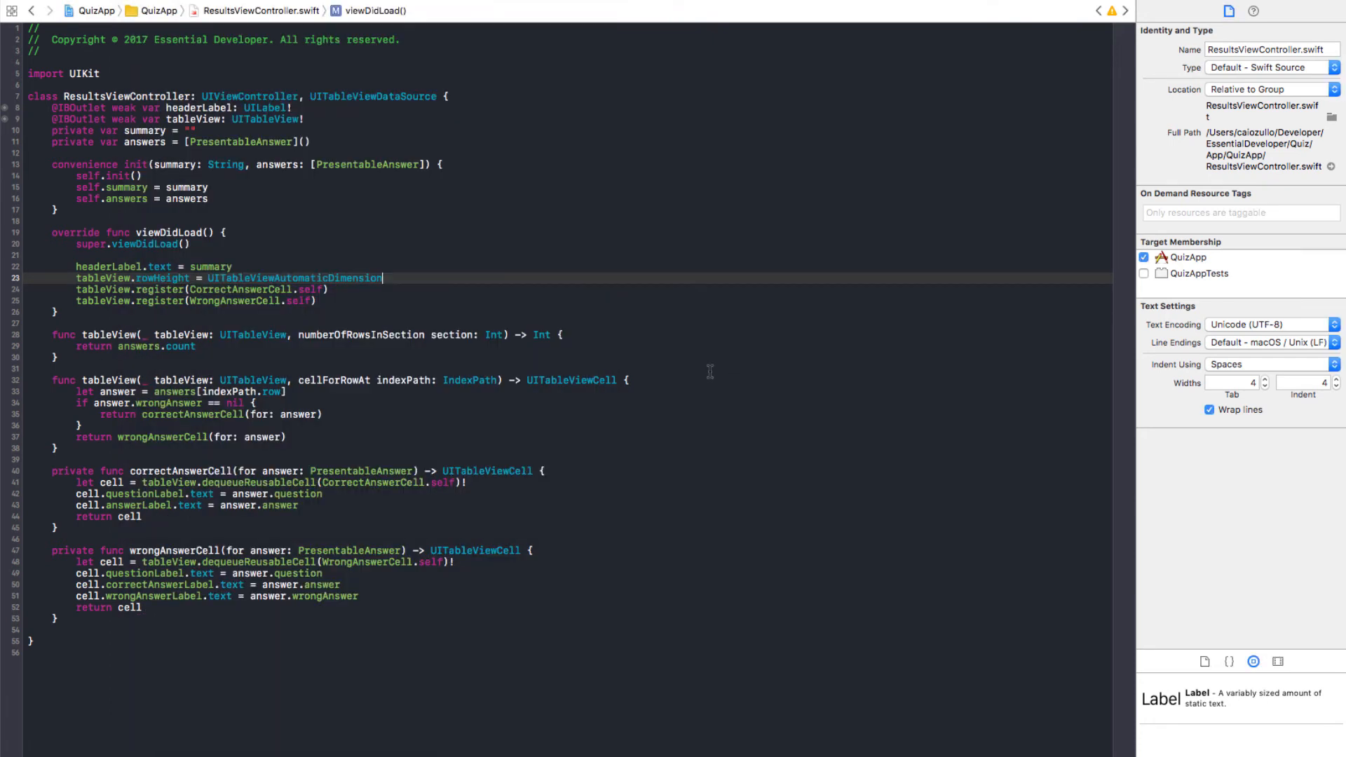
{"action": "left_click", "coordinate": [436, 96]}
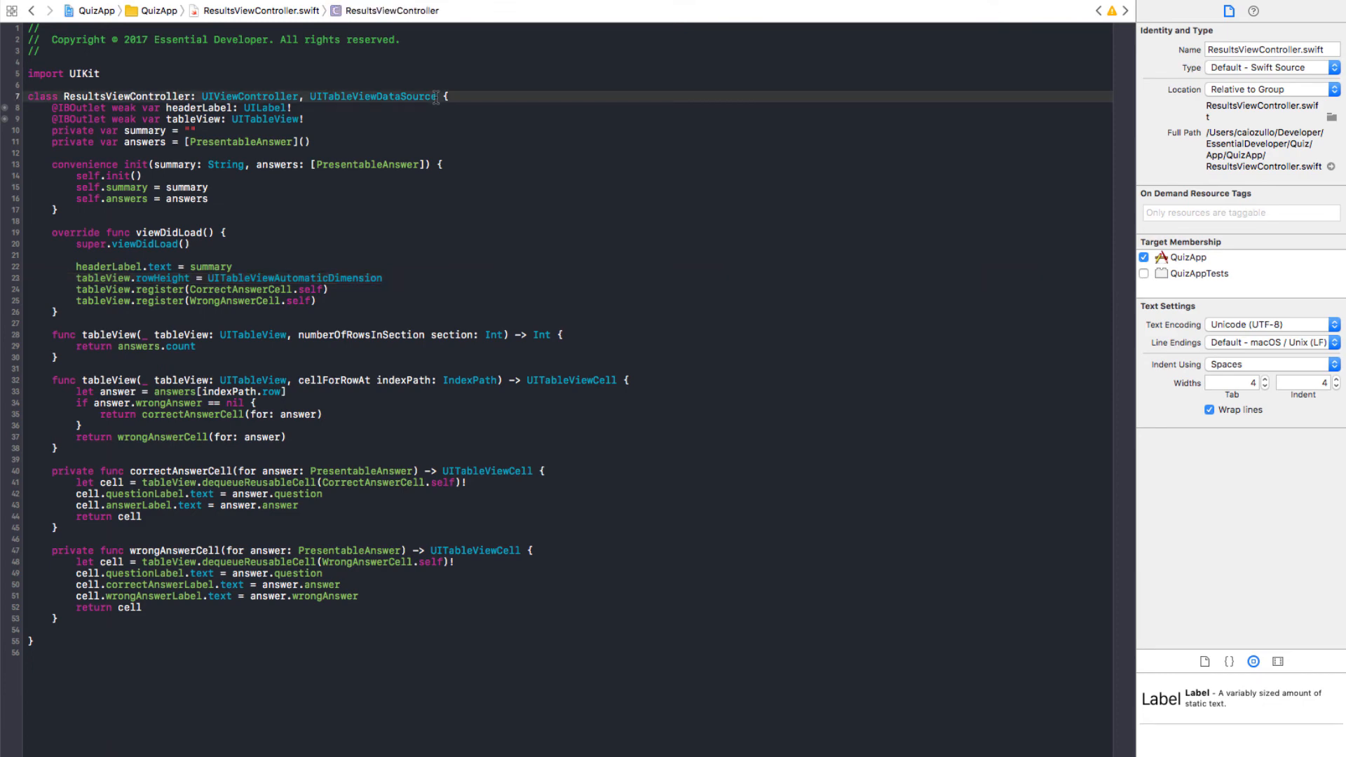
Adopt UITableViewDelegate and implement estimatedHeightForRowAt returning 70 for correct answers, else 90.
{"action": "type", "text": ", UITableViewDelegate"}
{"action": "type", "text": "func tabl"}
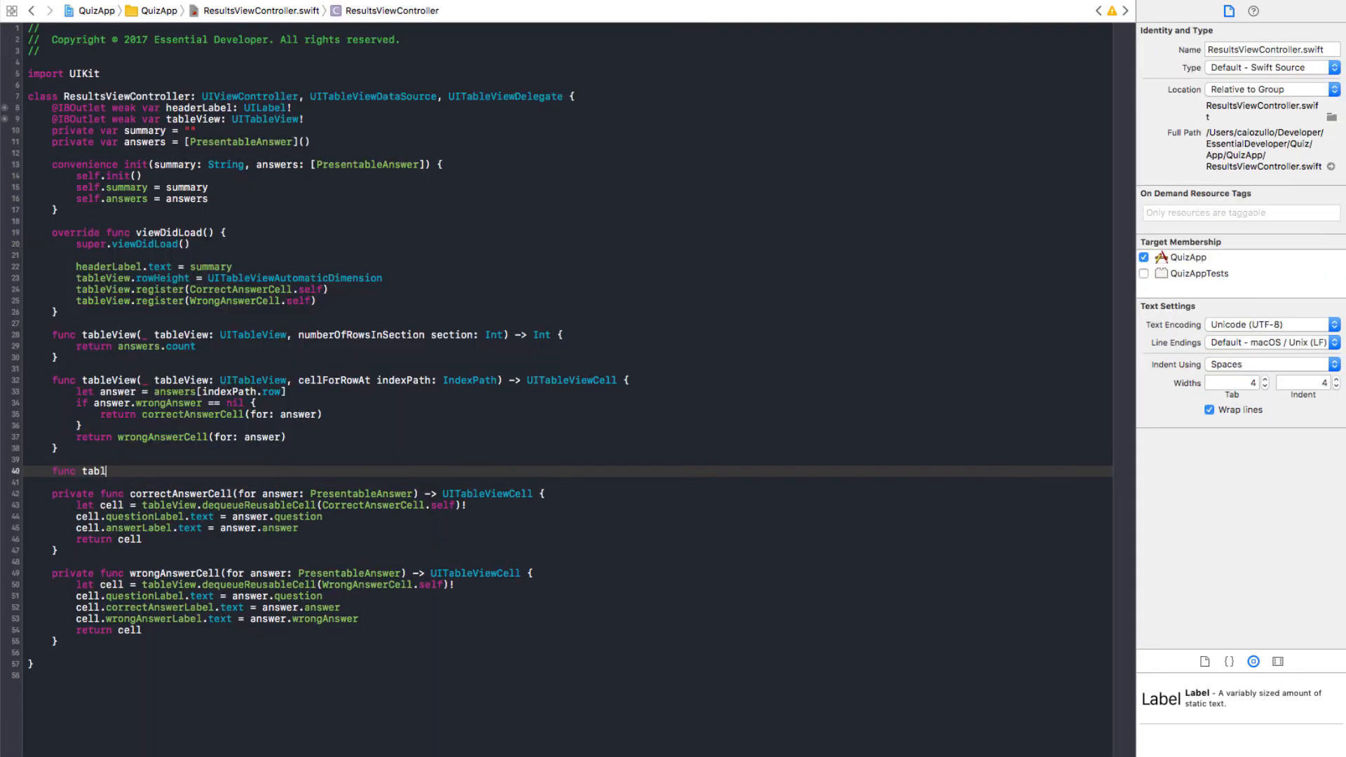
{"action": "type", "text": "eView"}
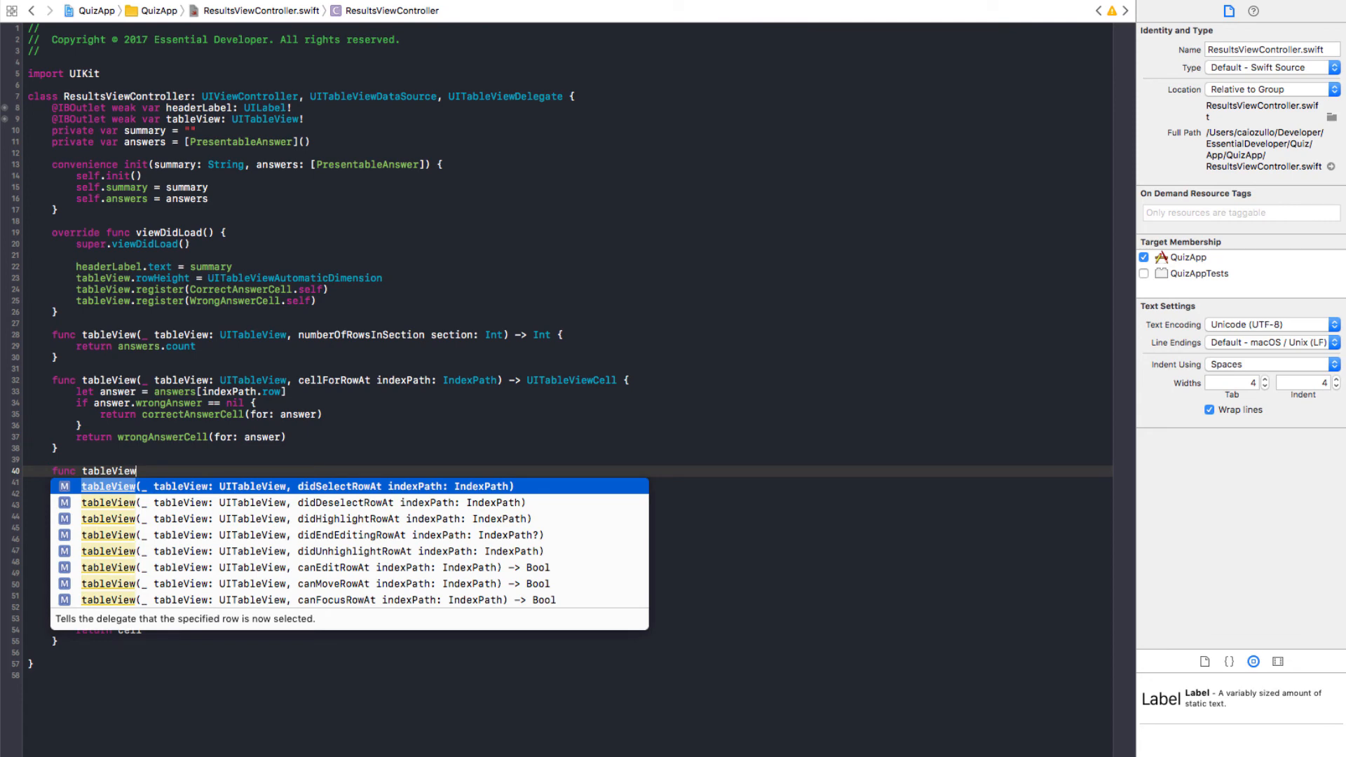
{"action": "type", "text": "Es"}
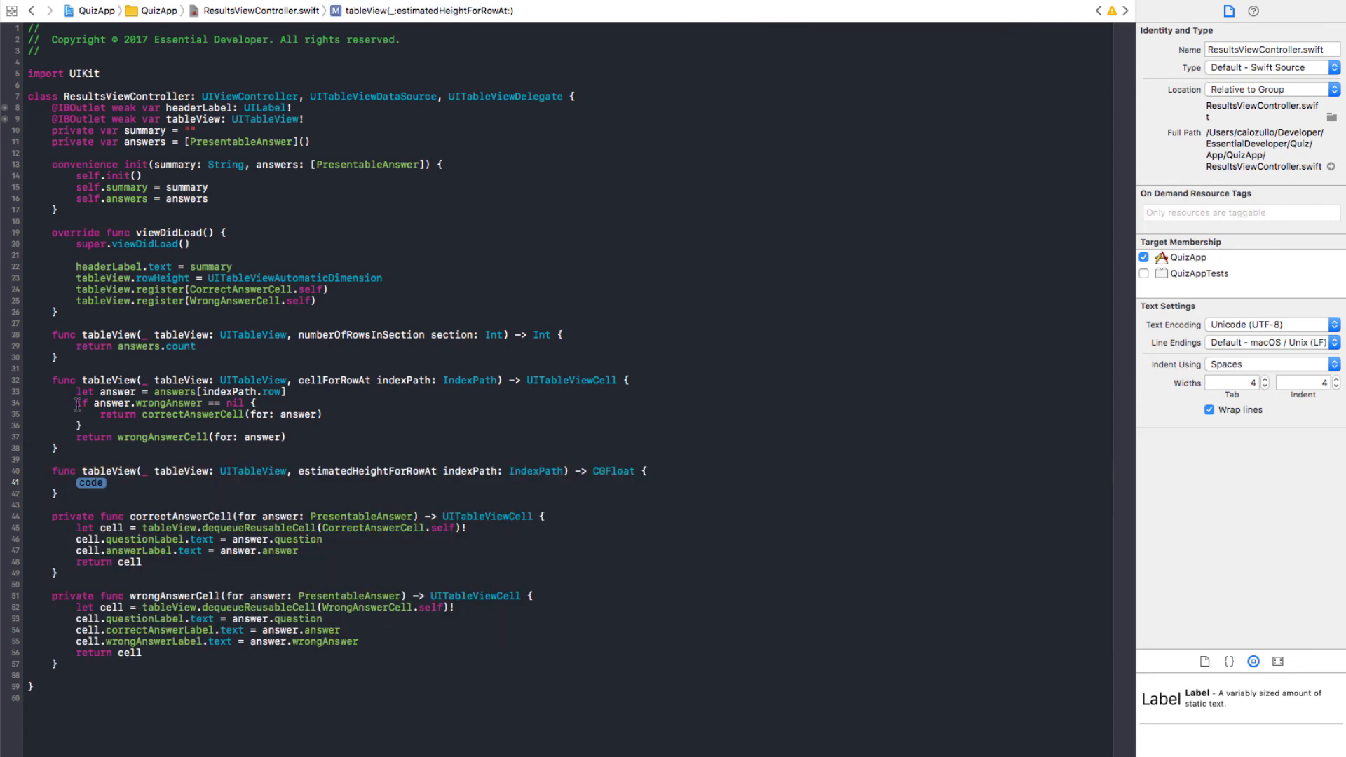
{"action": "type", "text": "if answer.wrongAnswer == nil {"}
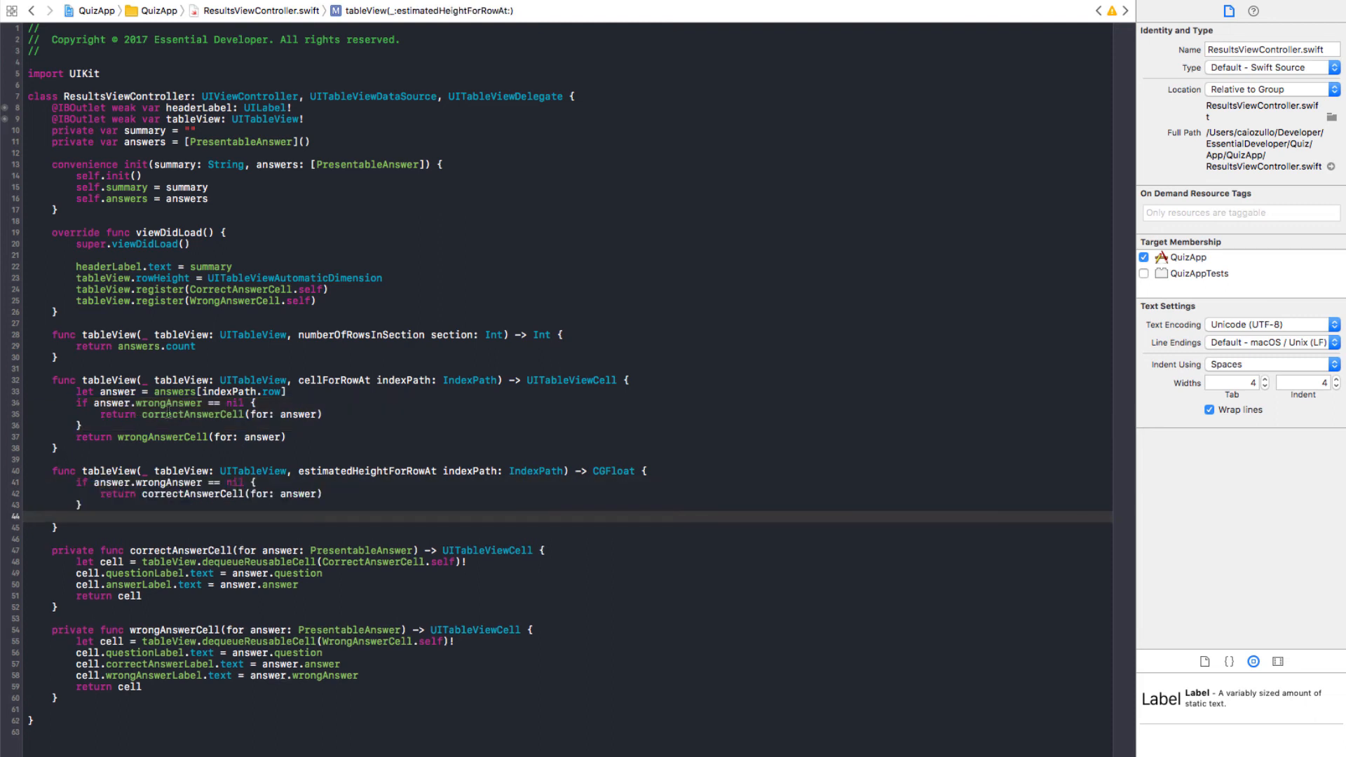
{"action": "type", "text": "let answer = answers[indexPath.row]"}
{"action": "left_click", "coordinate": [210, 494]}
{"action": "type", "text": "return 7"}
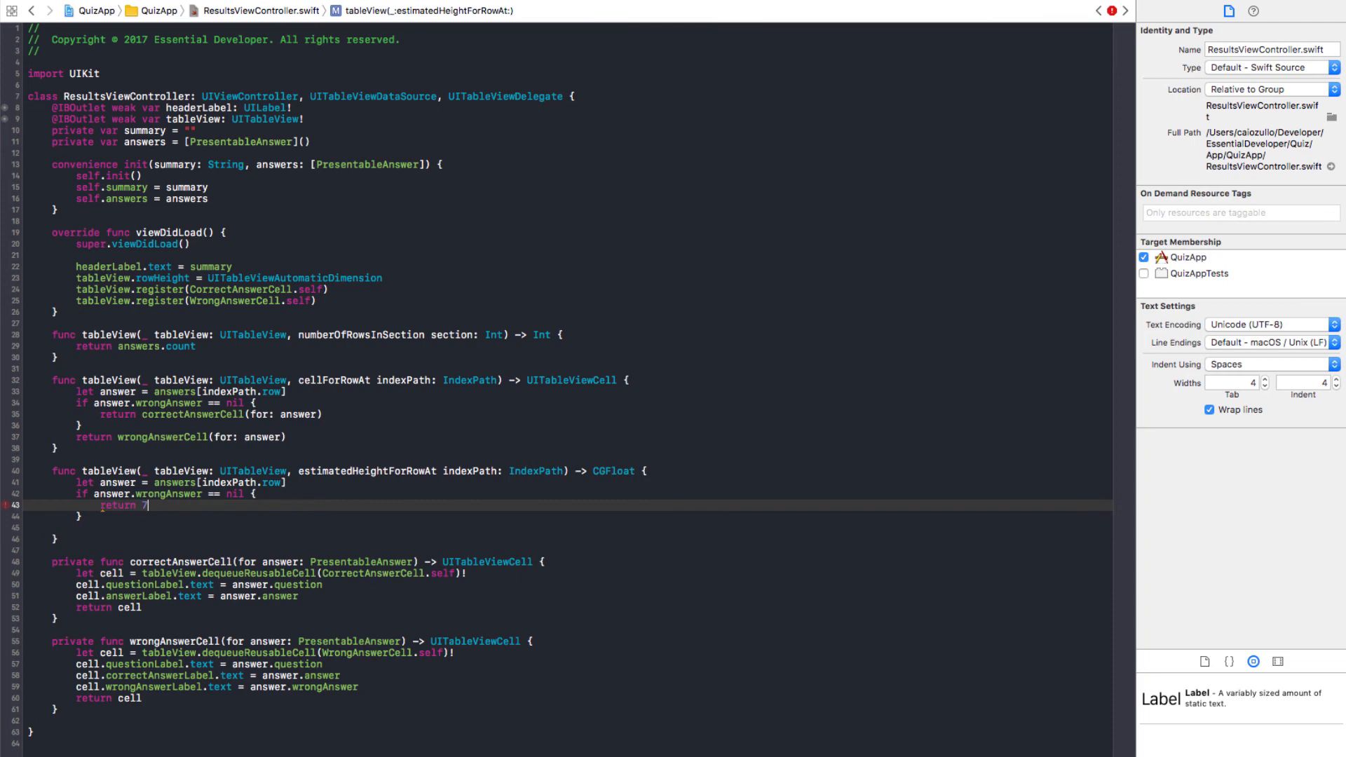
{"action": "type", "text": "0"}
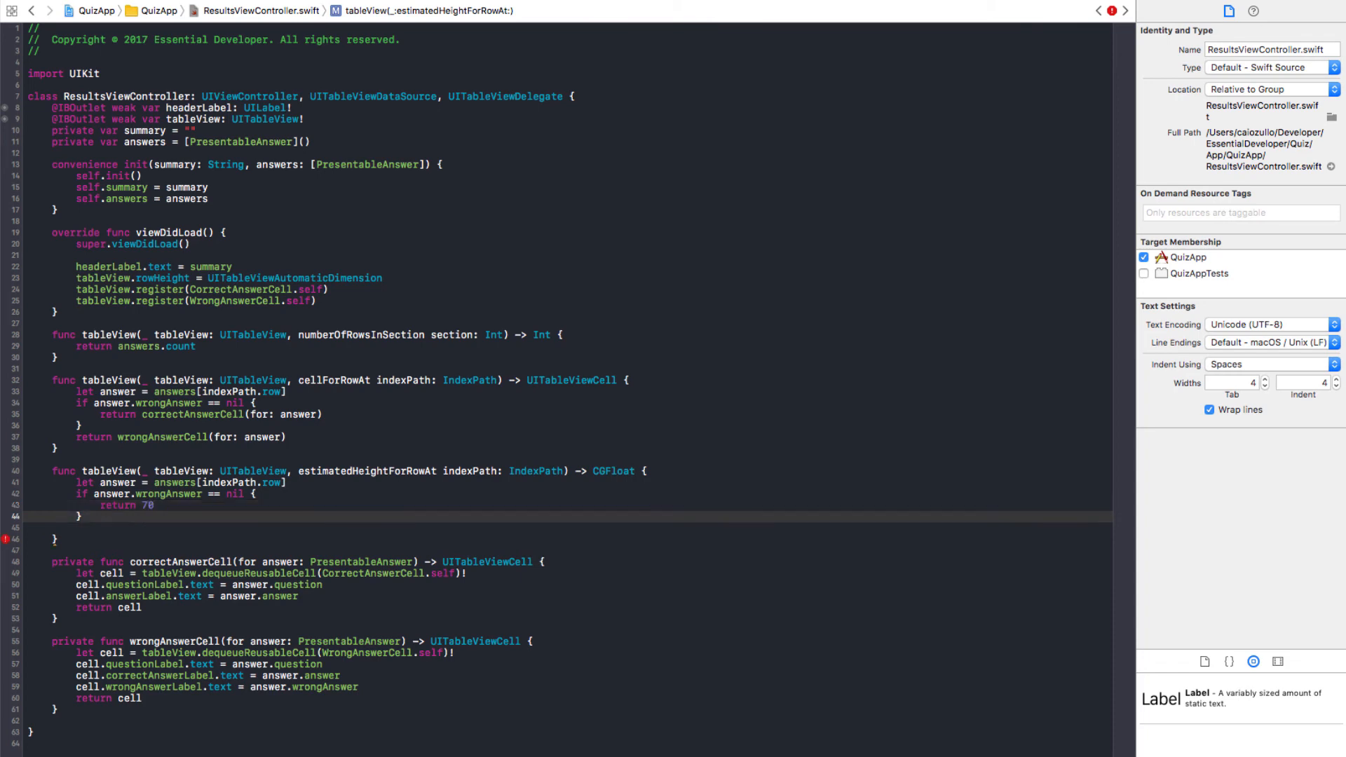
{"action": "type", "text": "return 90"}
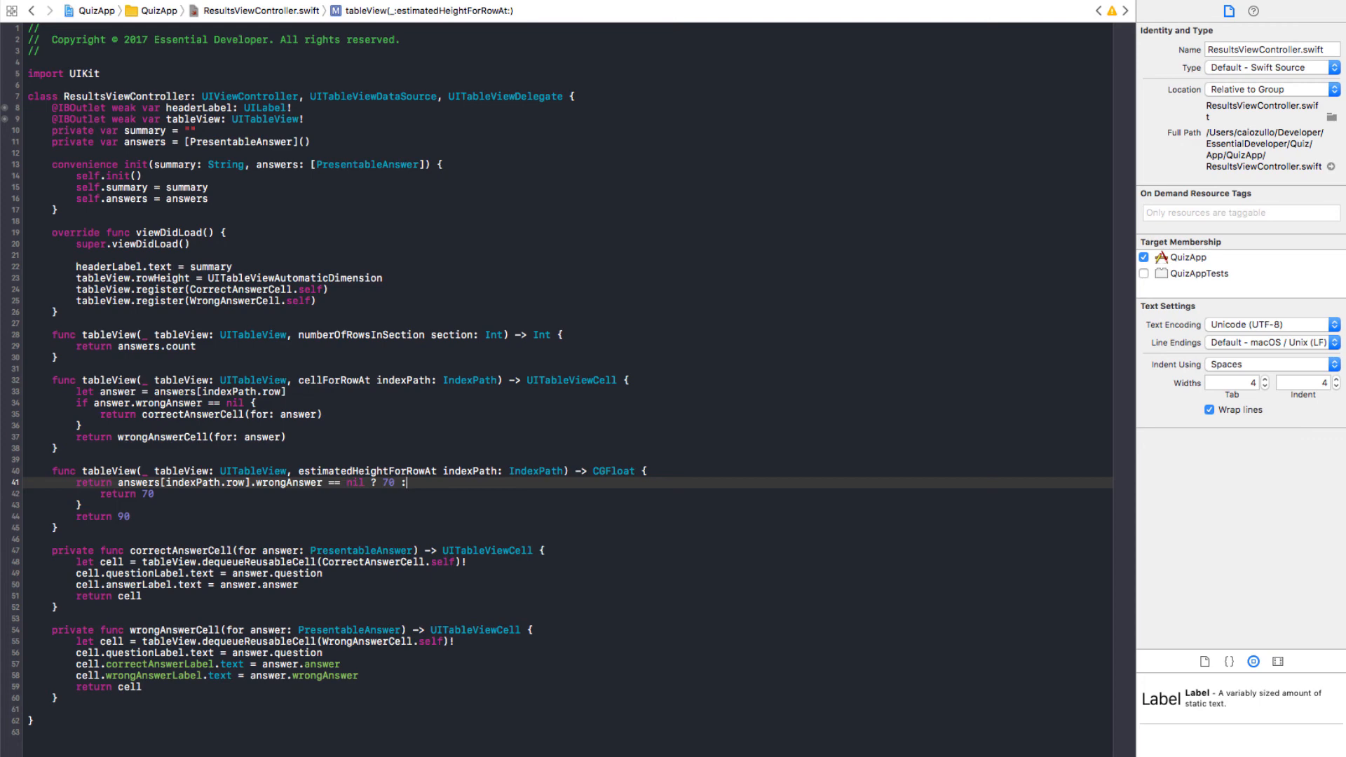
{"action": "type", "text": "90"}
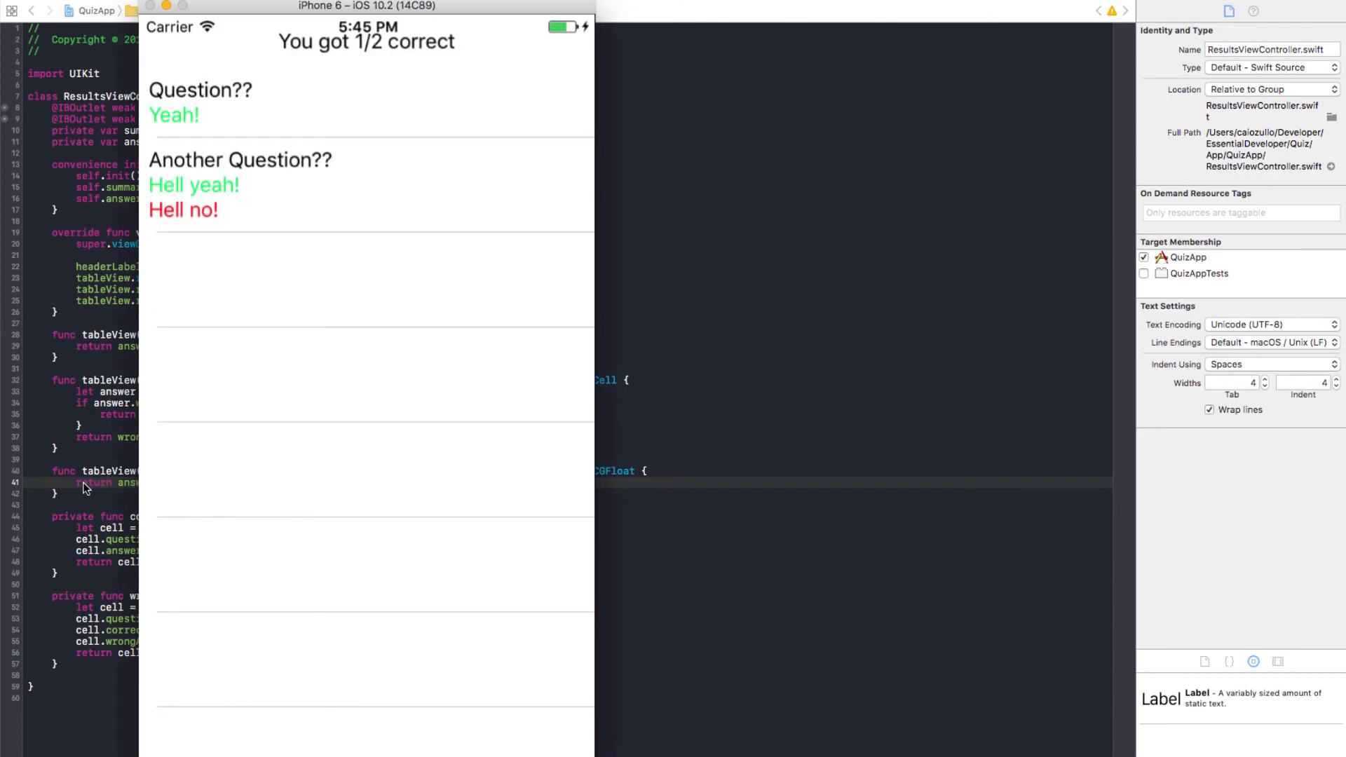
{"action": "mouse_move", "coordinate": [245, 112]}
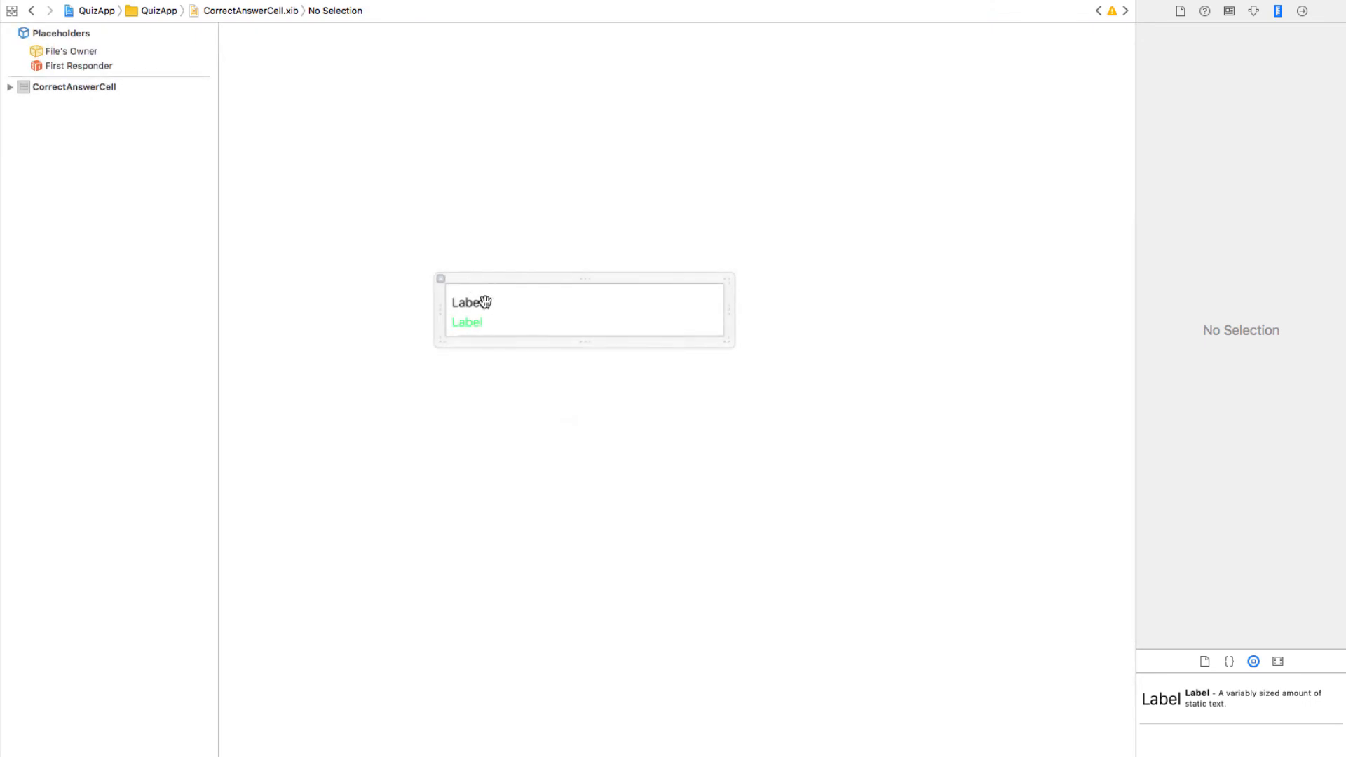
Set Lines to 0 on the question labels in CorrectAnswerCell and WrongAnswerCell.
{"action": "left_click", "coordinate": [467, 302]}
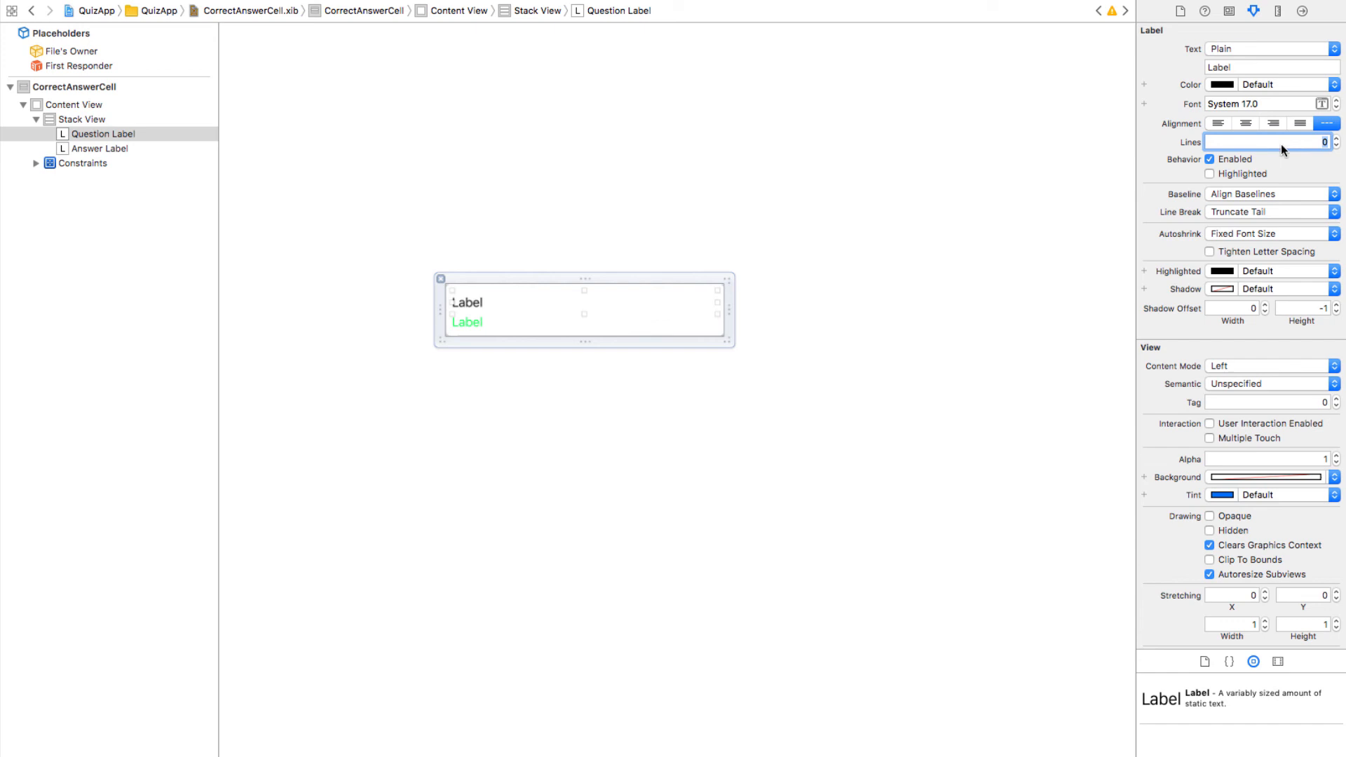
{"action": "left_click", "coordinate": [102, 149]}
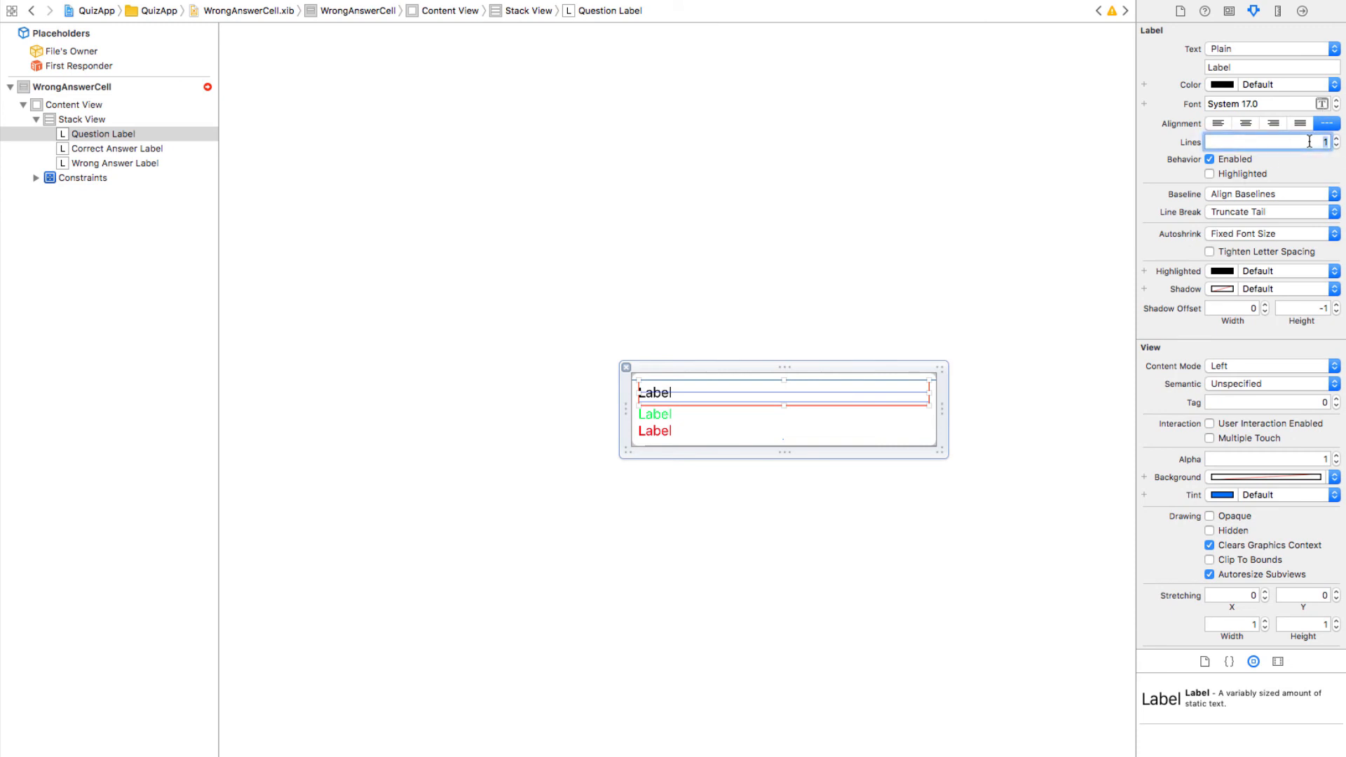
{"action": "left_click", "coordinate": [109, 148]}
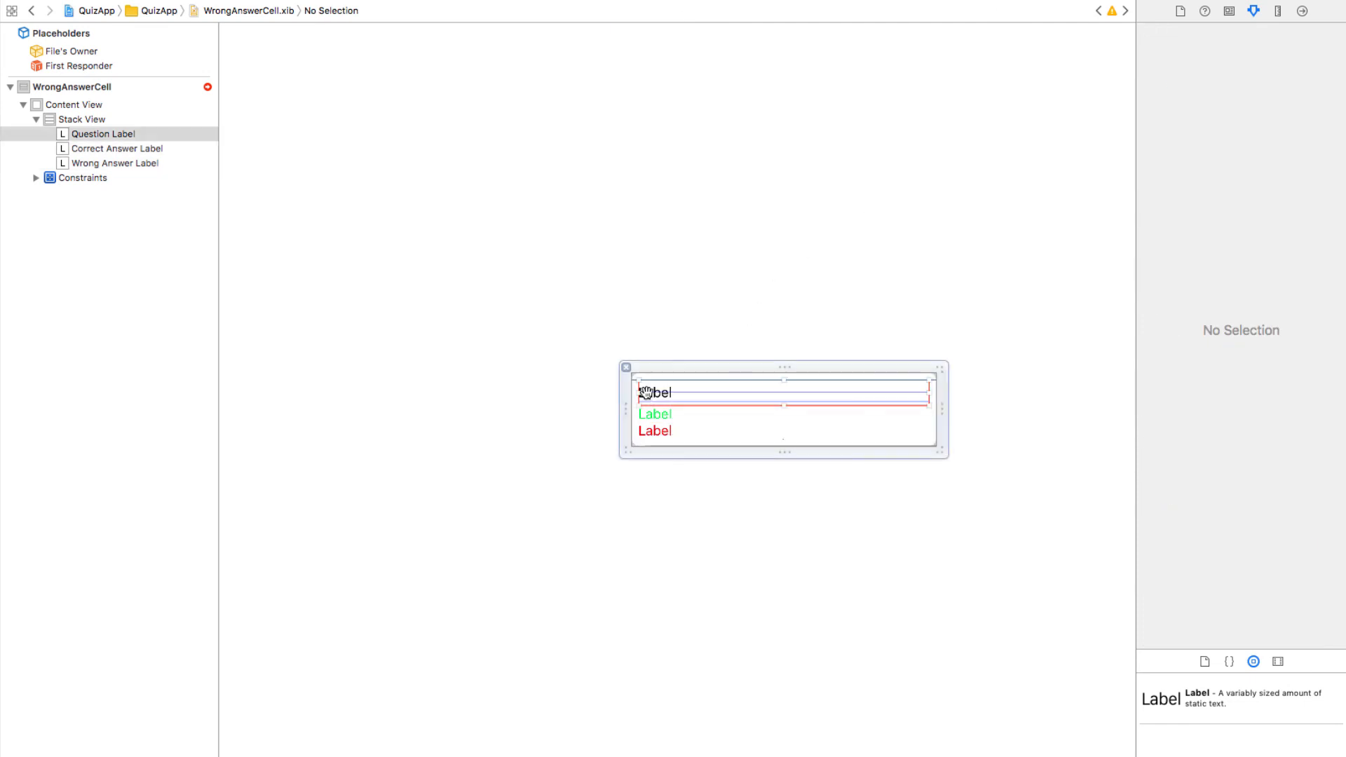
{"action": "left_click", "coordinate": [648, 391]}
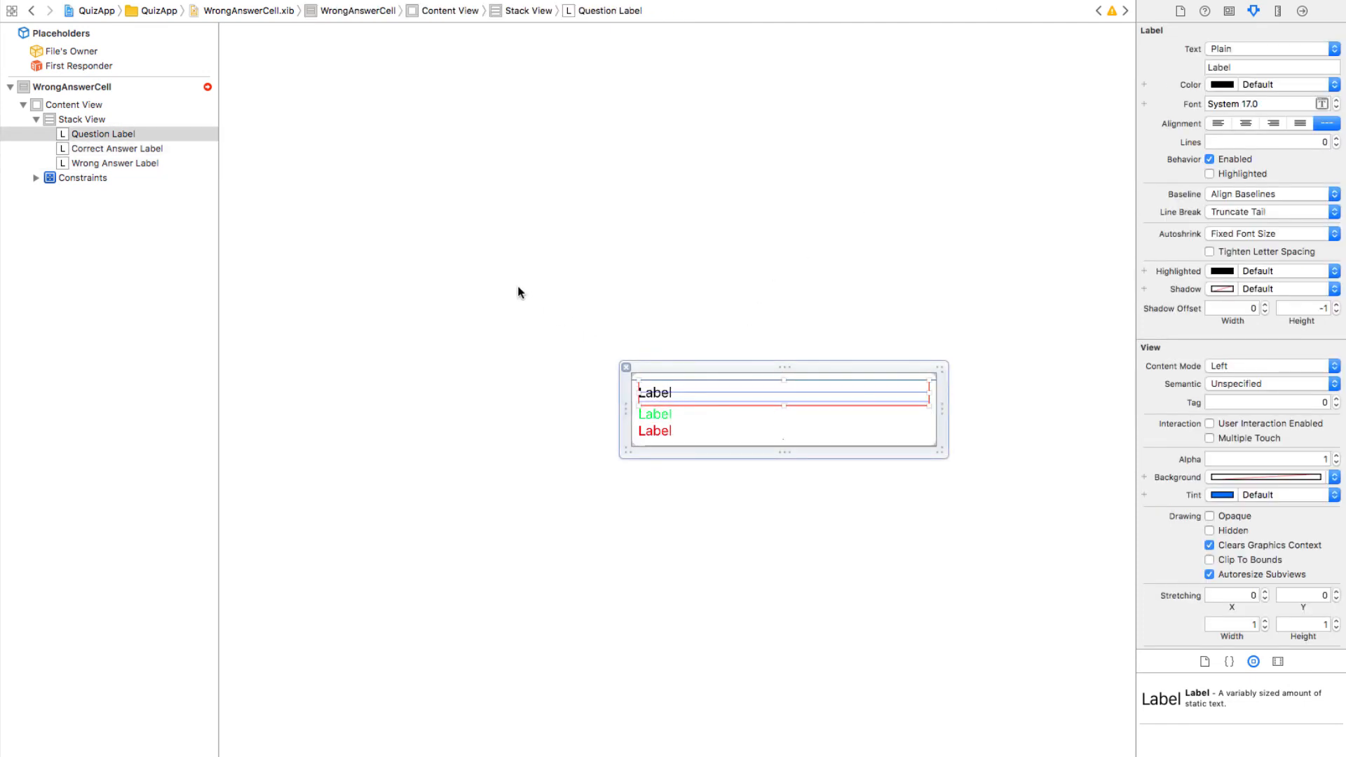